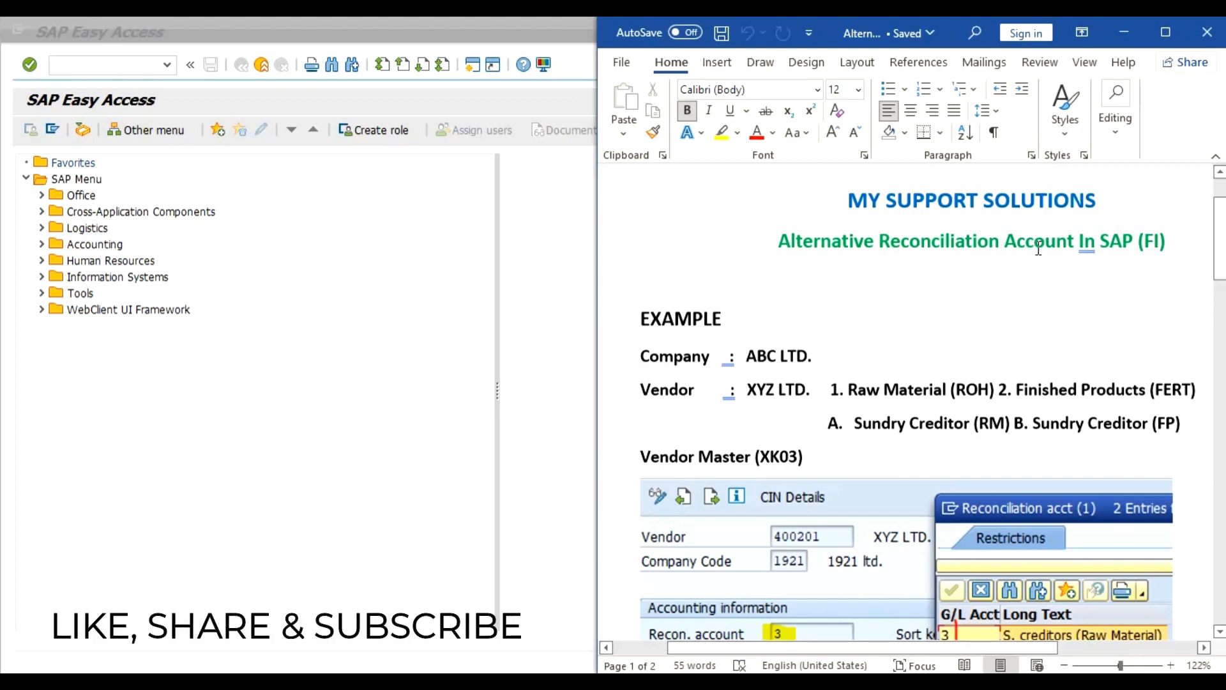
{"action": "mouse_move", "coordinate": [1040, 247]}
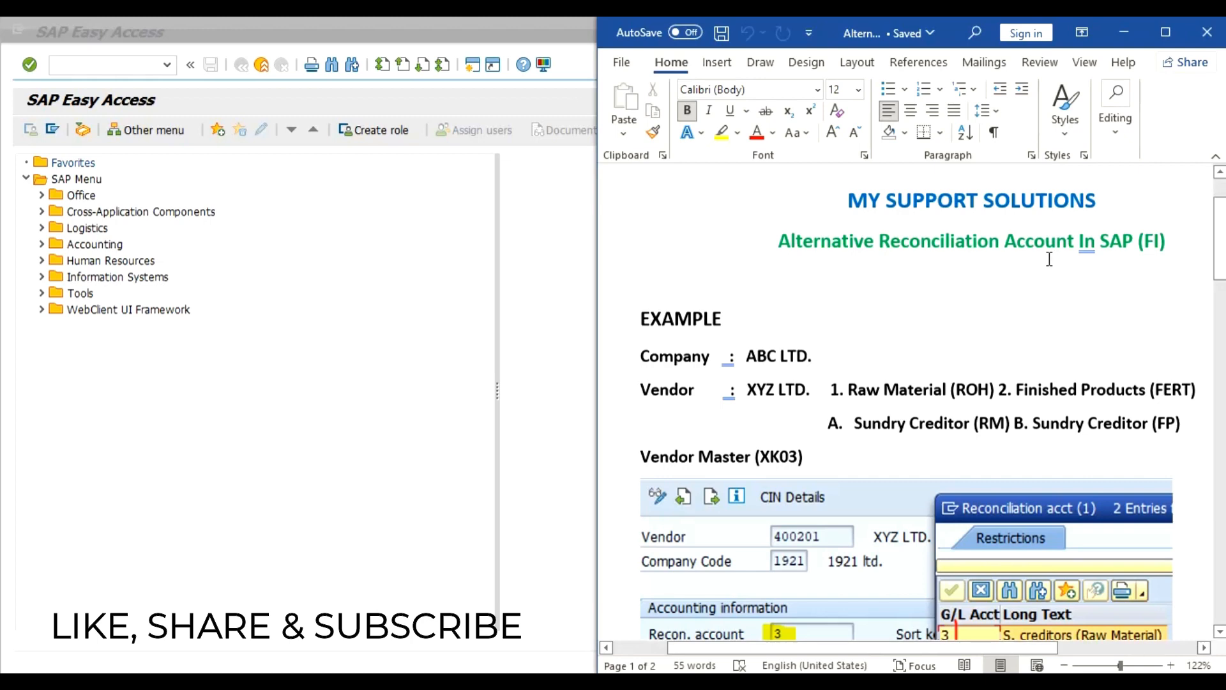
{"action": "mouse_move", "coordinate": [796, 341]}
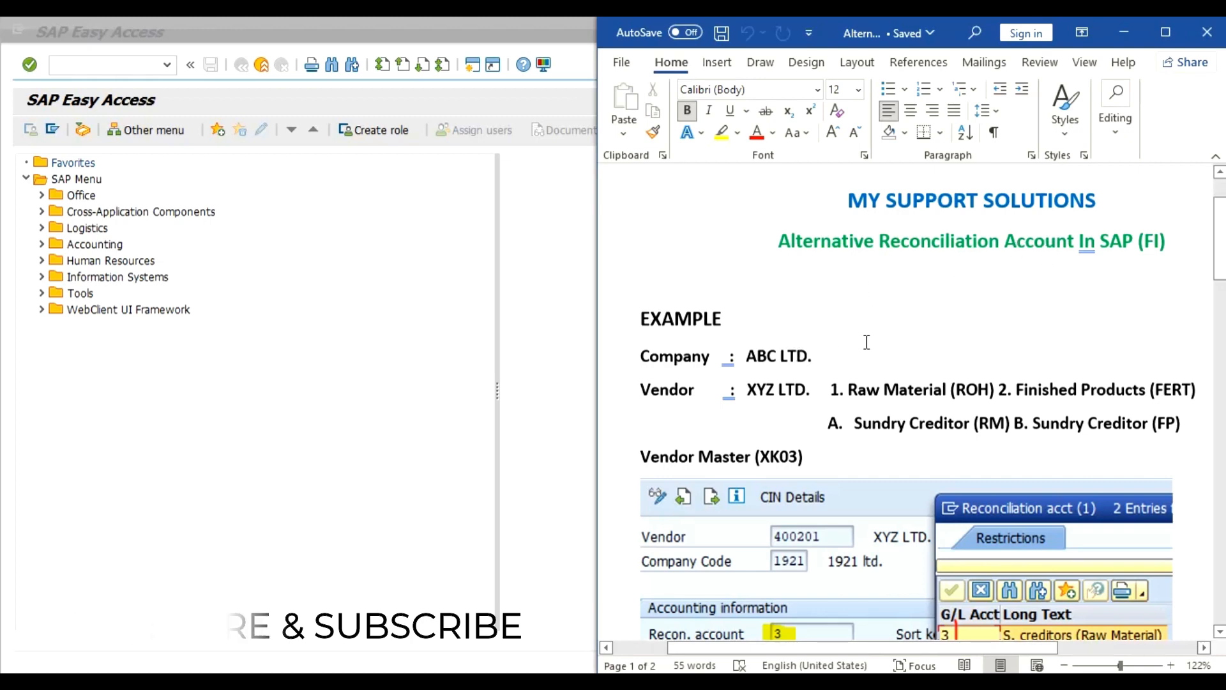
- In FSS0, open account 000003 under 1921 liabilities and tick Recon. acct ready for input
{"action": "scroll", "scroll_direction": "down", "scroll_amount": 3}
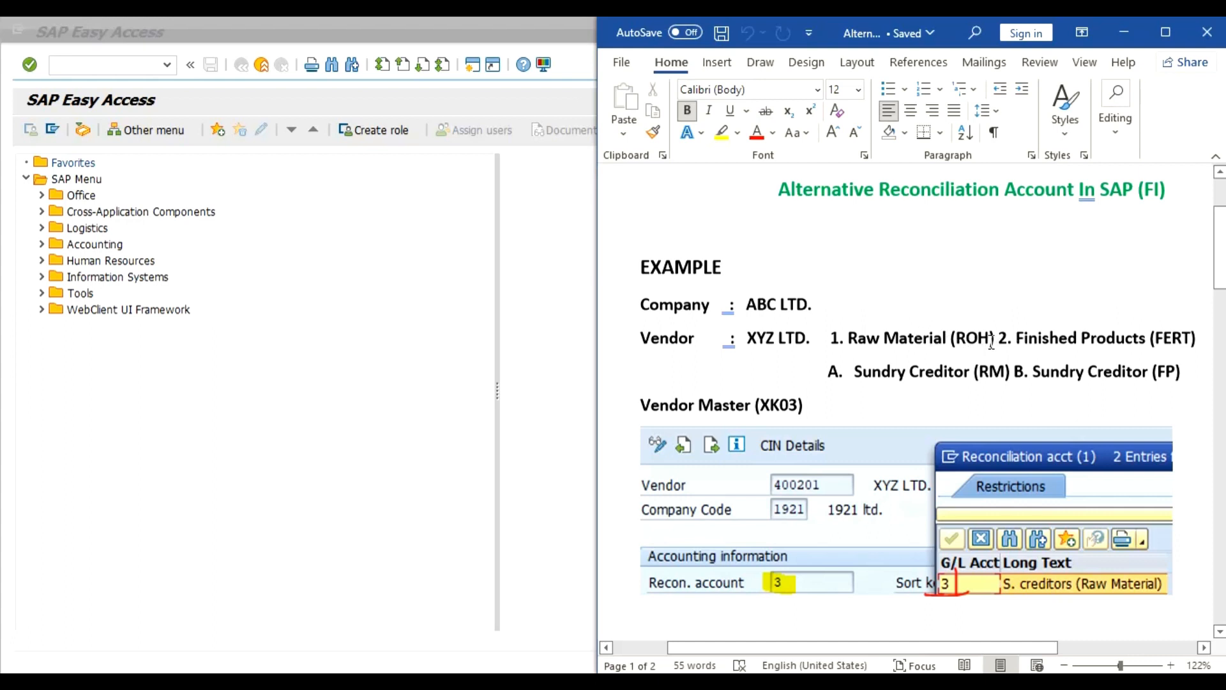
{"action": "mouse_move", "coordinate": [982, 342]}
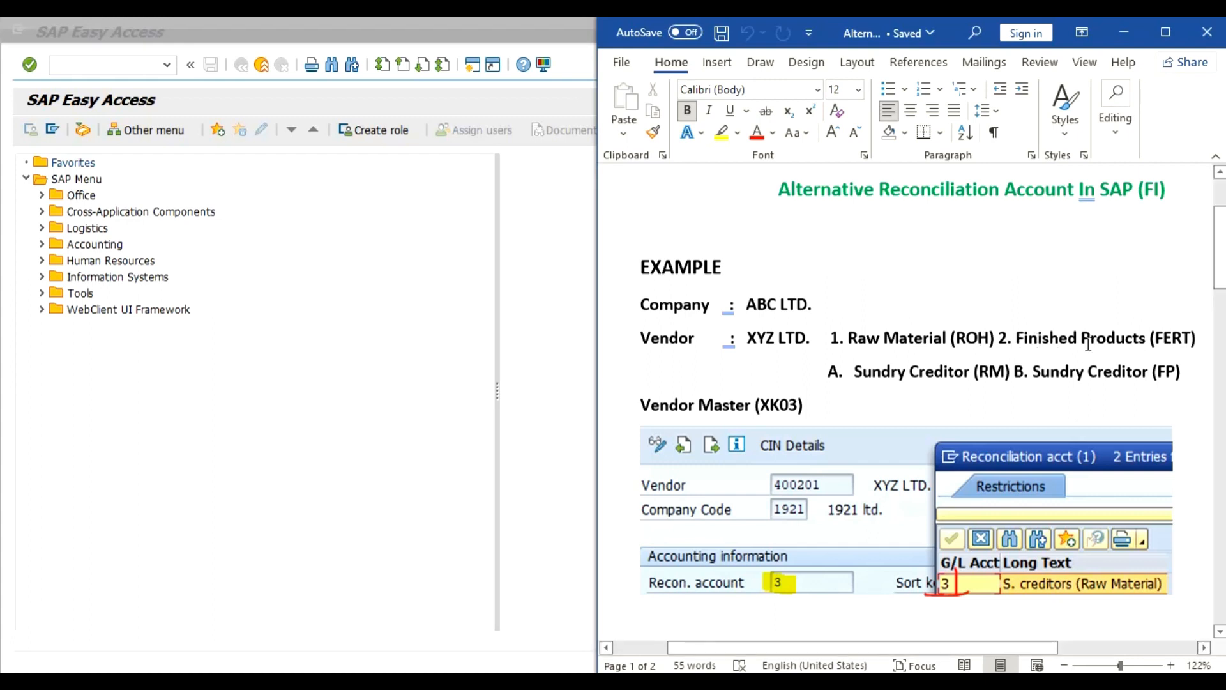
{"action": "scroll", "scroll_direction": "down", "scroll_amount": 3}
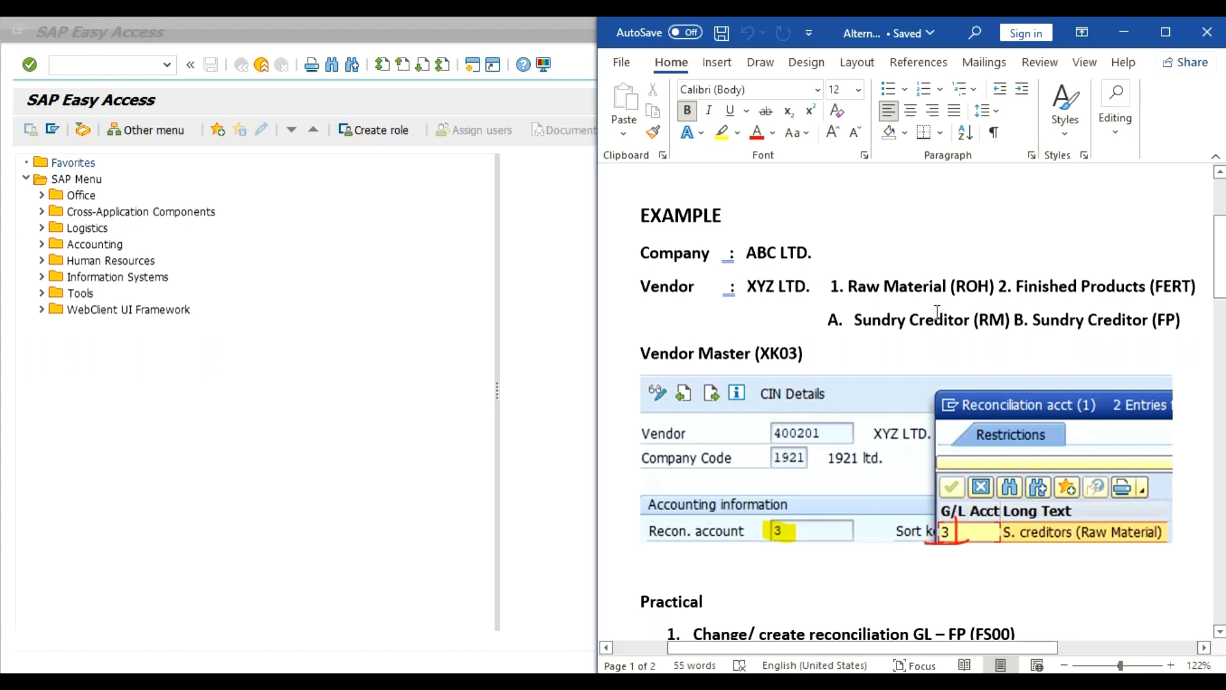
{"action": "mouse_move", "coordinate": [731, 352]}
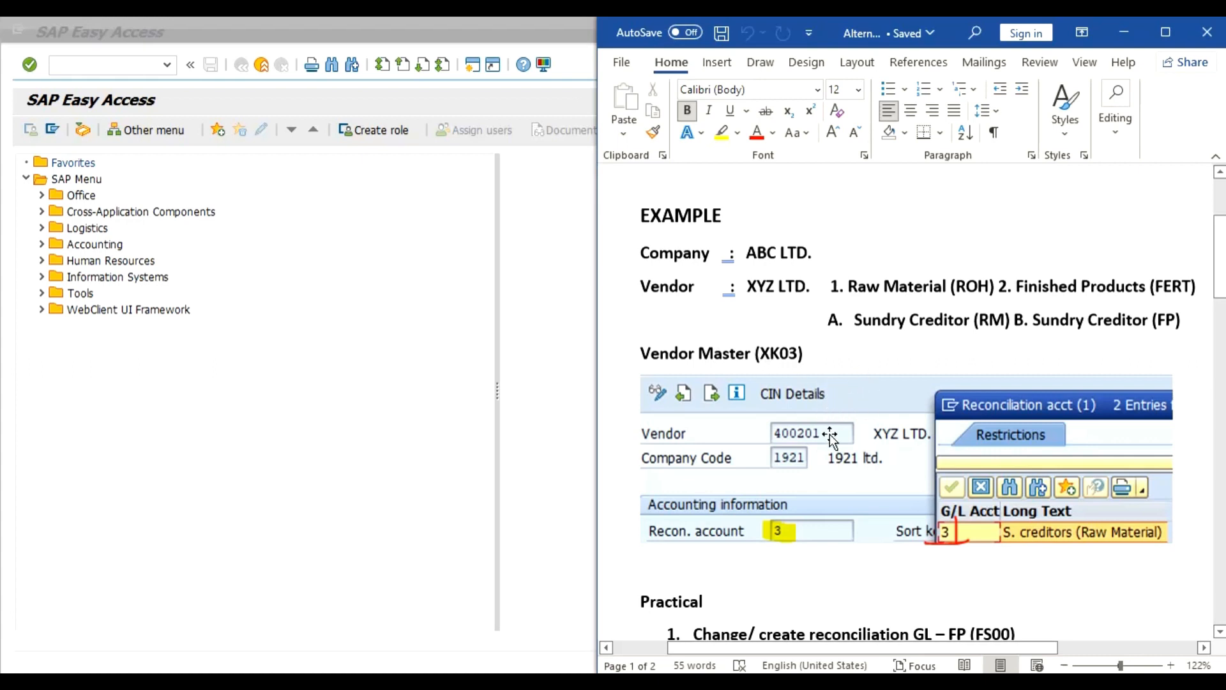
{"action": "mouse_move", "coordinate": [786, 529]}
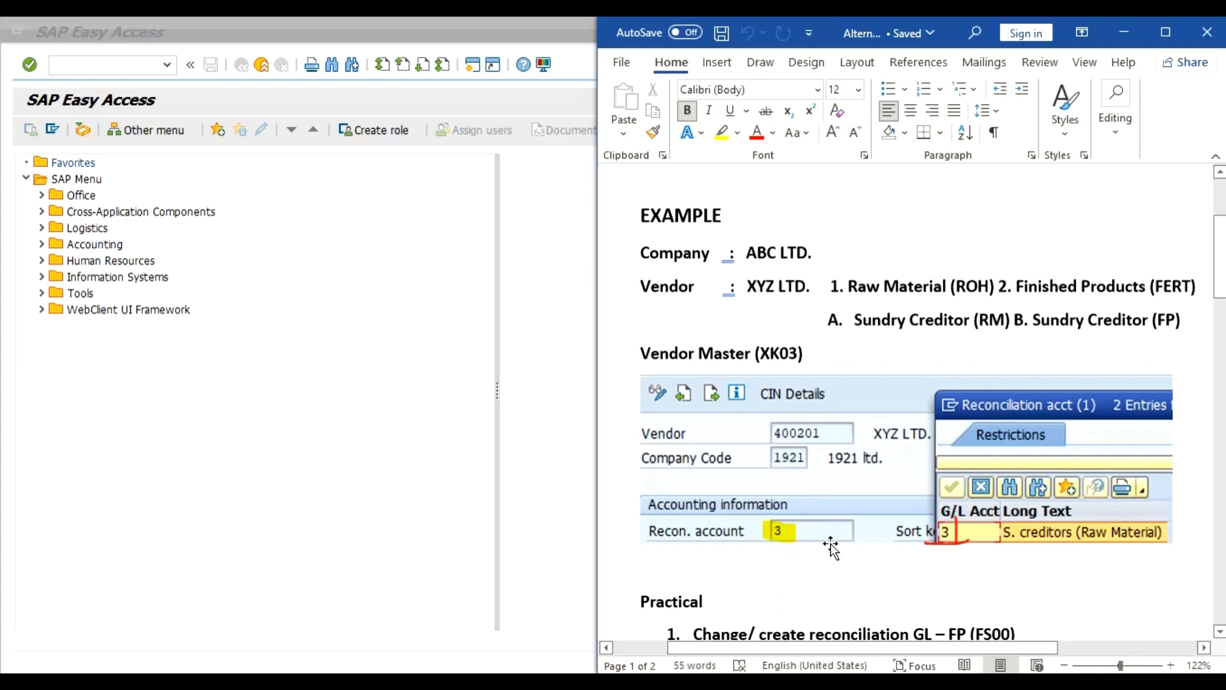
{"action": "mouse_move", "coordinate": [813, 450]}
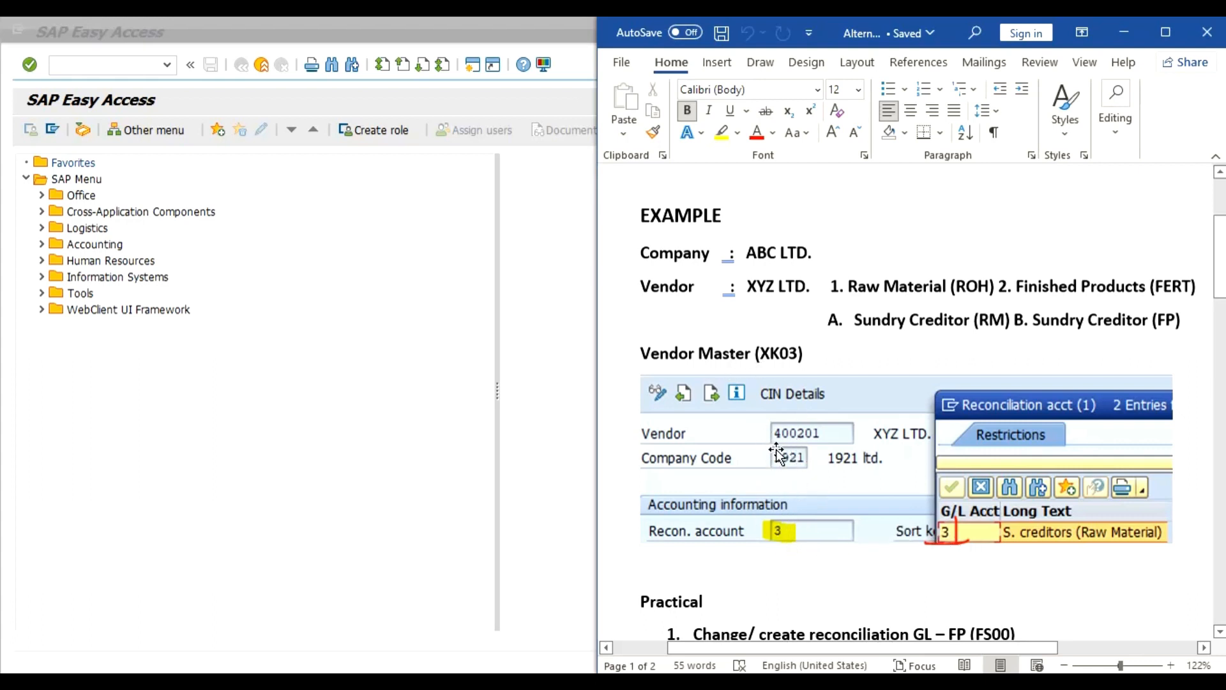
{"action": "mouse_move", "coordinate": [840, 418]}
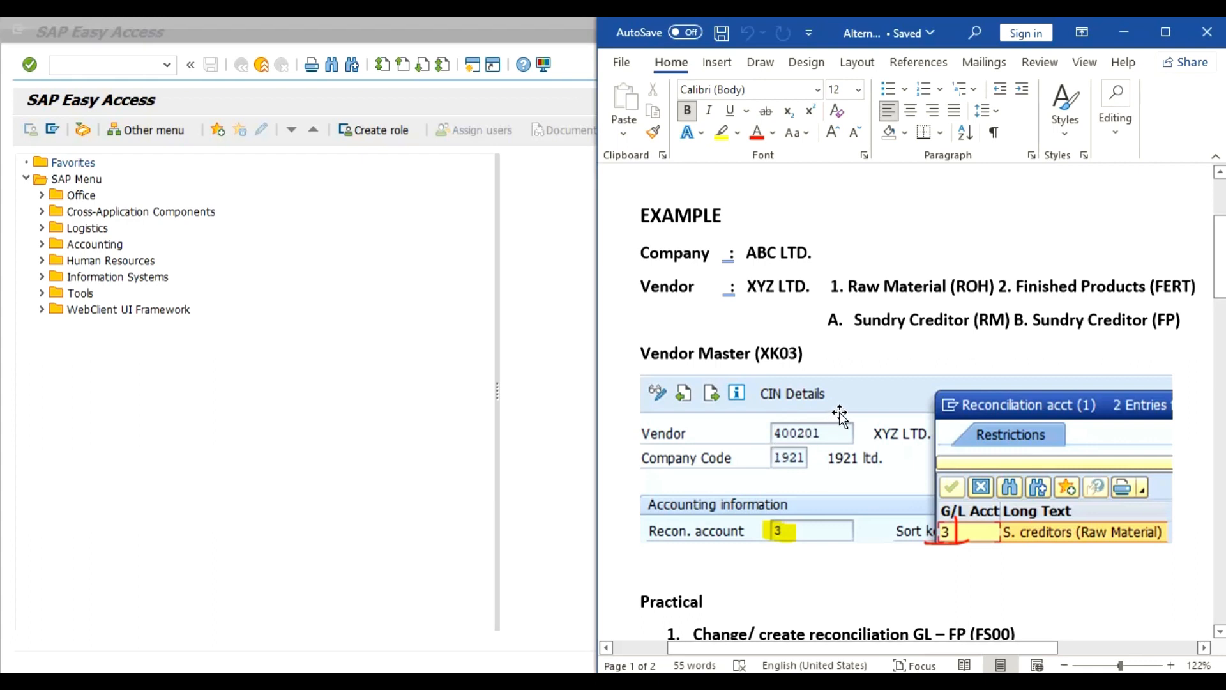
{"action": "mouse_move", "coordinate": [874, 412]}
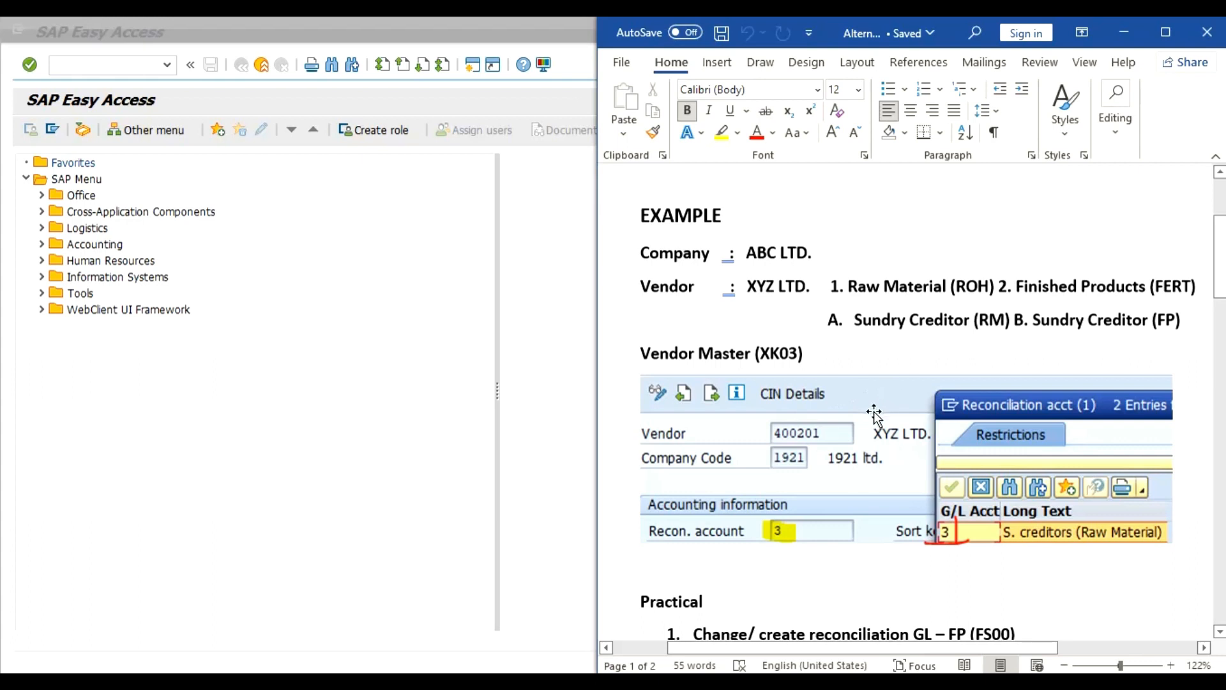
{"action": "scroll", "scroll_direction": "down", "scroll_amount": 3}
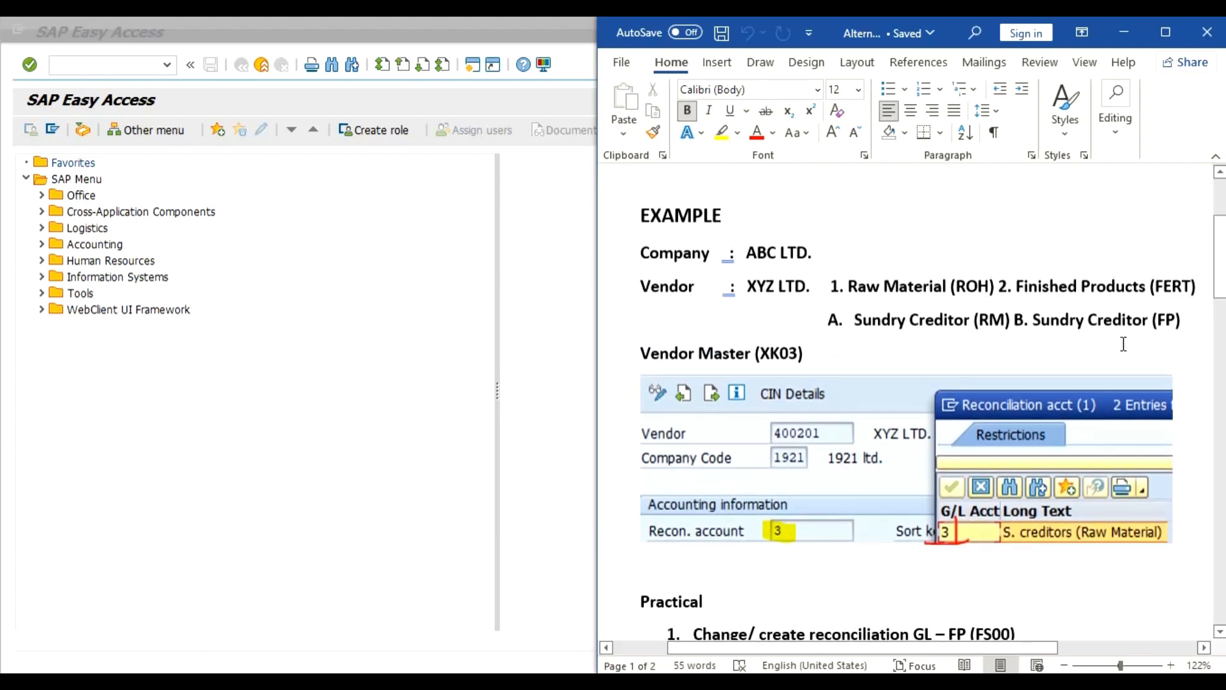
{"action": "scroll", "scroll_direction": "down", "scroll_amount": 3}
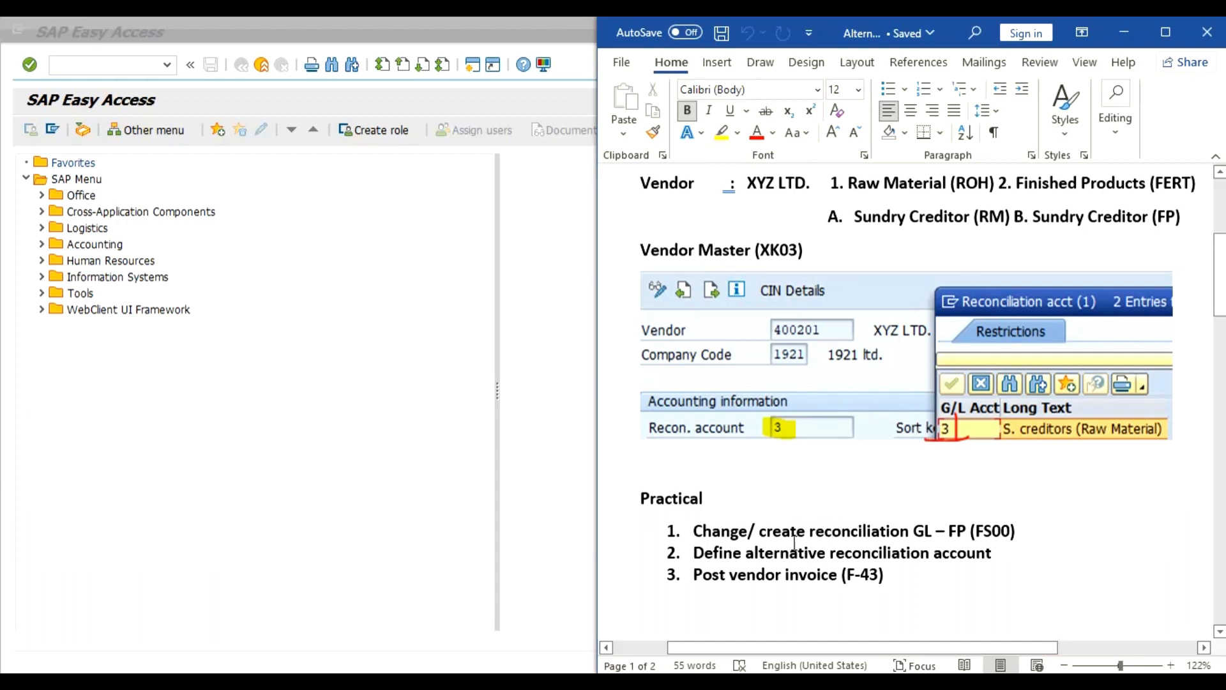
{"action": "type", "text": "fss"}
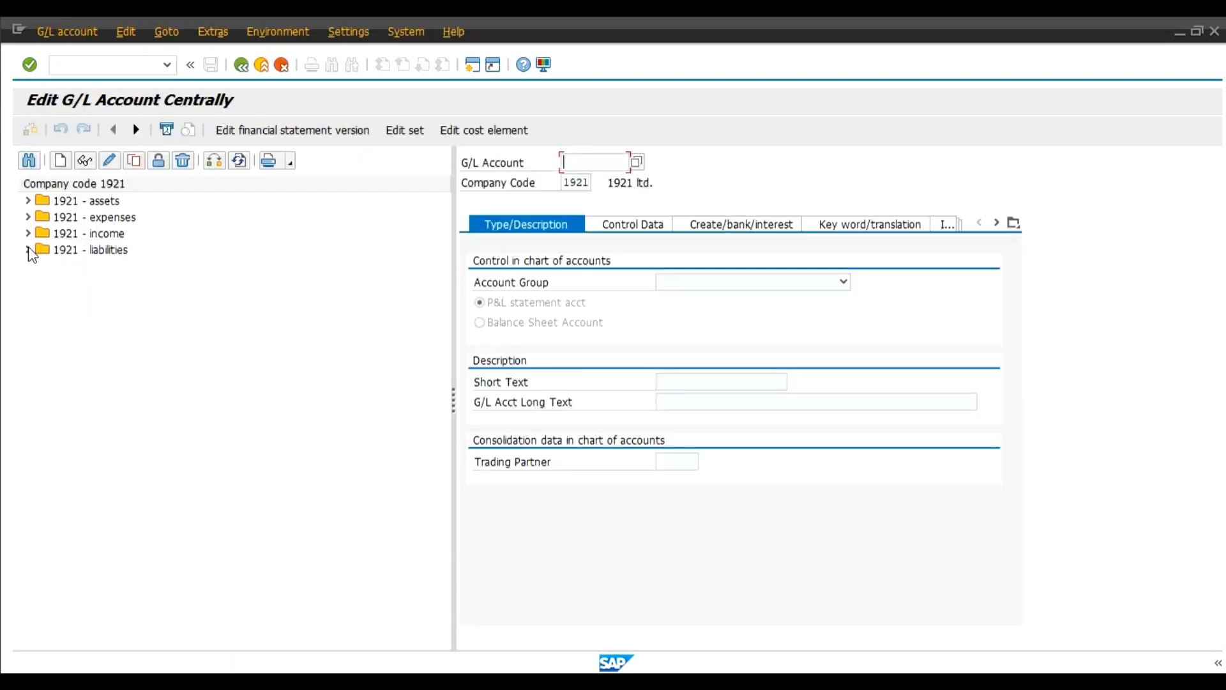
{"action": "left_click", "coordinate": [28, 250]}
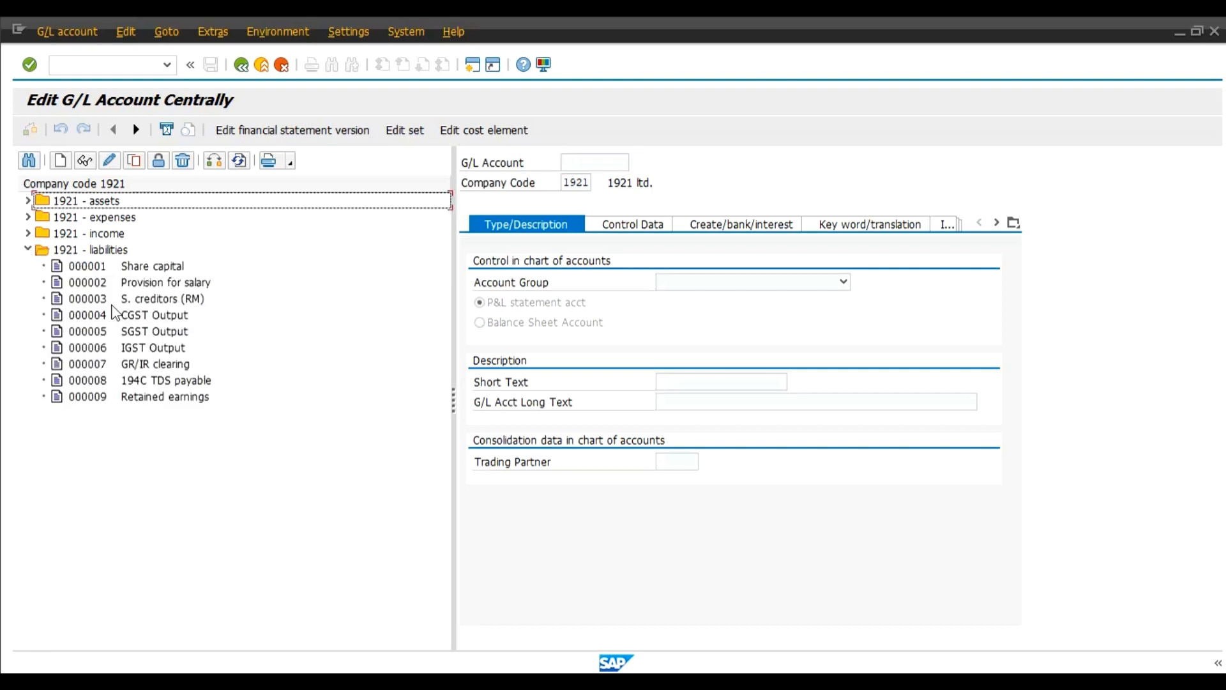
{"action": "mouse_move", "coordinate": [140, 309]}
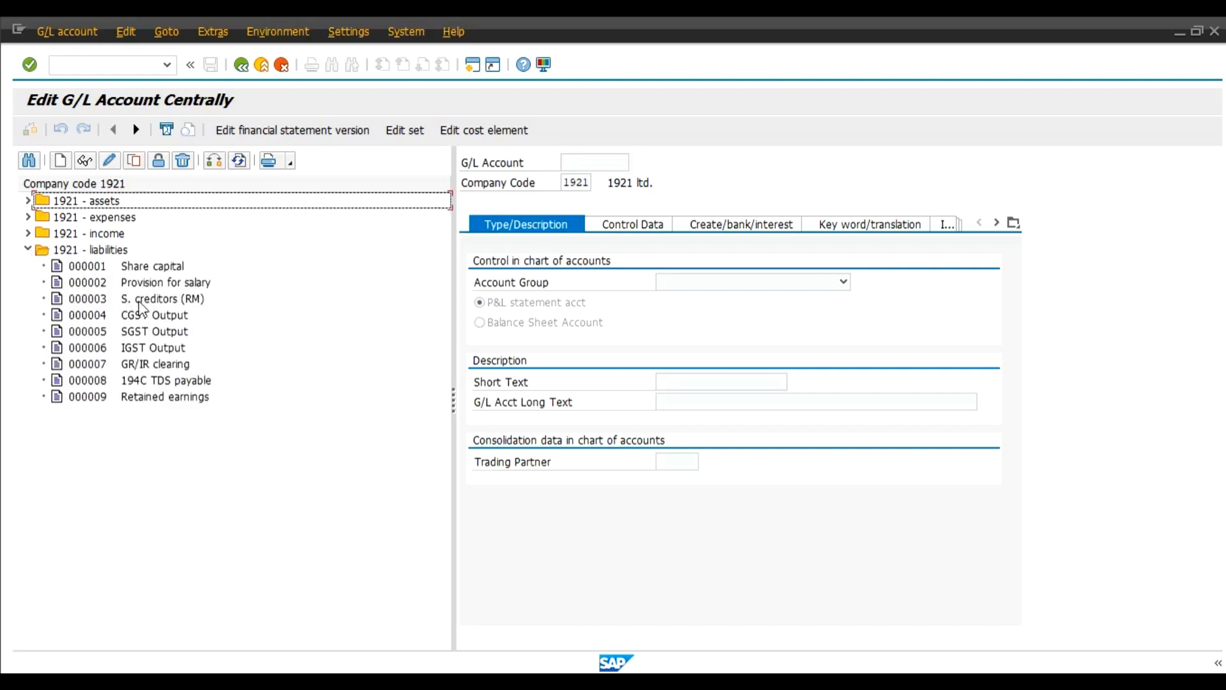
{"action": "left_click", "coordinate": [162, 299]}
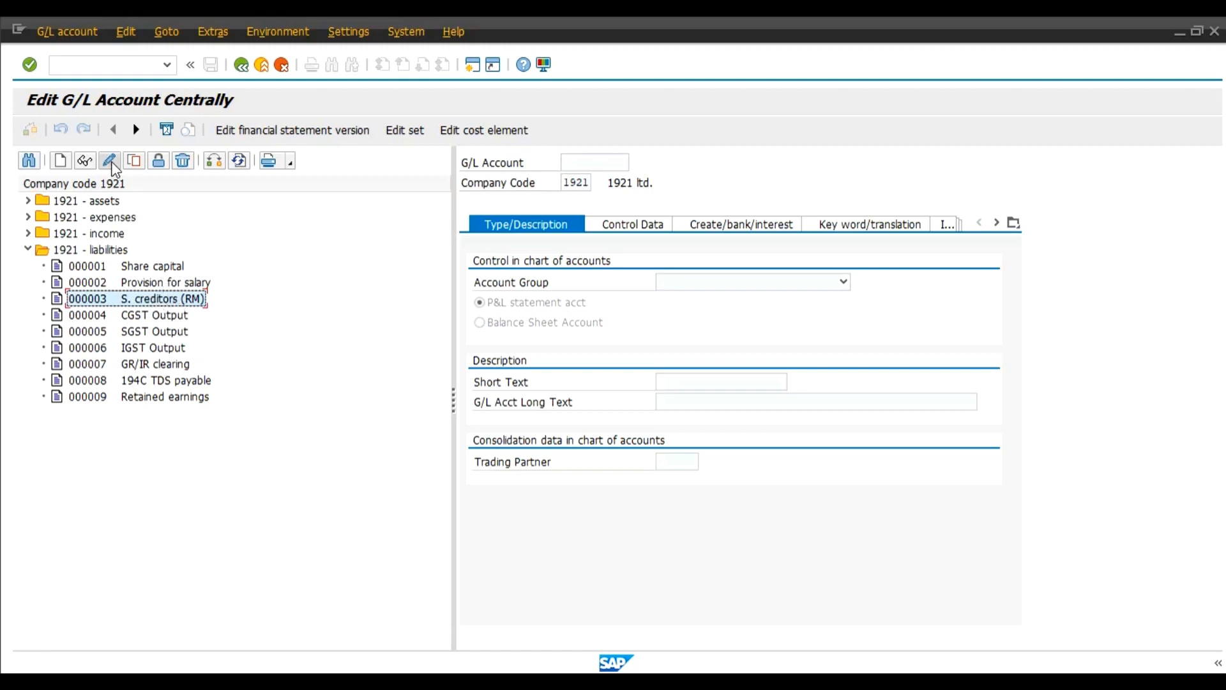
{"action": "left_click", "coordinate": [109, 160]}
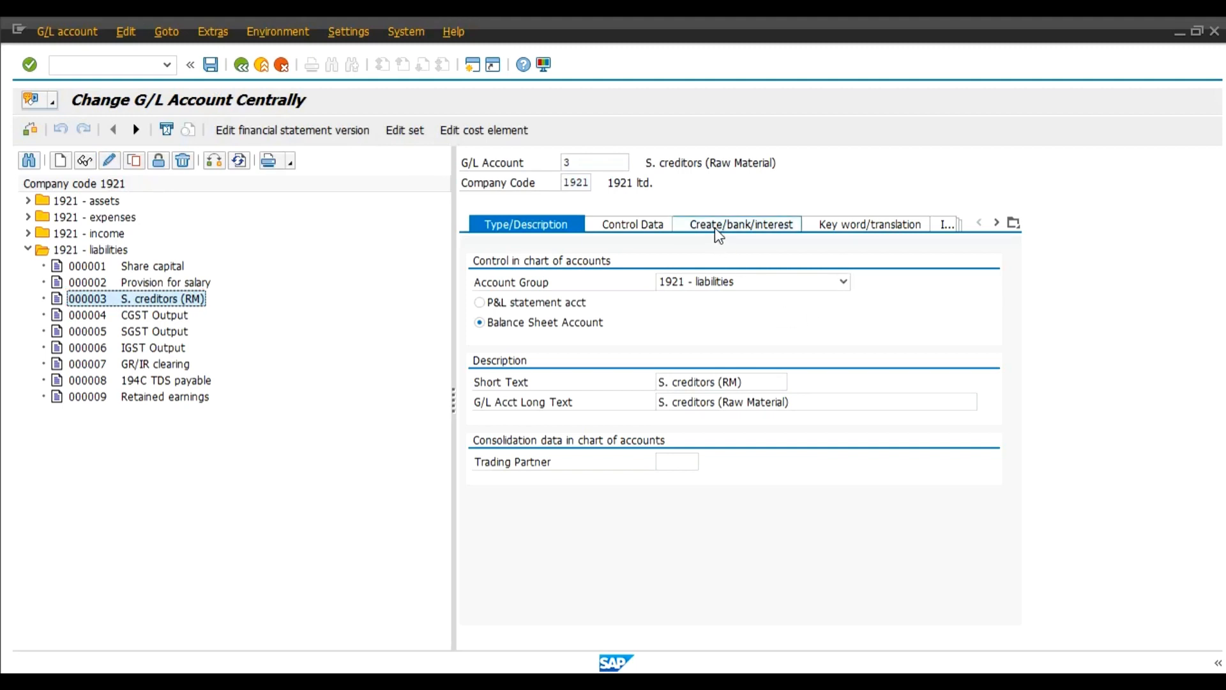
{"action": "left_click", "coordinate": [739, 223]}
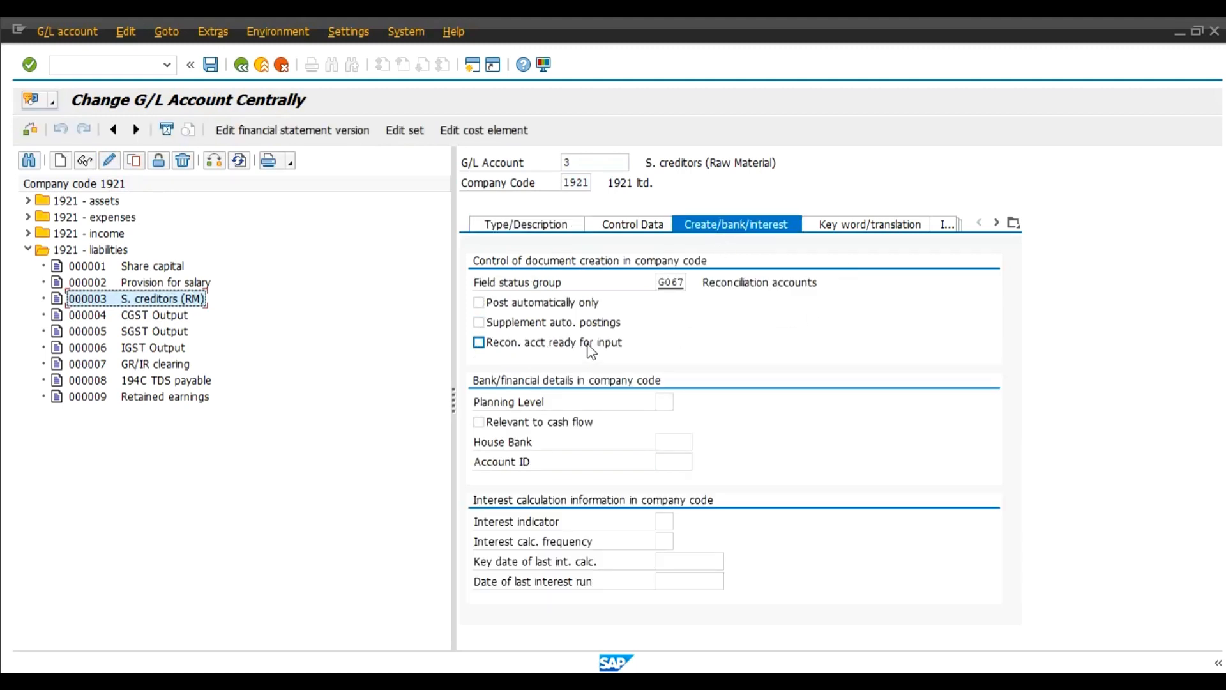
{"action": "left_click", "coordinate": [477, 341]}
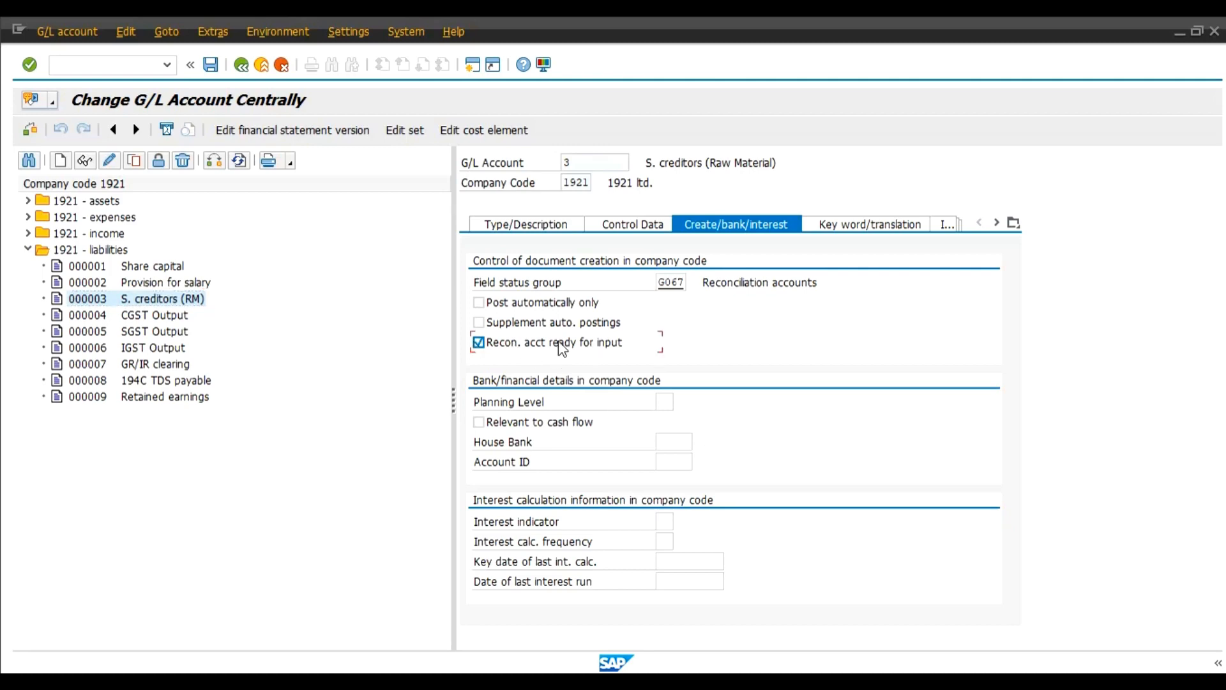
{"action": "mouse_move", "coordinate": [227, 104]}
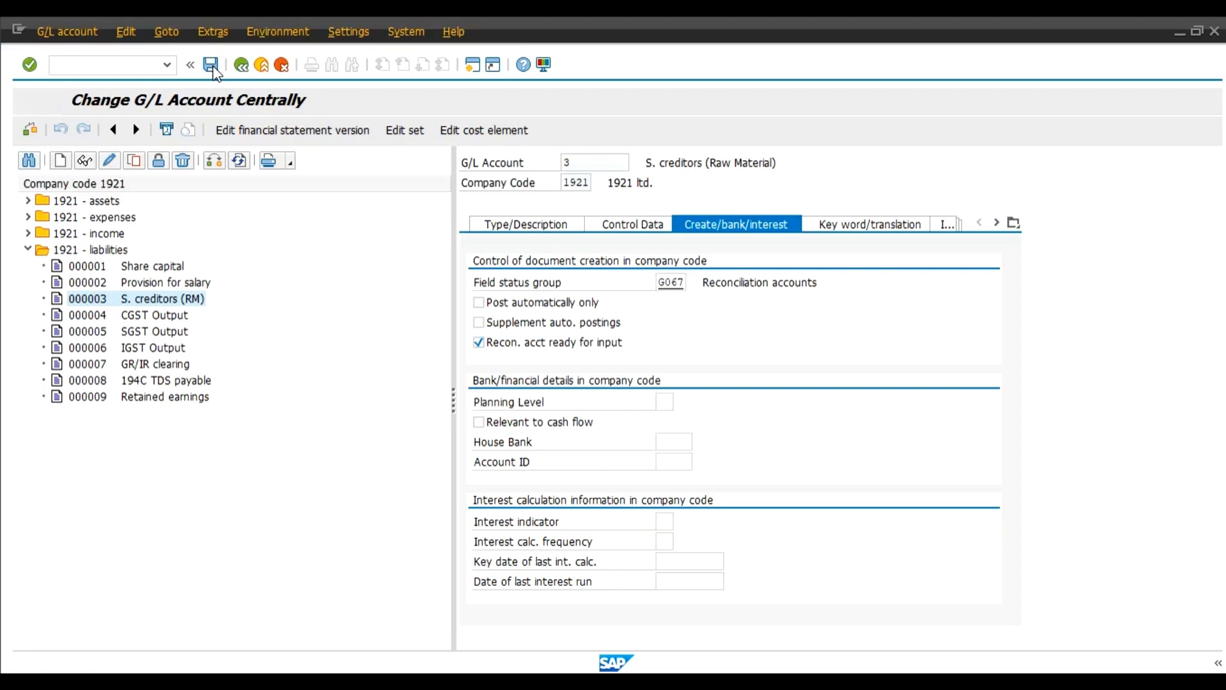
- Save account 3's change and copy it into new G/L account 10
{"action": "left_click", "coordinate": [211, 64]}
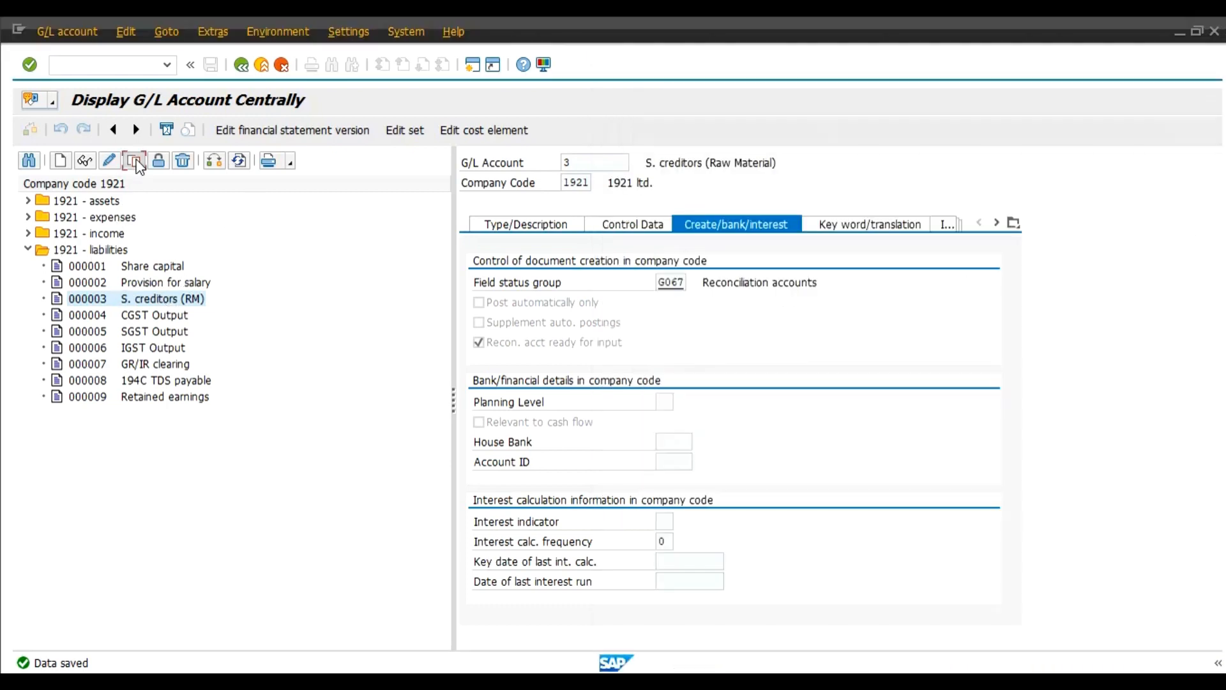
{"action": "left_click", "coordinate": [132, 160]}
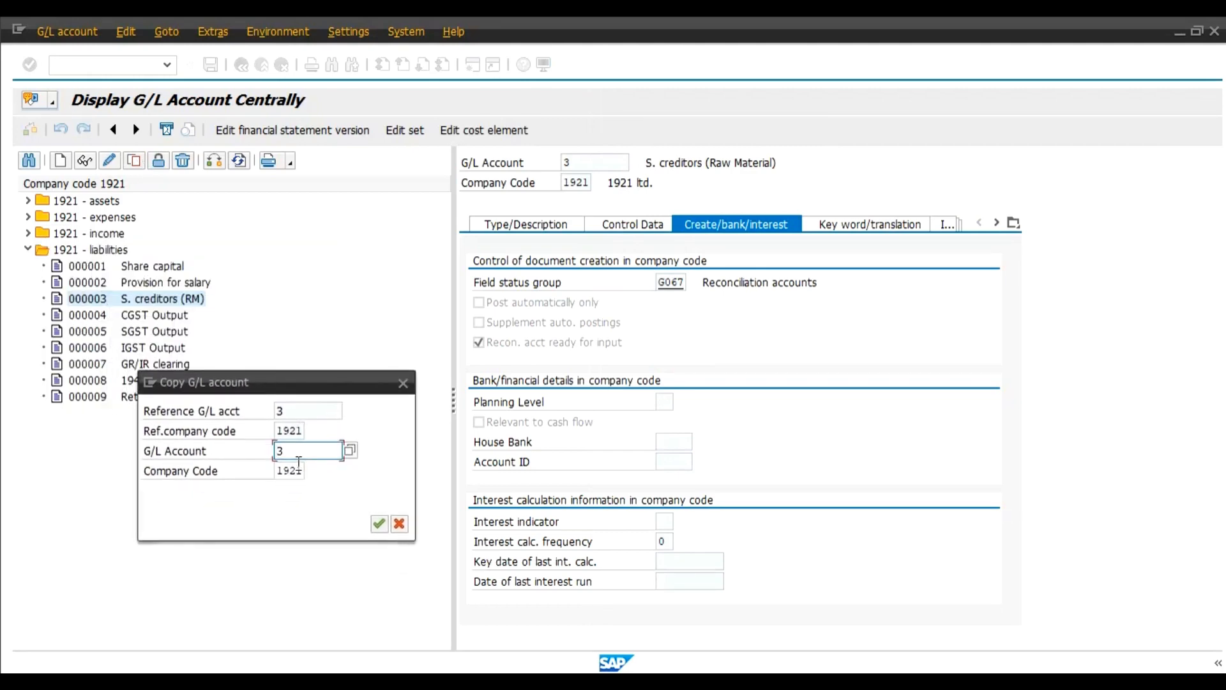
{"action": "left_click", "coordinate": [306, 449]}
{"action": "type", "text": "10"}
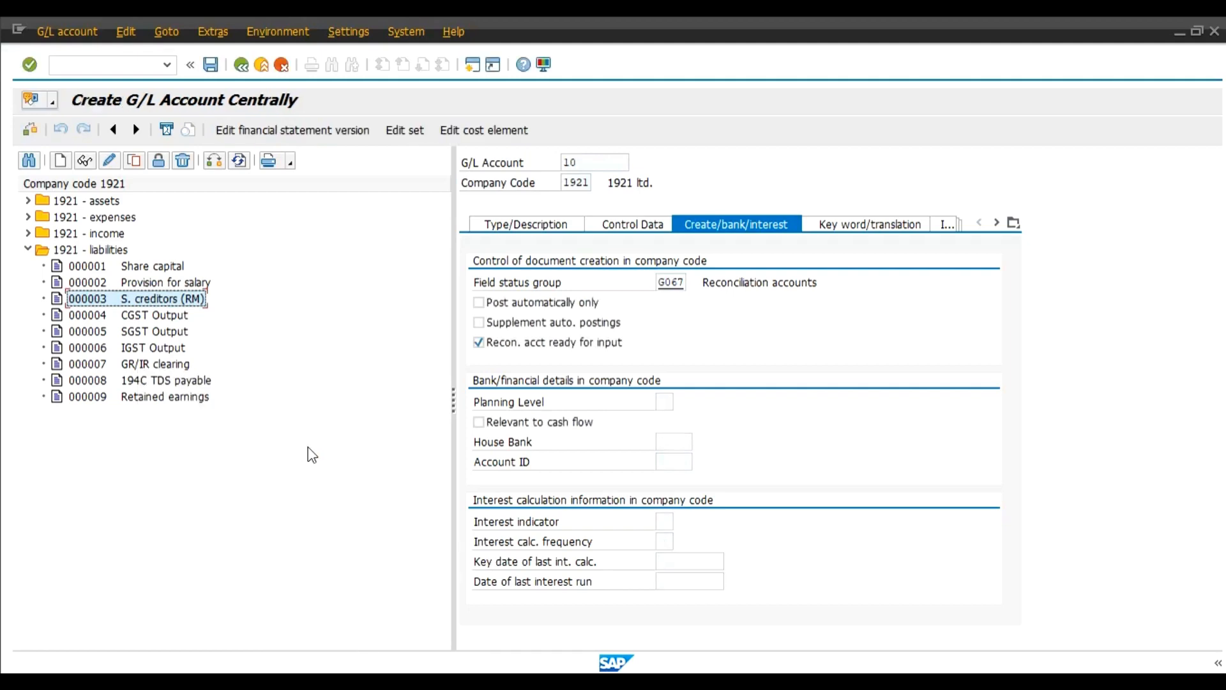
{"action": "left_click", "coordinate": [526, 224]}
{"action": "type", "text": "S. creditors (F"}
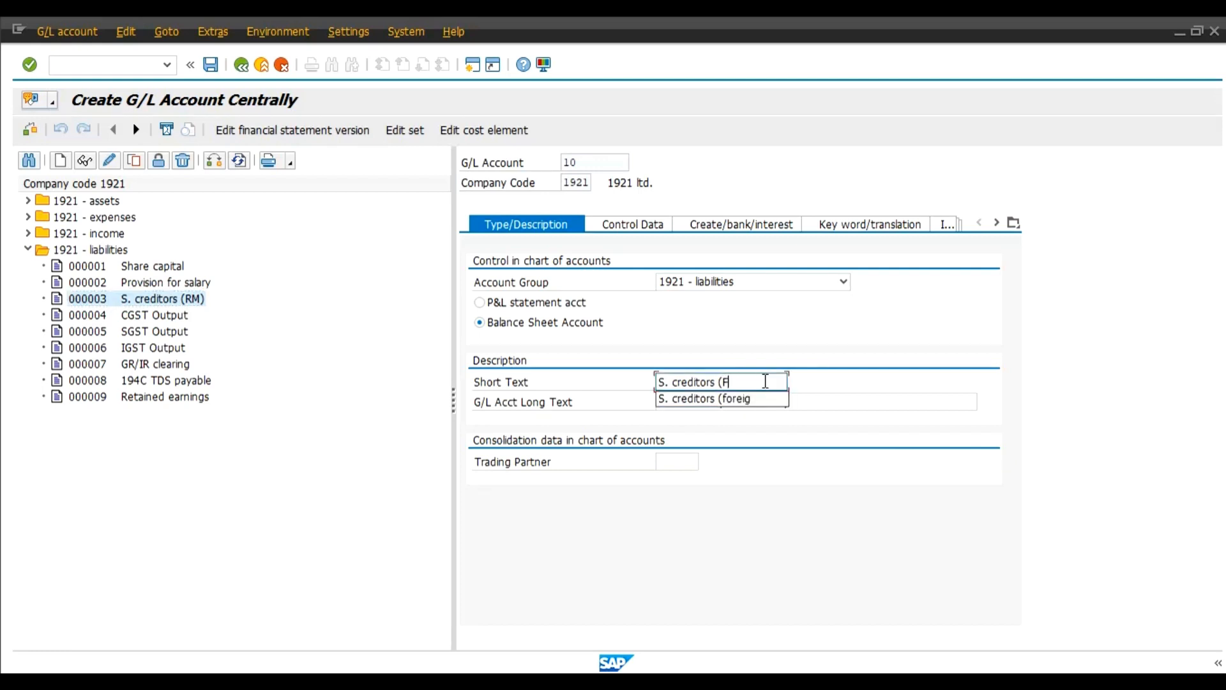
- Title account 10 'S. creditors (Finished Products)' and verify its vendor reconciliation control settings
{"action": "type", "text": "P)"}
{"action": "left_click", "coordinate": [816, 400]}
{"action": "type", "text": "S. creditors (F"}
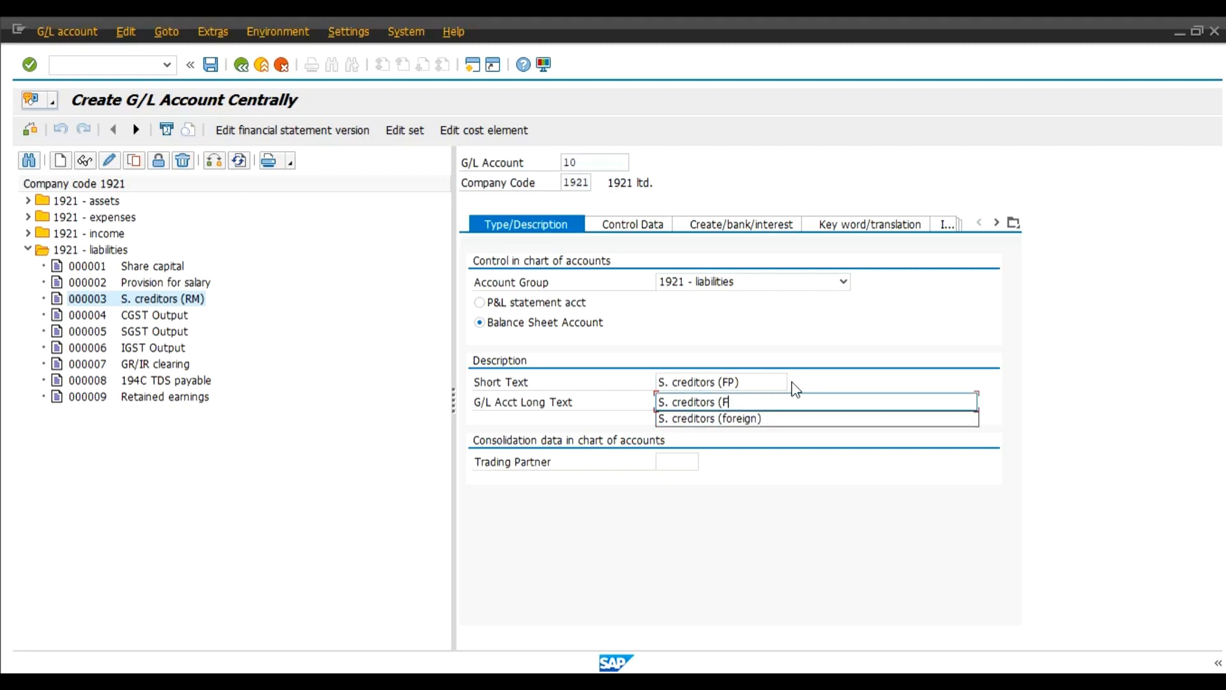
{"action": "type", "text": "inished Produ"}
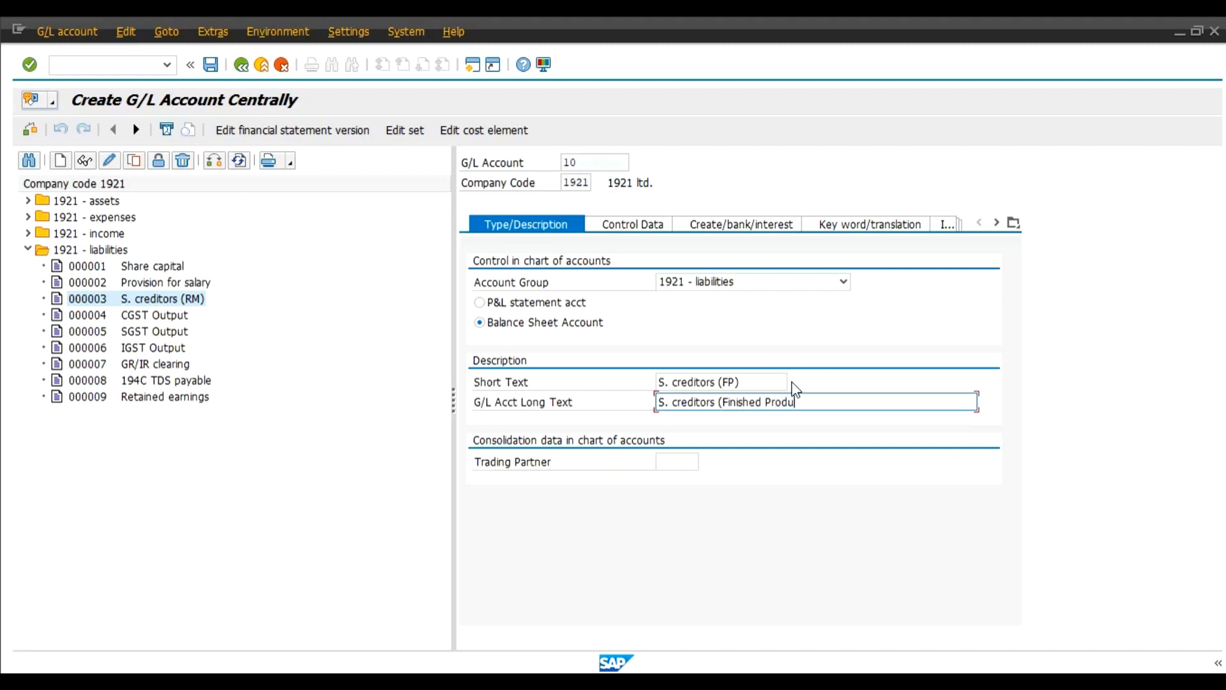
{"action": "type", "text": "cts"}
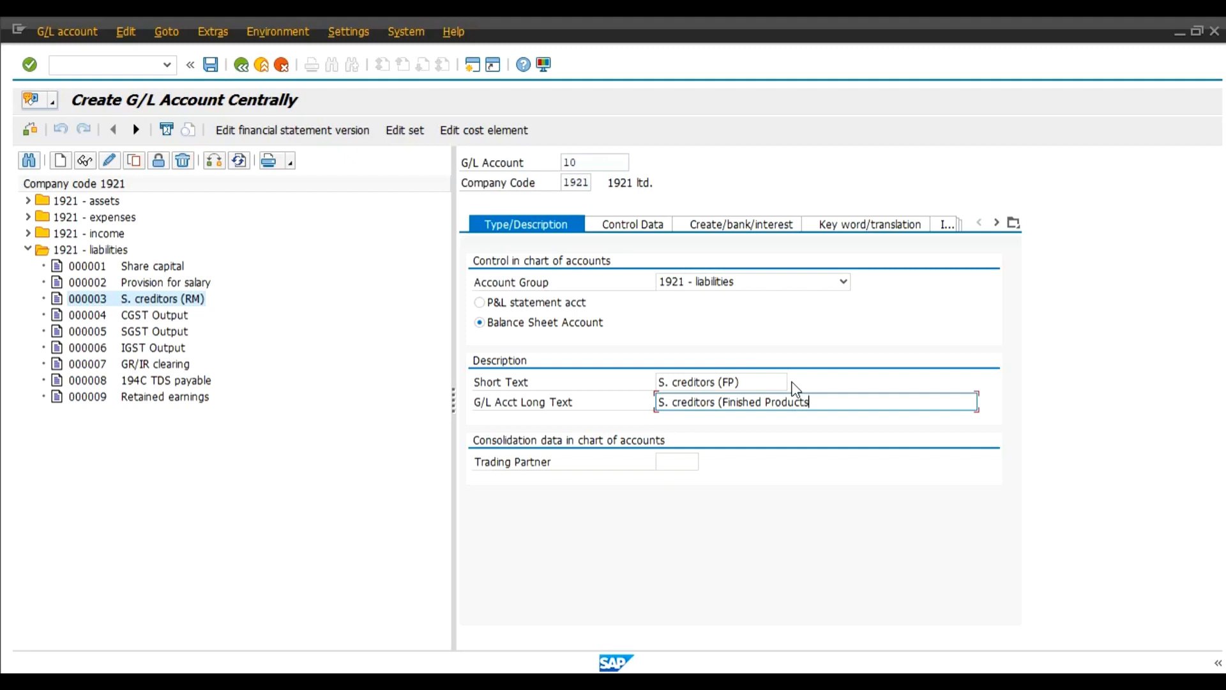
{"action": "type", "text": ")"}
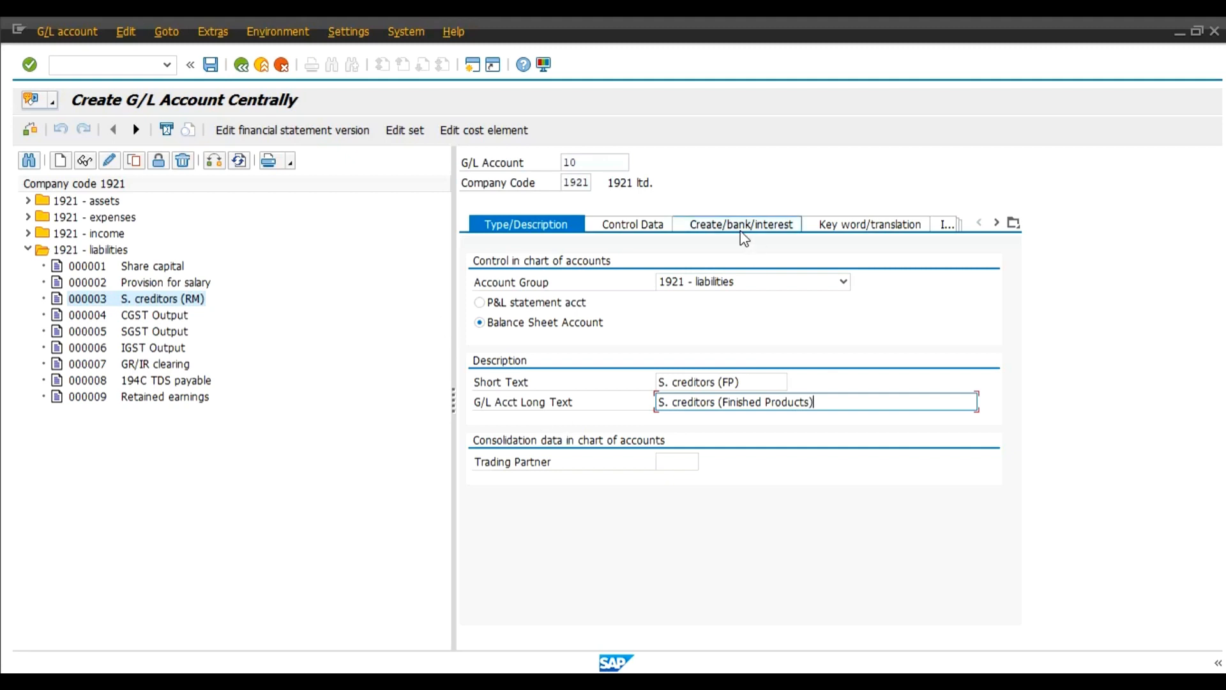
{"action": "left_click", "coordinate": [739, 224]}
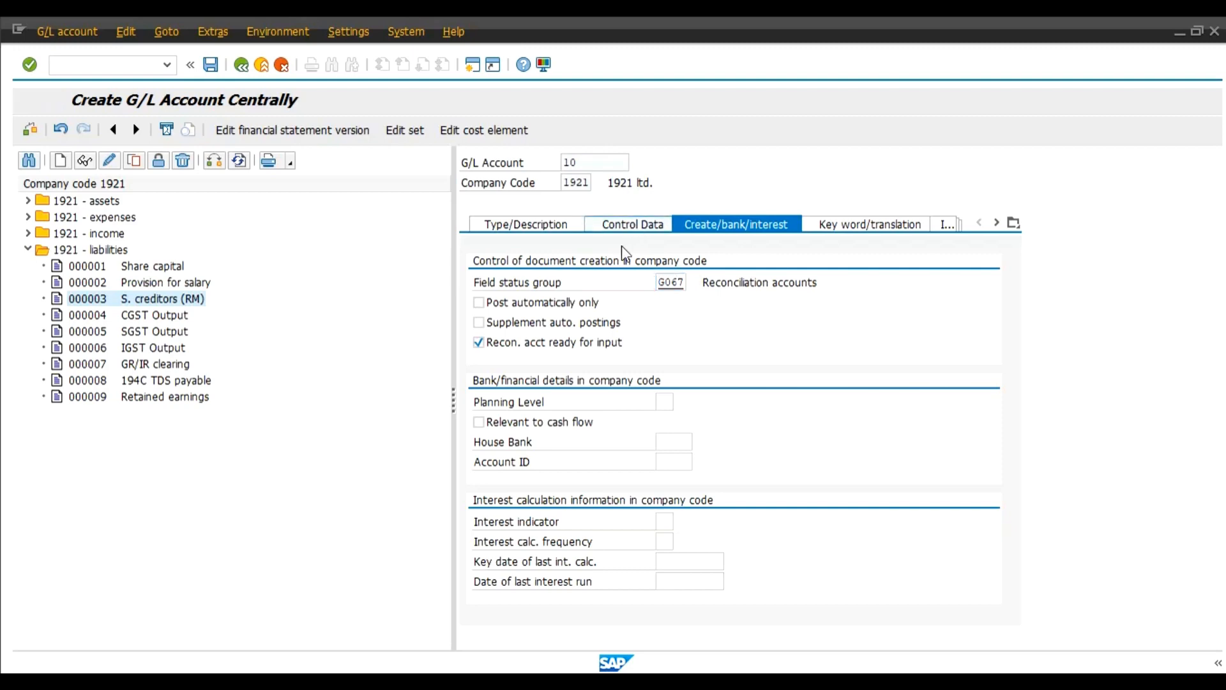
{"action": "left_click", "coordinate": [627, 224]}
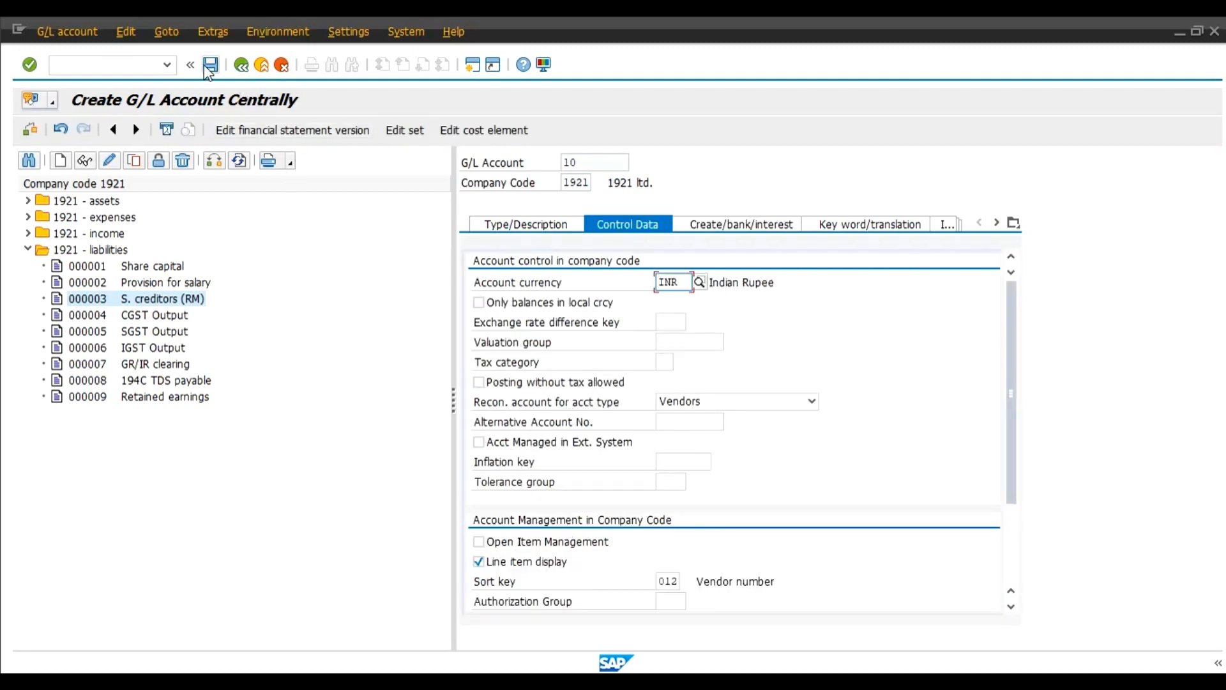
- Save the new G/L account 10, S. creditors (FP)
{"action": "left_click", "coordinate": [210, 64]}
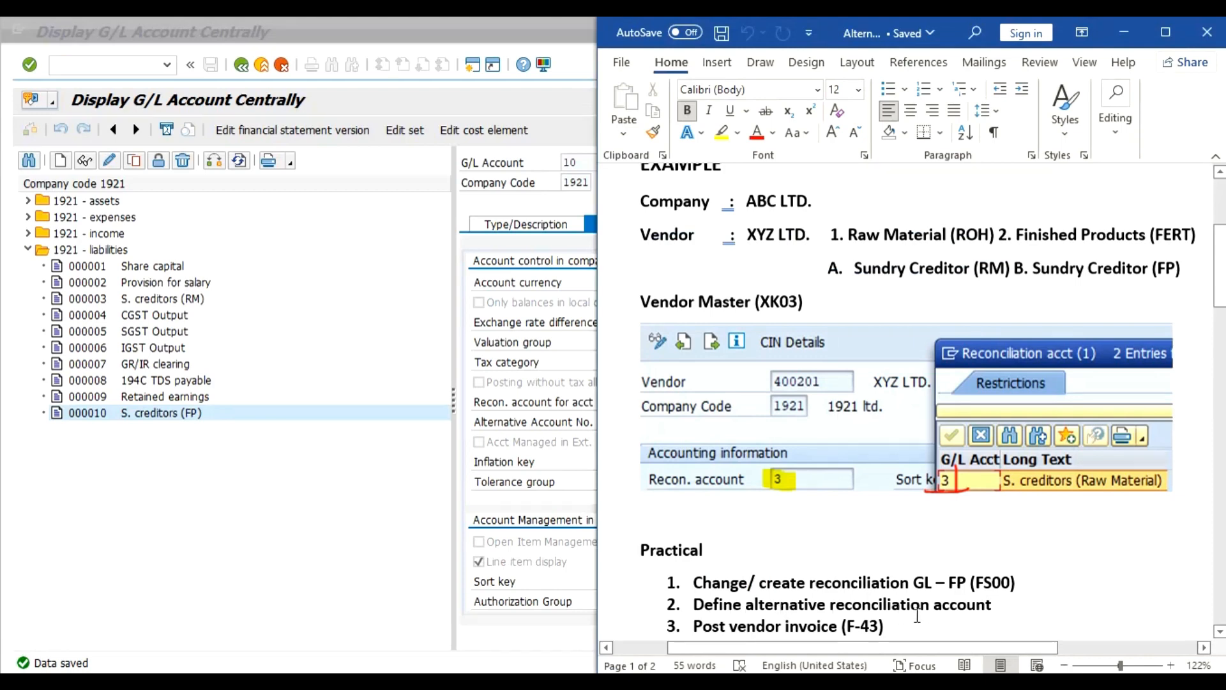
{"action": "mouse_move", "coordinate": [983, 615]}
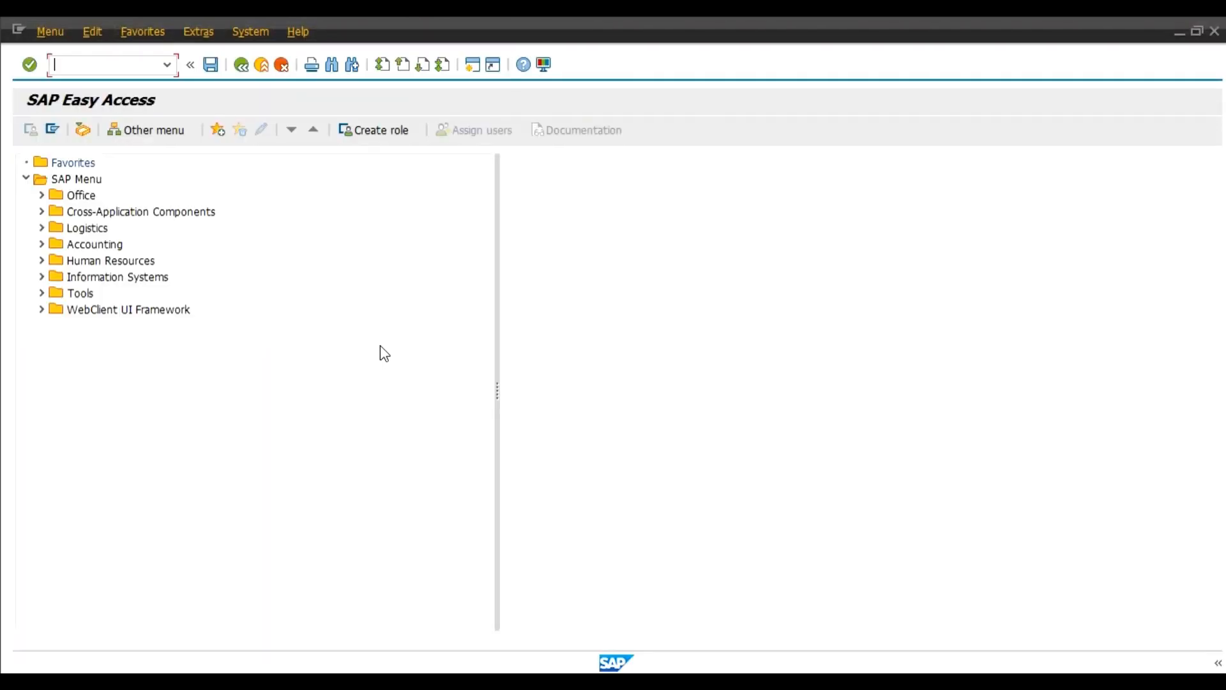
- Via SPRO, open Financial Accounting > AR/AP > Define Alternative Reconciliation Accounts
{"action": "type", "text": "s"}
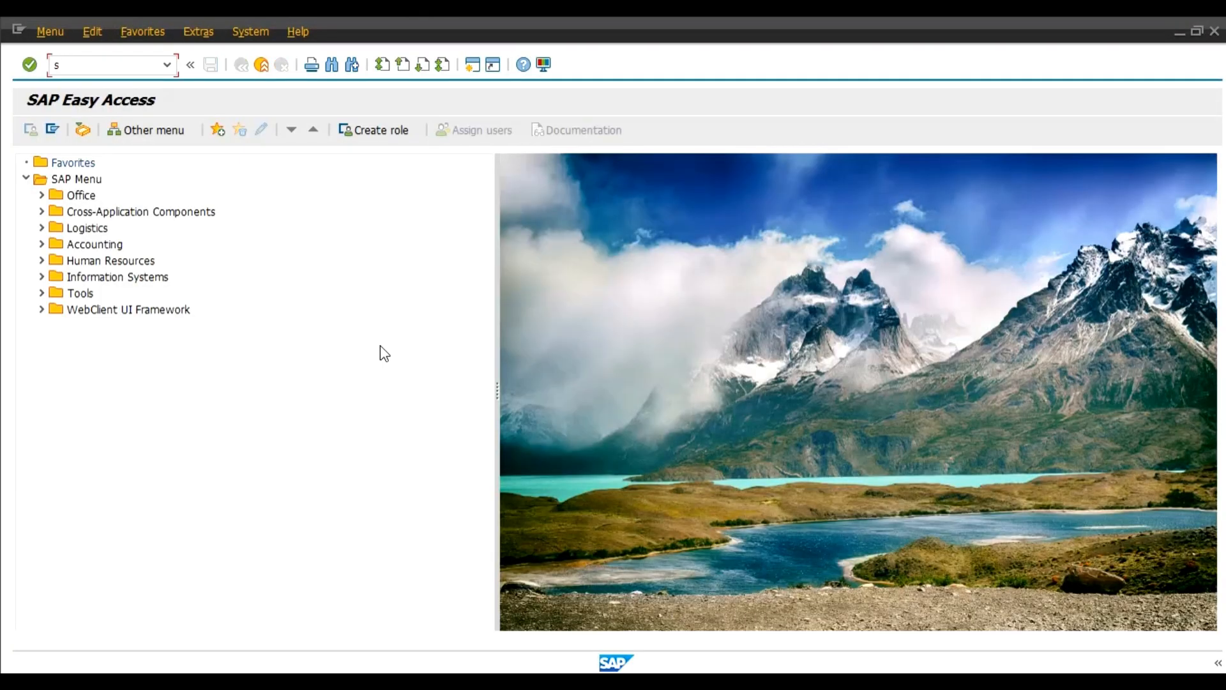
{"action": "type", "text": "spro"}
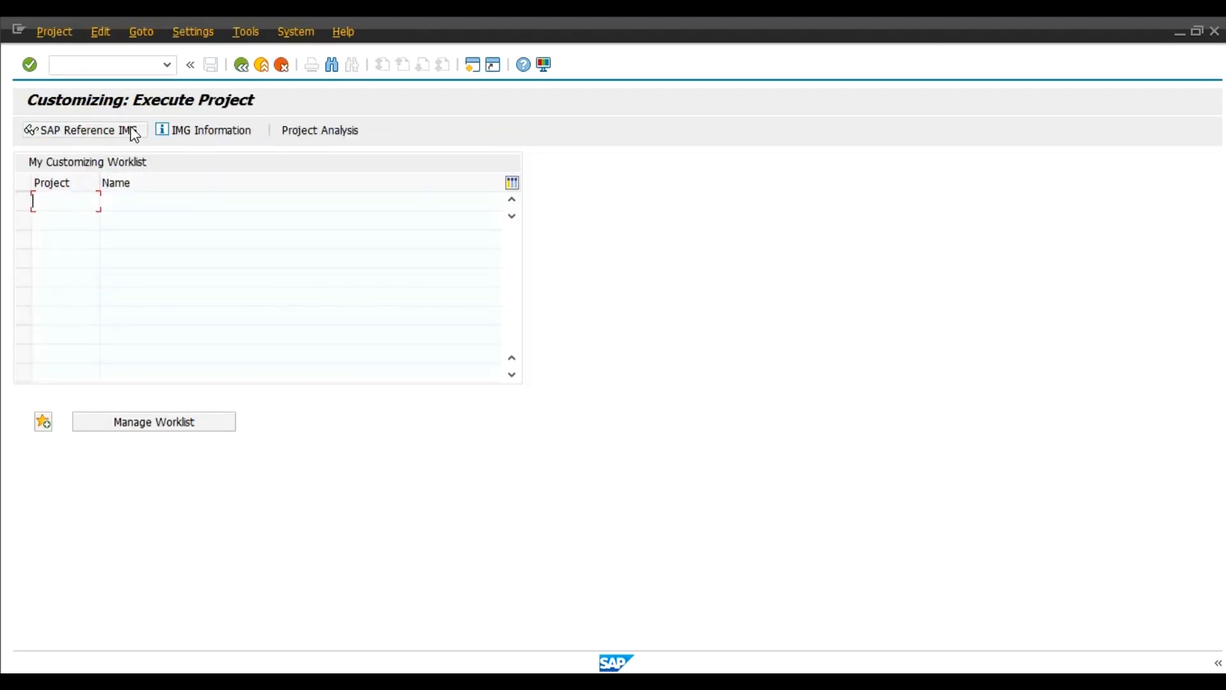
{"action": "left_click", "coordinate": [78, 129]}
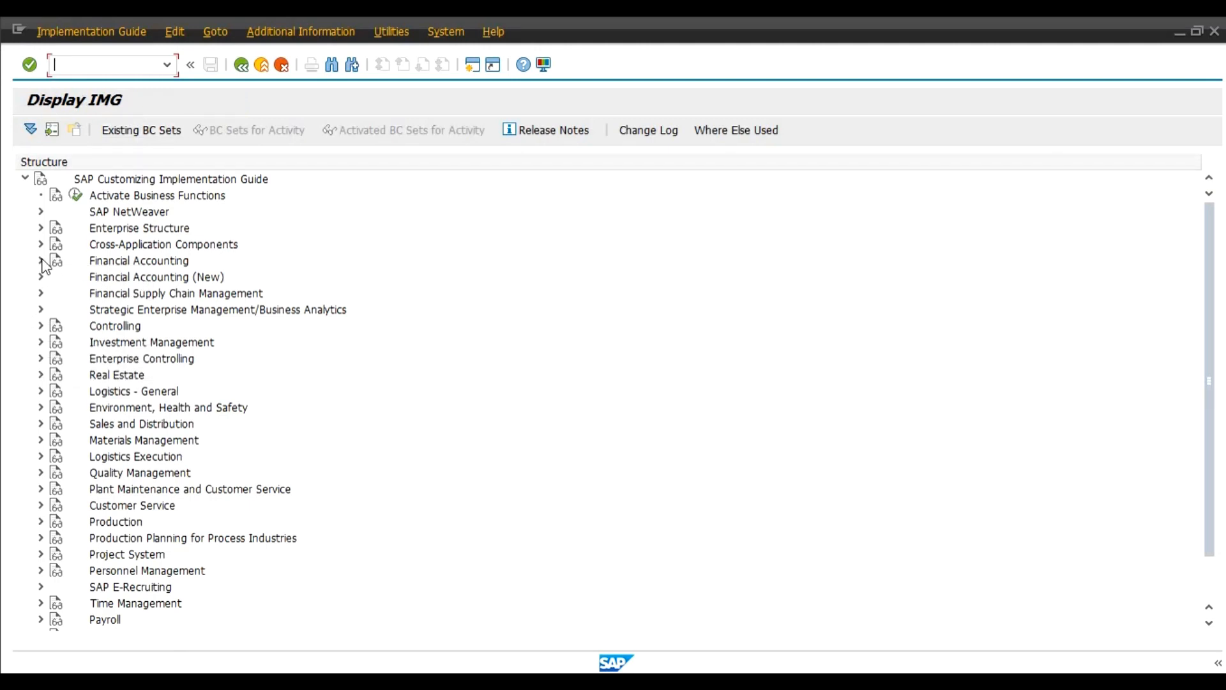
{"action": "left_click", "coordinate": [41, 261]}
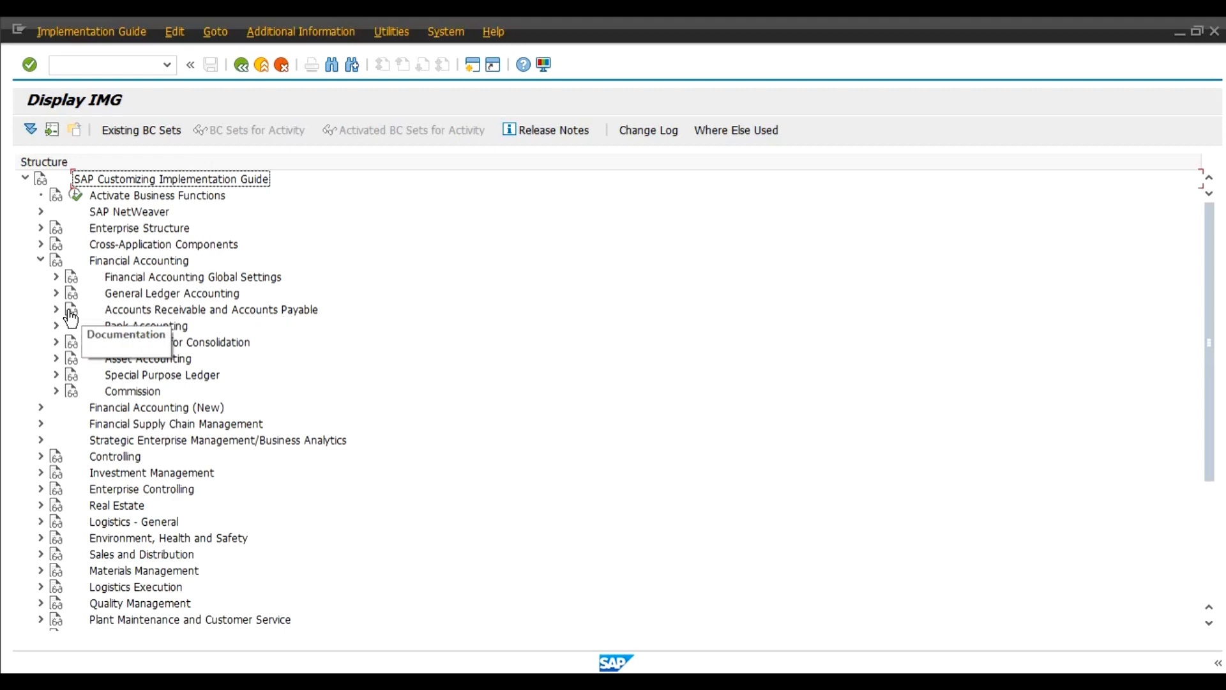
{"action": "left_click", "coordinate": [56, 310]}
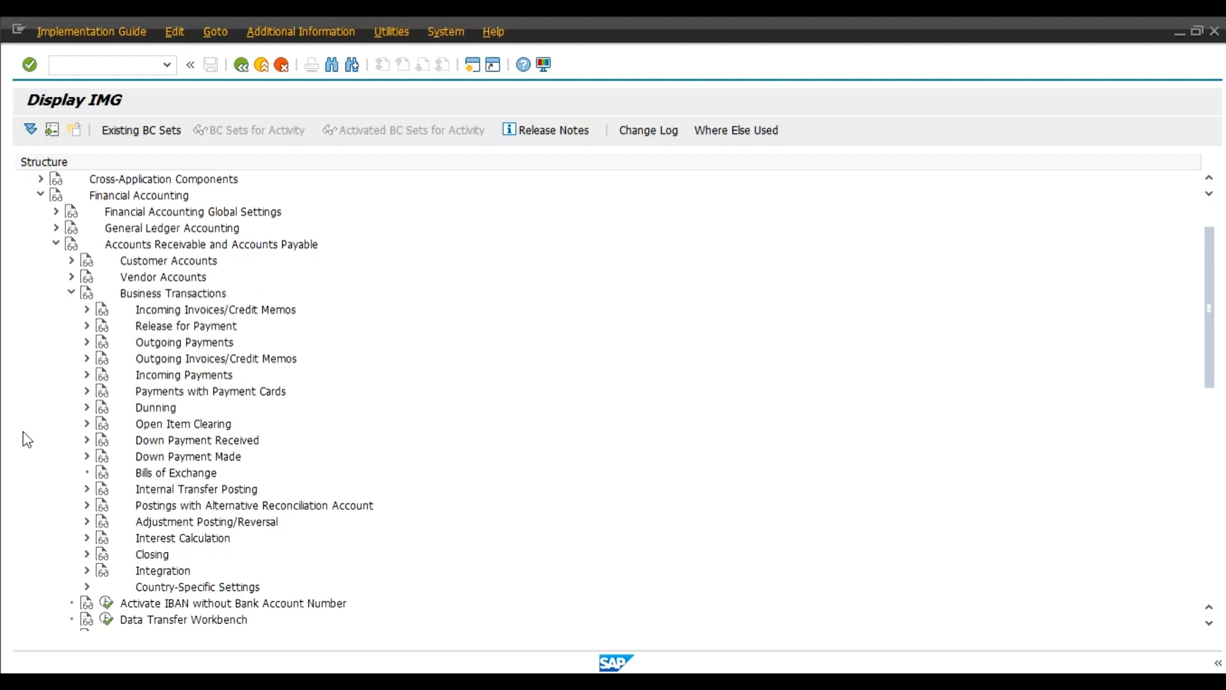
{"action": "mouse_move", "coordinate": [261, 516]}
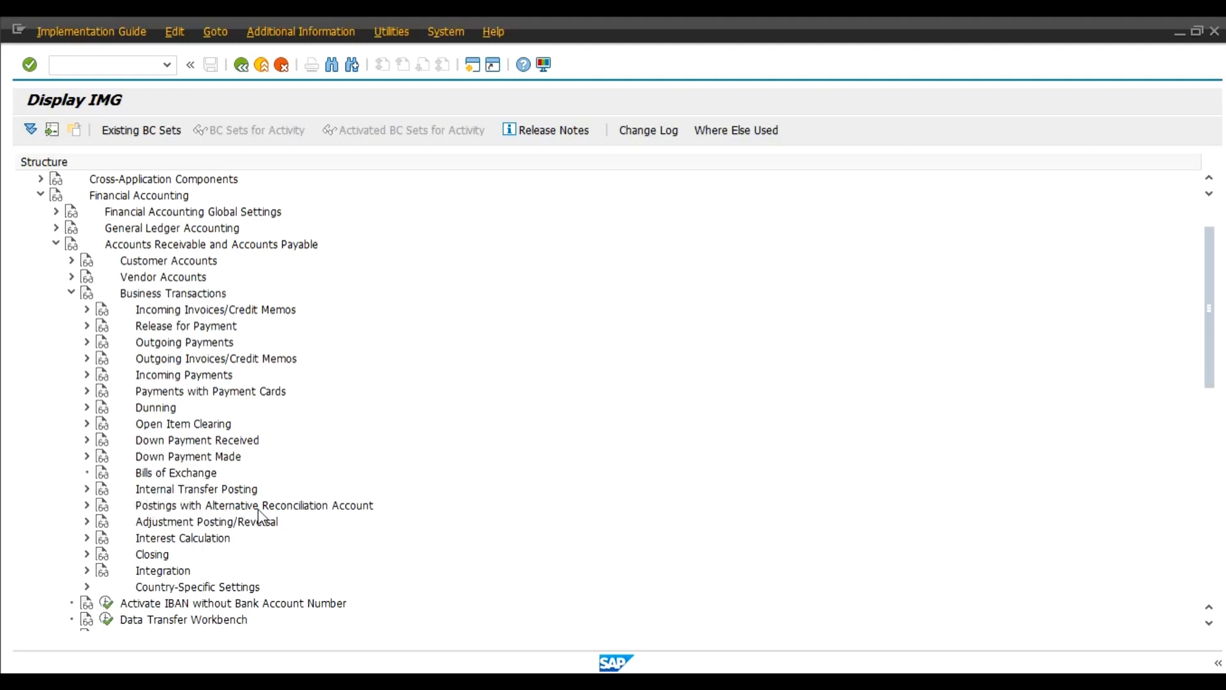
{"action": "mouse_move", "coordinate": [86, 518]}
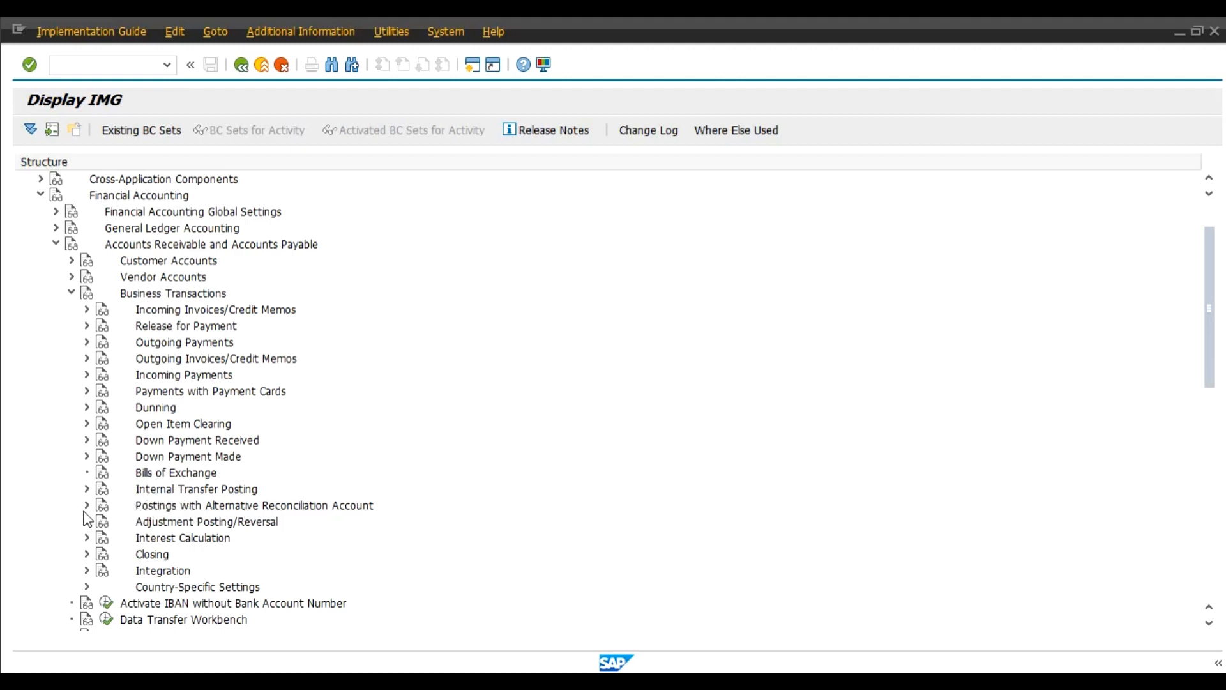
{"action": "left_click", "coordinate": [86, 505]}
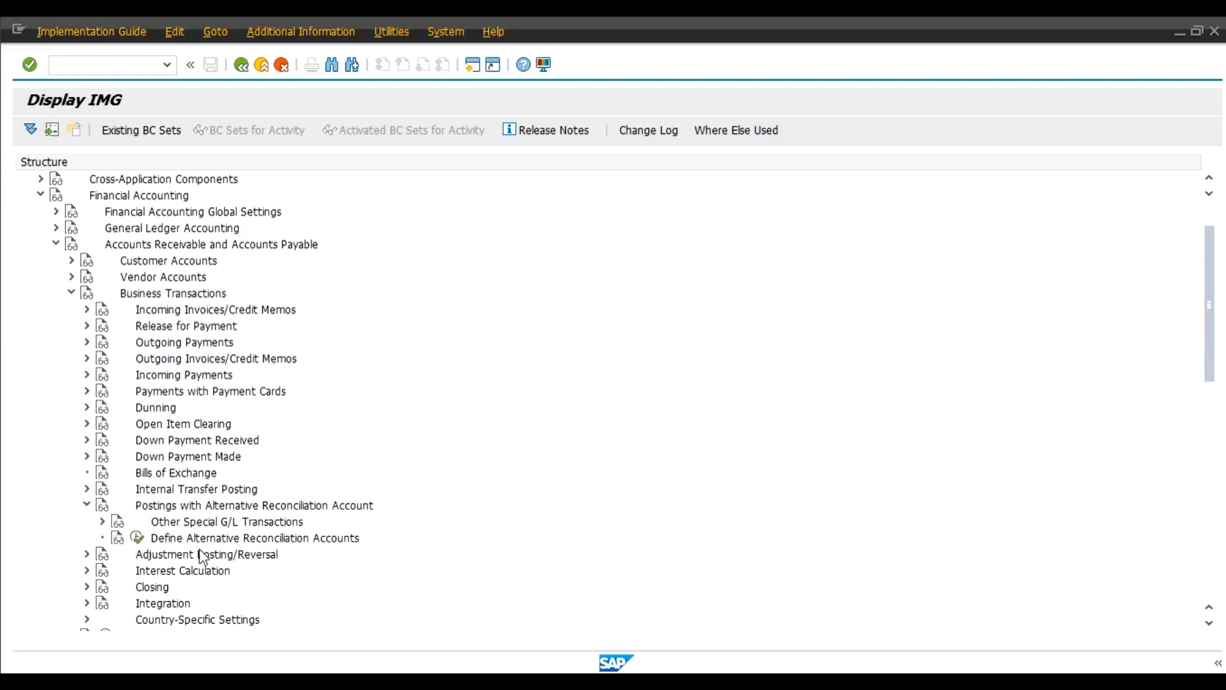
{"action": "mouse_move", "coordinate": [348, 547]}
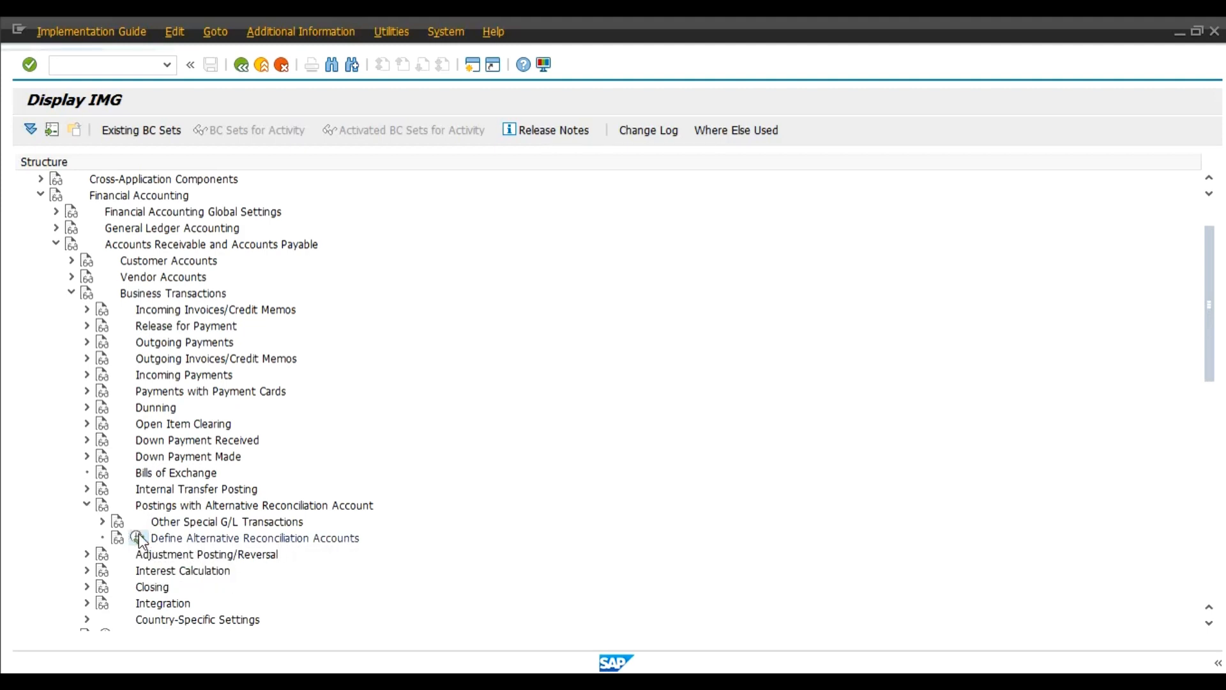
{"action": "double_click", "coordinate": [254, 537]}
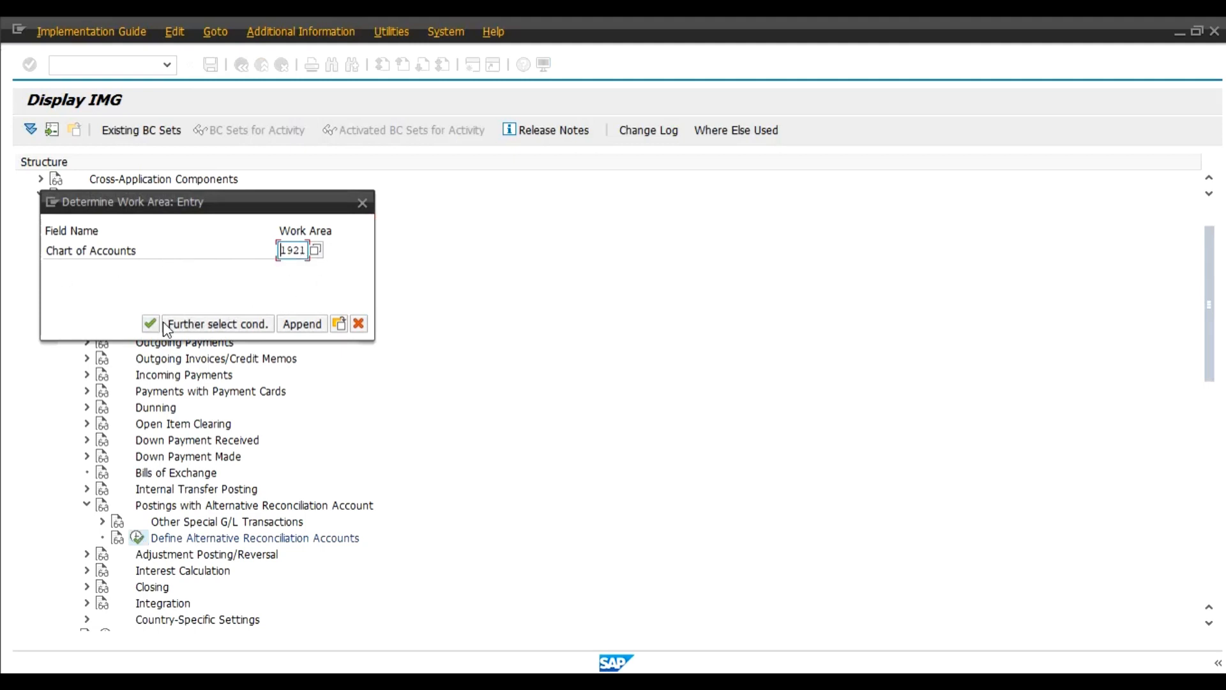
- Confirm chart of accounts 1921 as work area and begin New Entries
{"action": "left_click", "coordinate": [149, 323]}
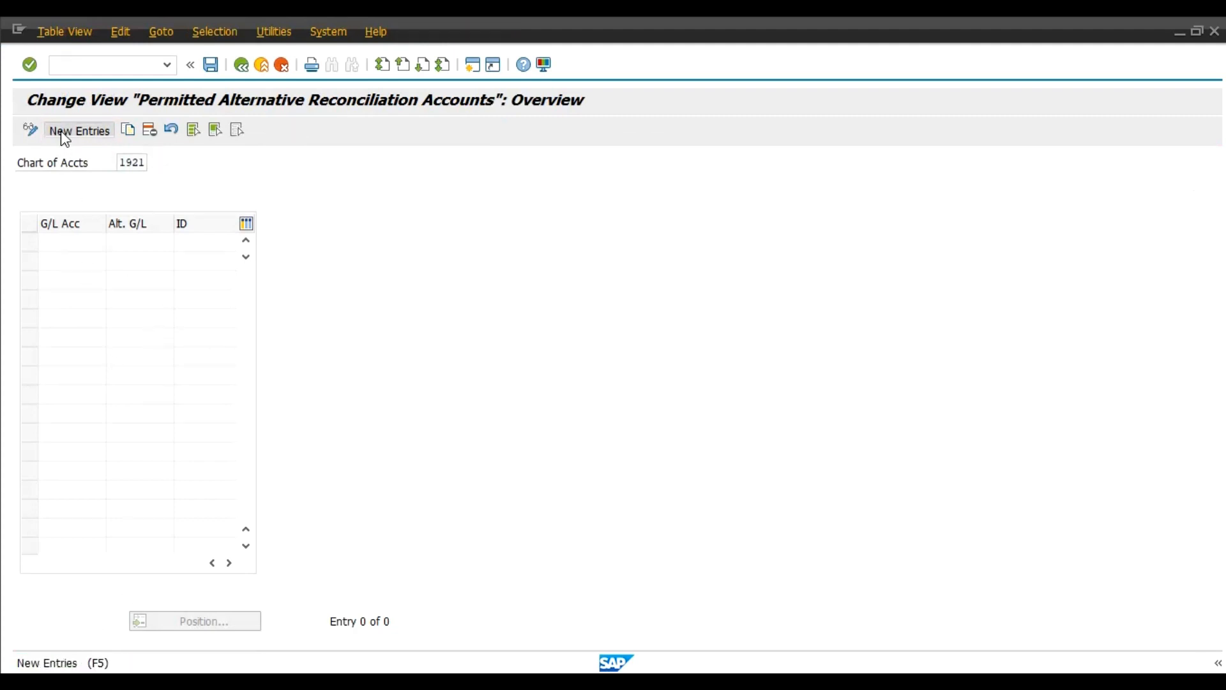
{"action": "left_click", "coordinate": [77, 129]}
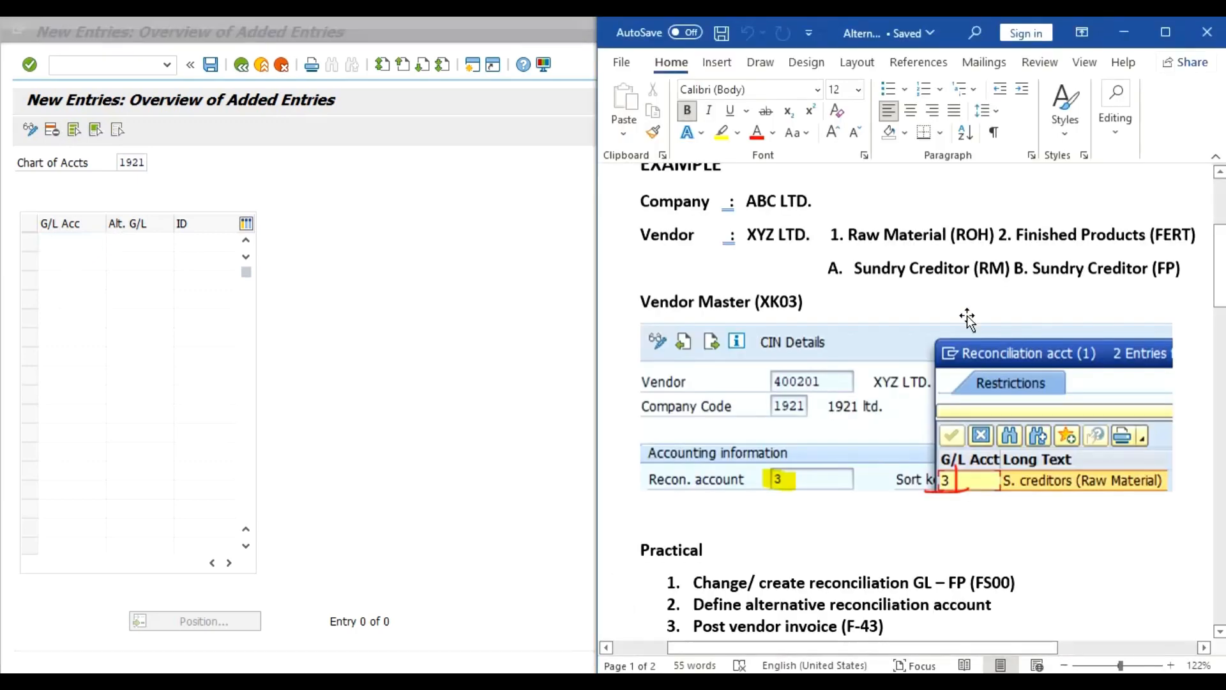
{"action": "mouse_move", "coordinate": [74, 242]}
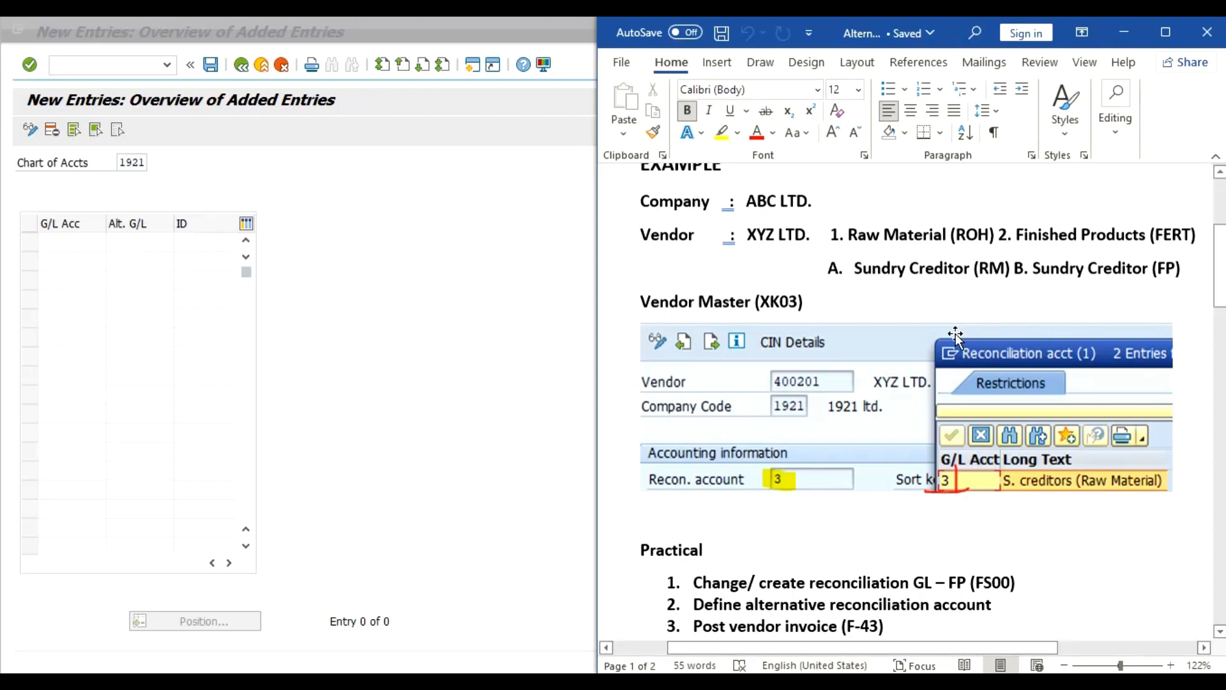
{"action": "mouse_move", "coordinate": [132, 239]}
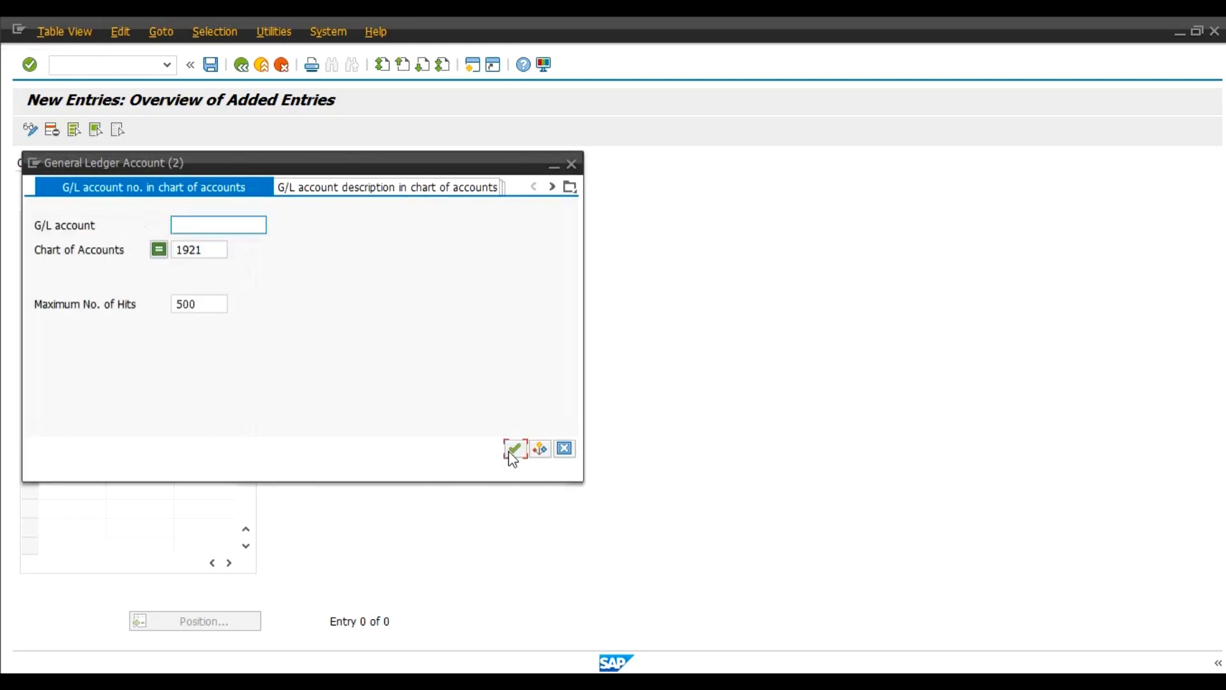
- Pair reconciliation account 3 with alternative G/L account 10 and save the entry
{"action": "left_click", "coordinate": [513, 448]}
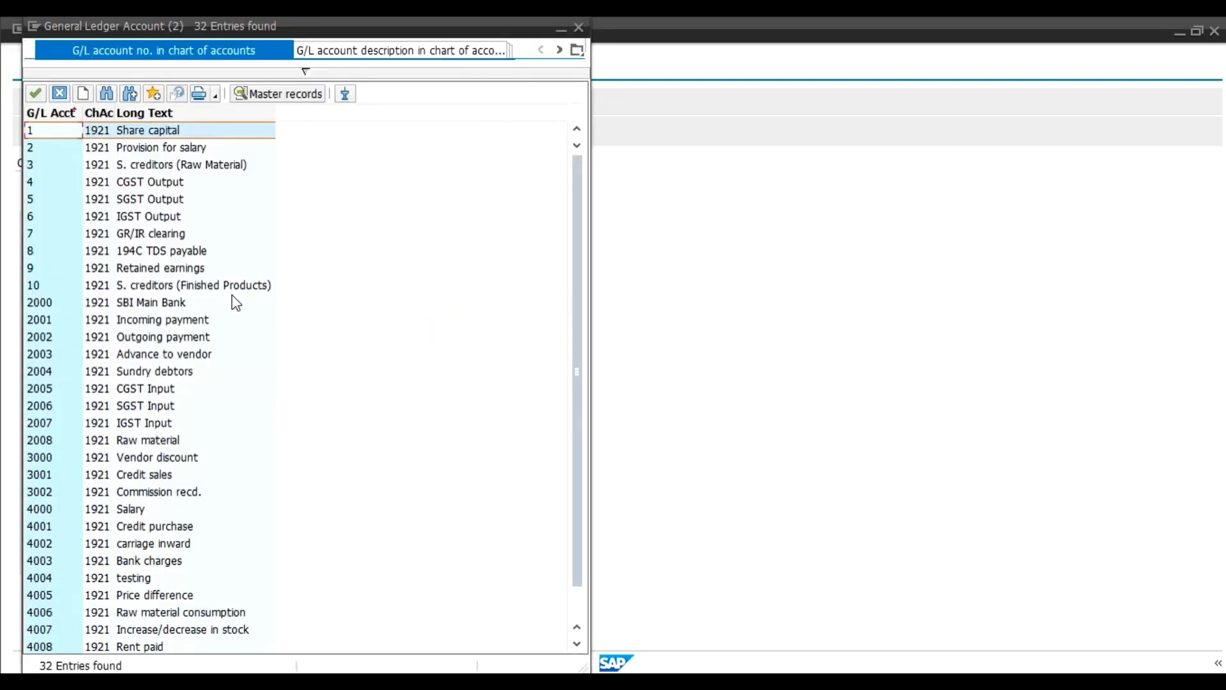
{"action": "left_click", "coordinate": [212, 164]}
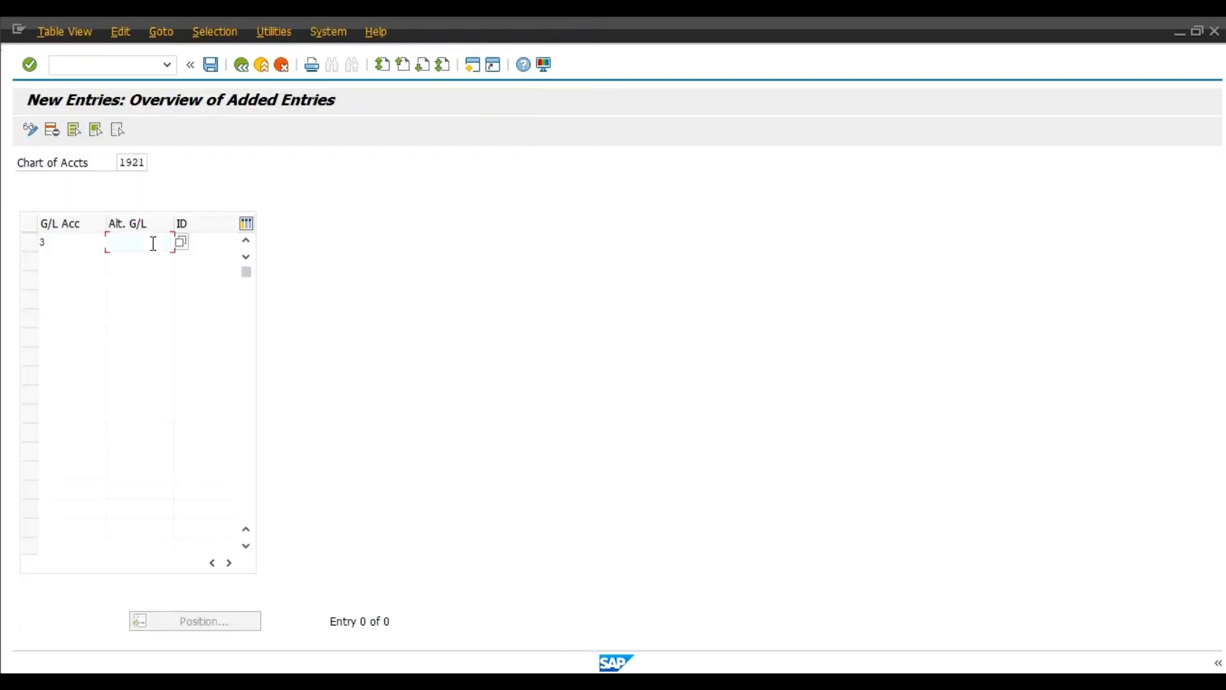
{"action": "type", "text": "10"}
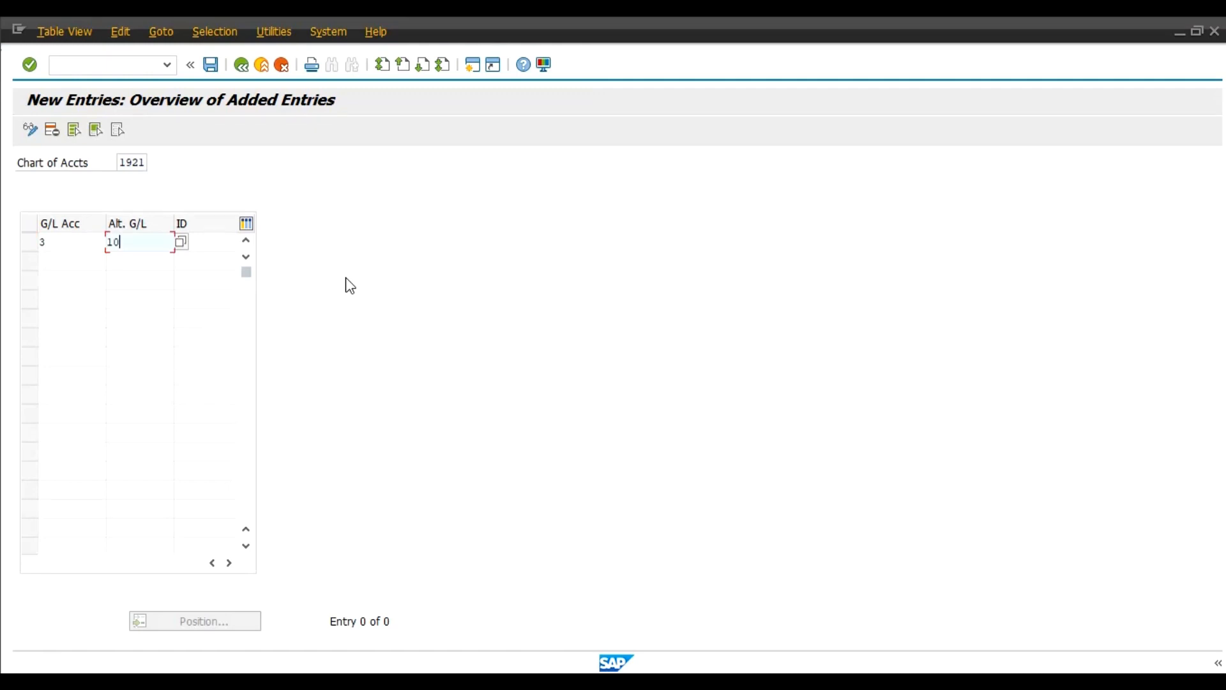
{"action": "key", "text": "Enter"}
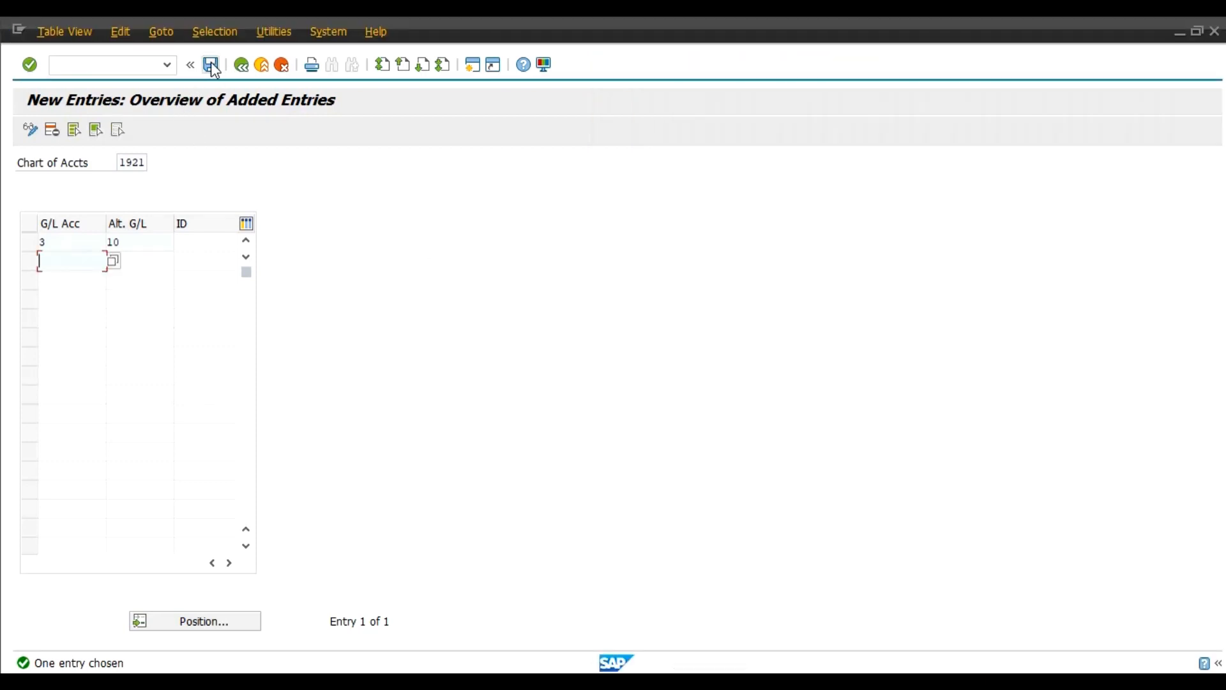
{"action": "left_click", "coordinate": [212, 64]}
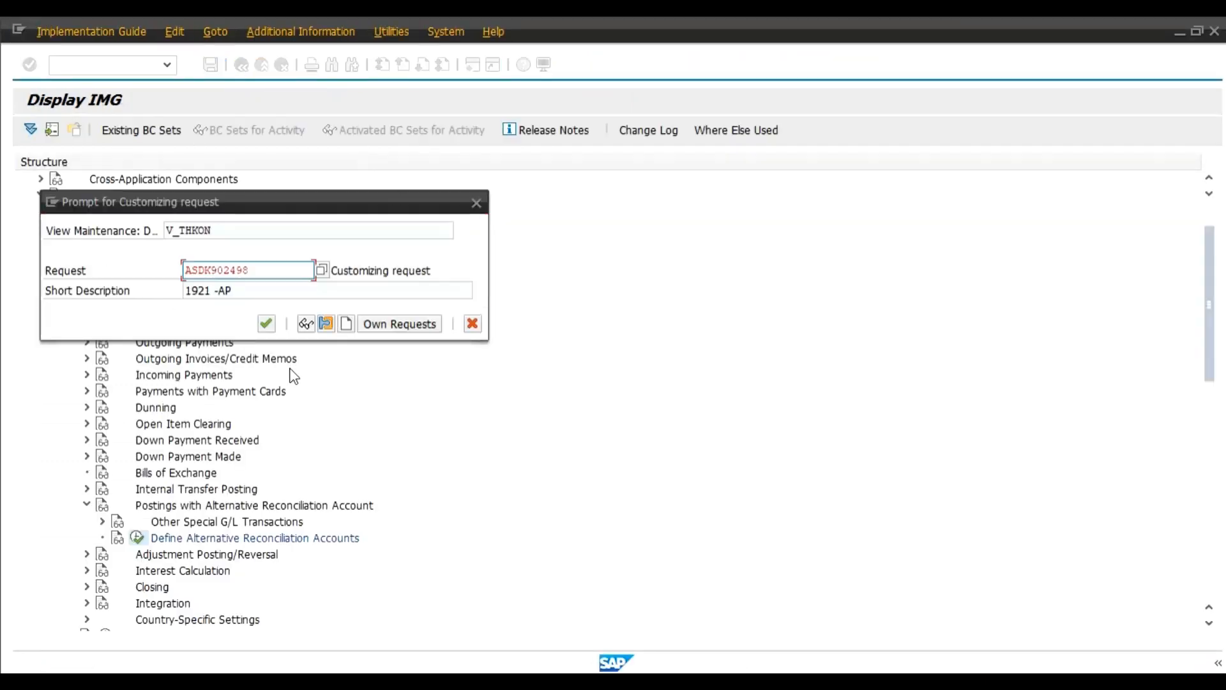
- Accept the customizing request prompt so the 3 → 10 entry is saved
{"action": "left_click", "coordinate": [265, 323]}
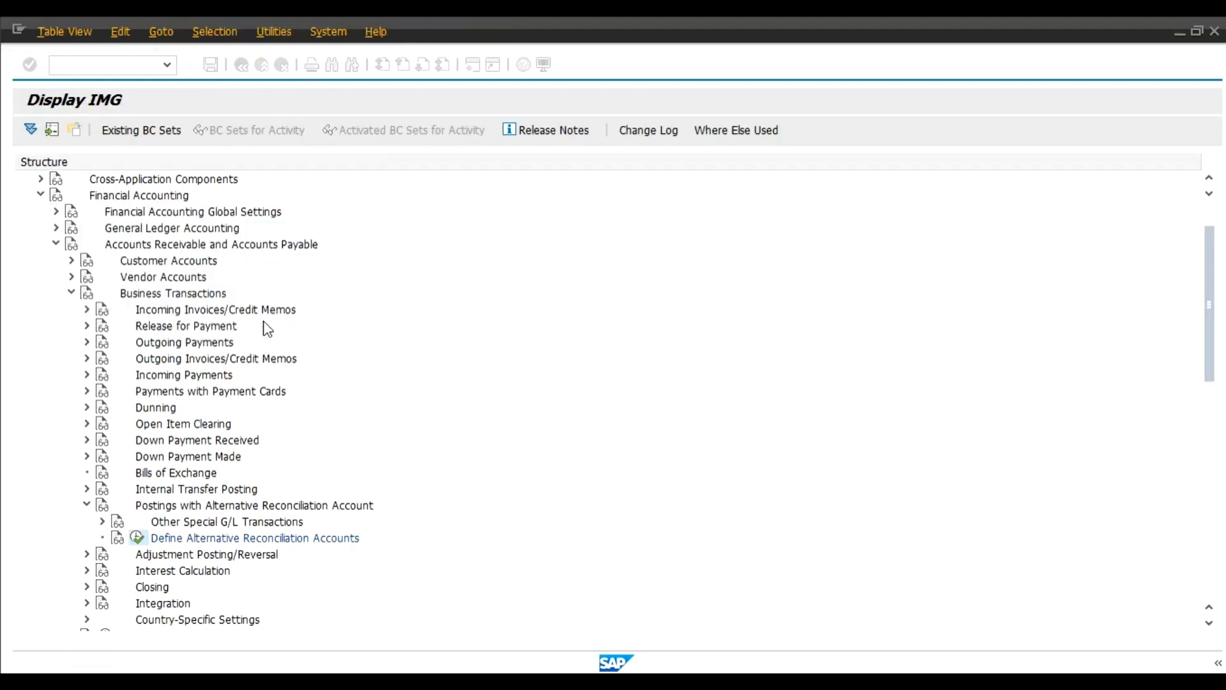
{"action": "double_click", "coordinate": [254, 537]}
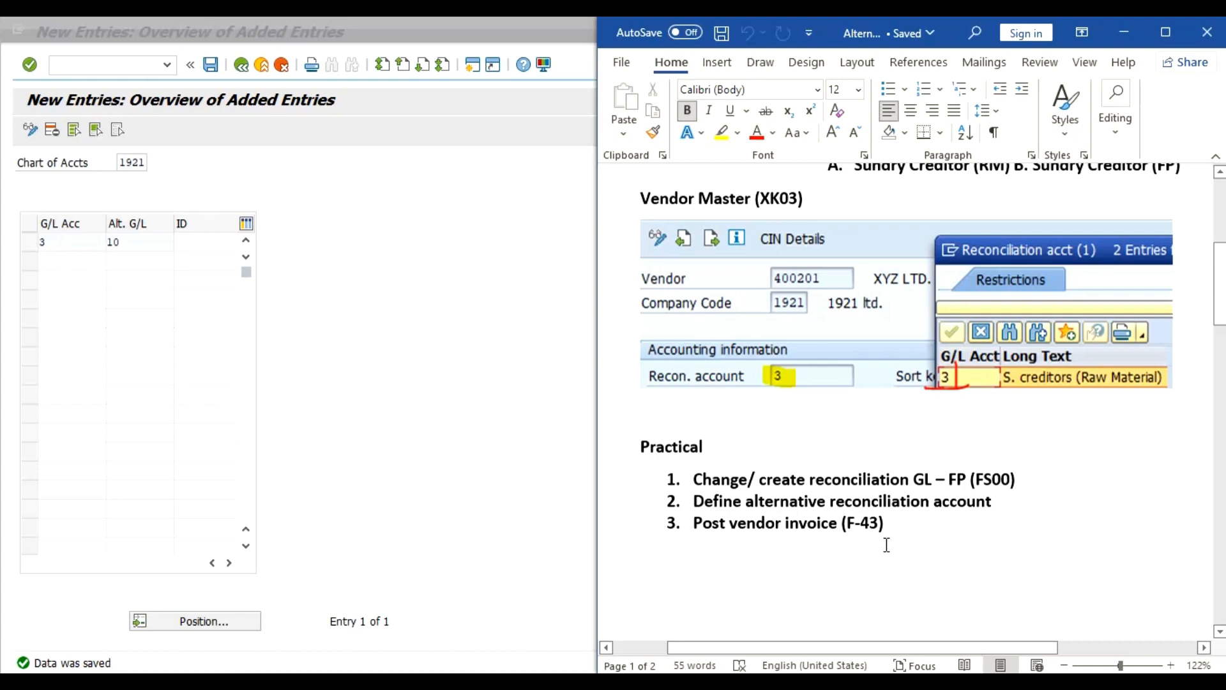
{"action": "mouse_move", "coordinate": [1088, 579]}
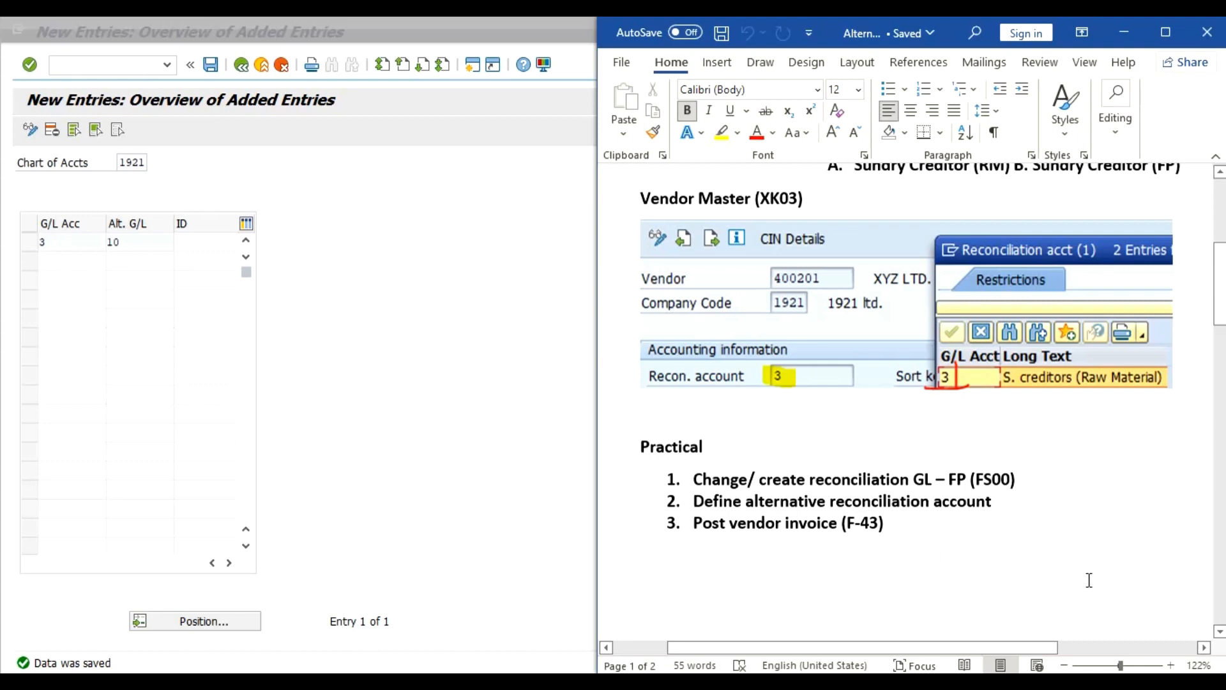
{"action": "scroll", "scroll_direction": "down", "scroll_amount": 3}
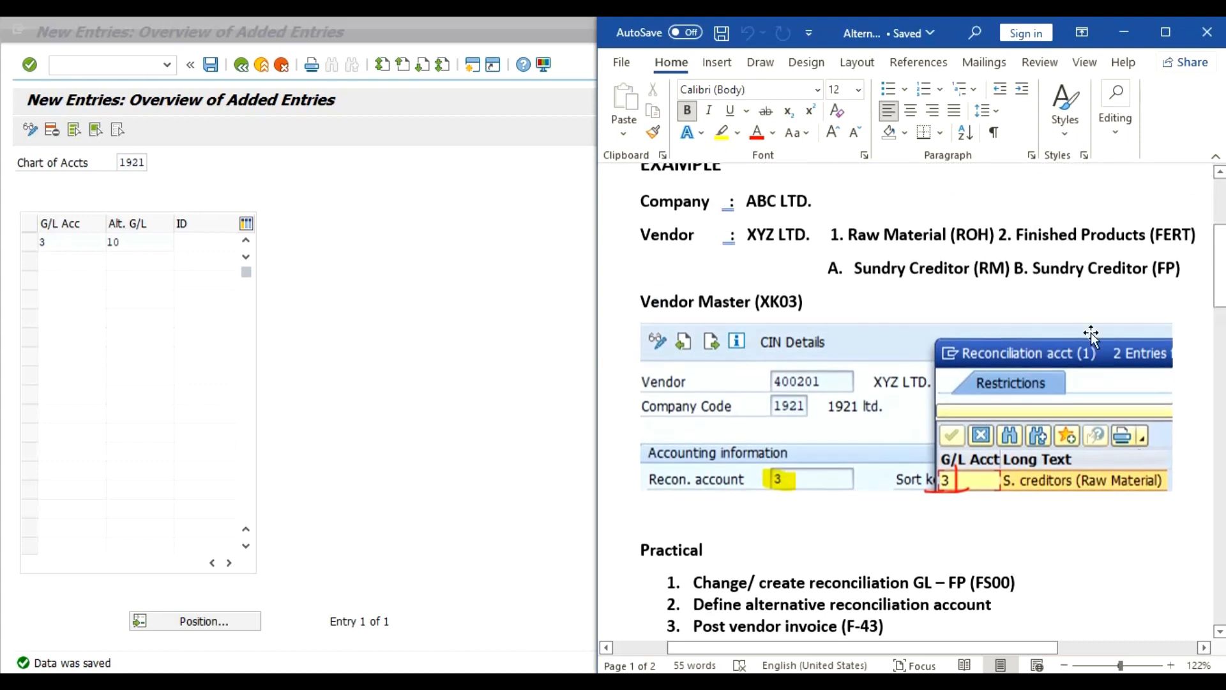
{"action": "mouse_move", "coordinate": [1053, 279]}
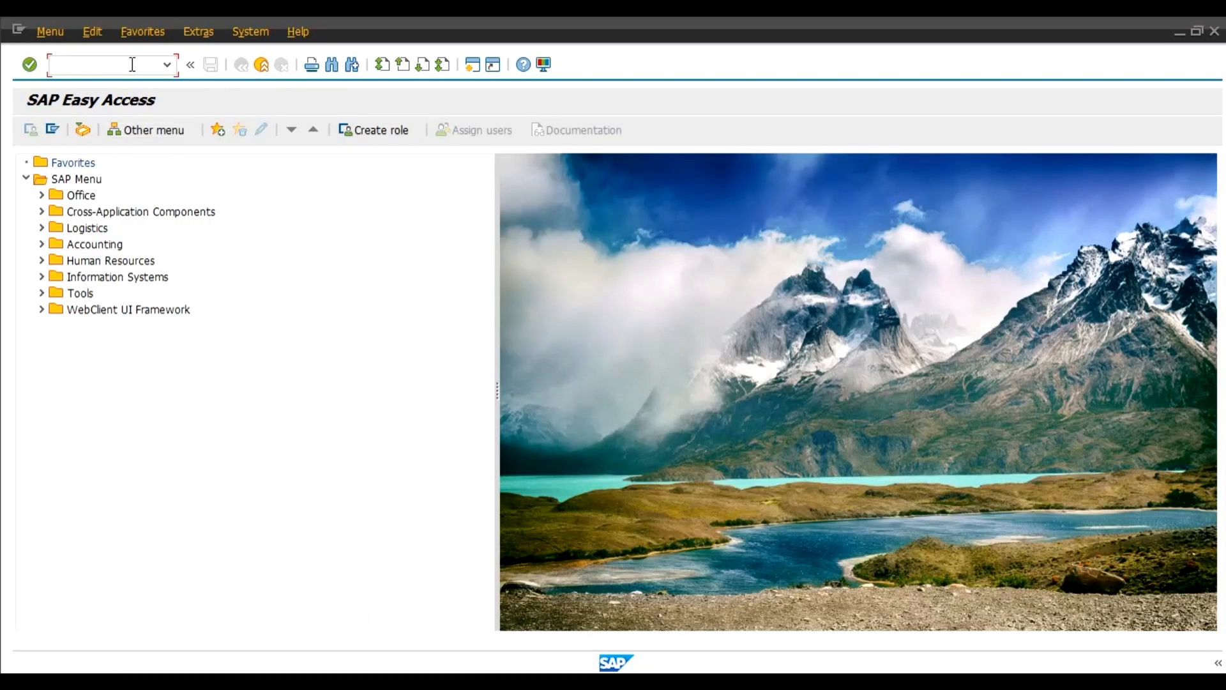
- Start an F-43 vendor invoice dated 19.07.2022 for vendor 400201, XYZ LTD
{"action": "type", "text": "f-4"}
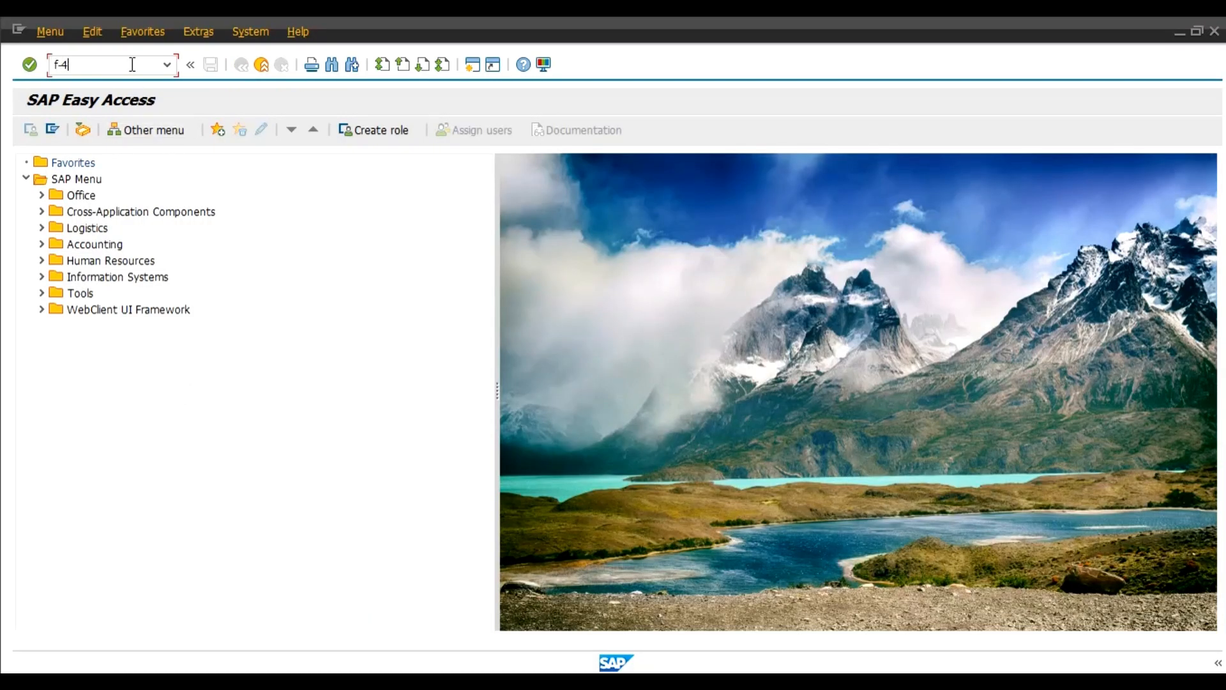
{"action": "key", "text": "Enter"}
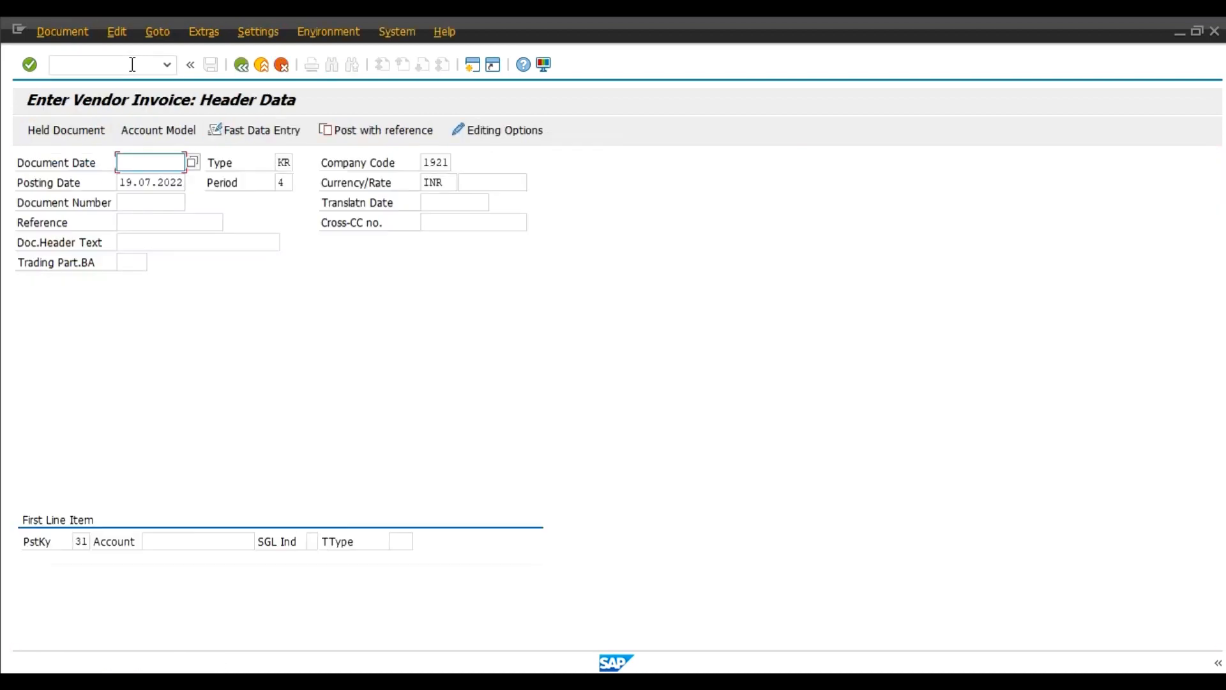
{"action": "mouse_move", "coordinate": [150, 182]}
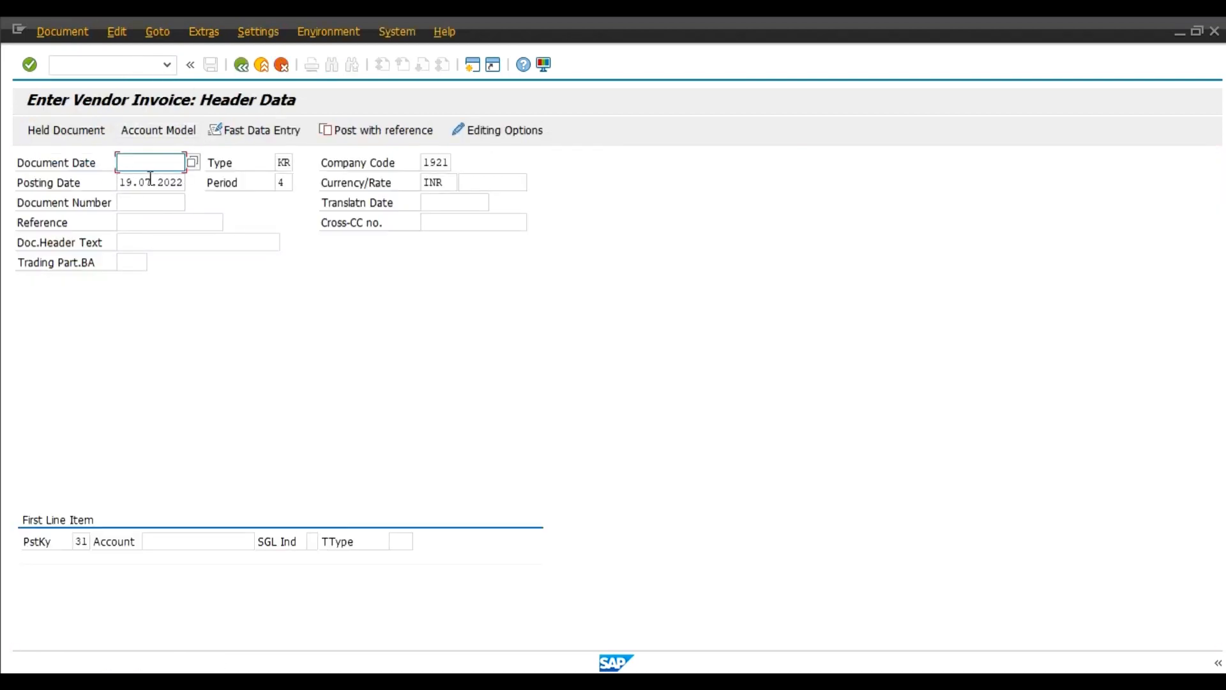
{"action": "type", "text": "190"}
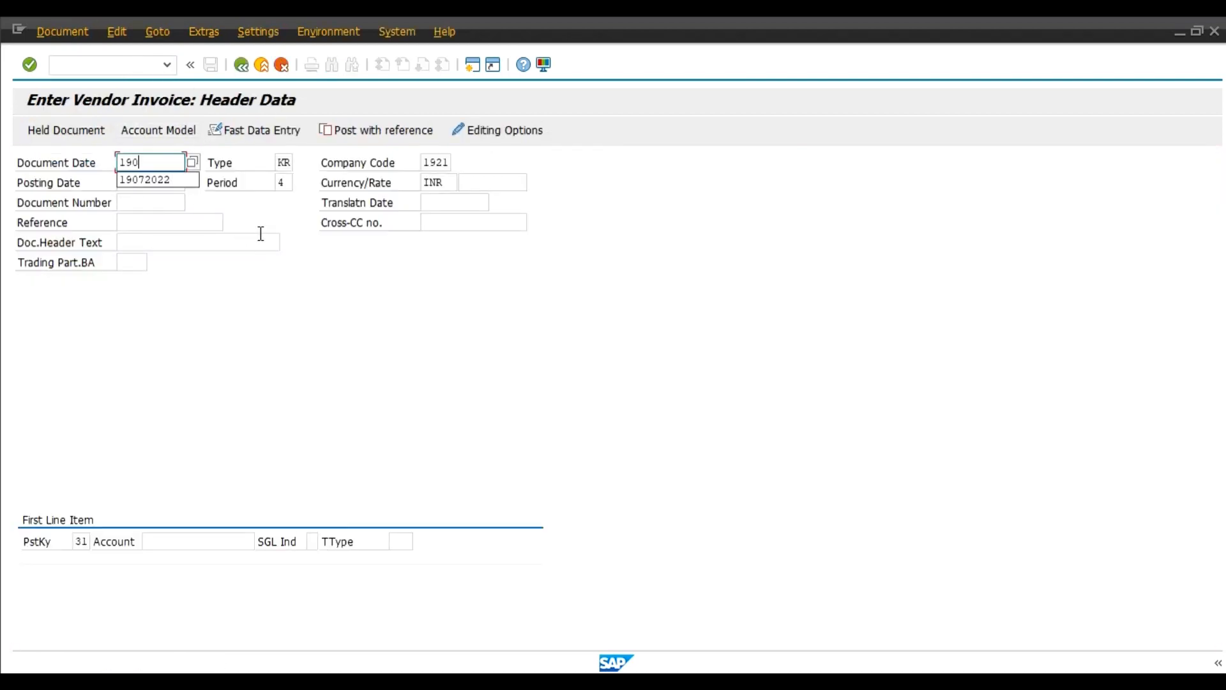
{"action": "type", "text": "19072022"}
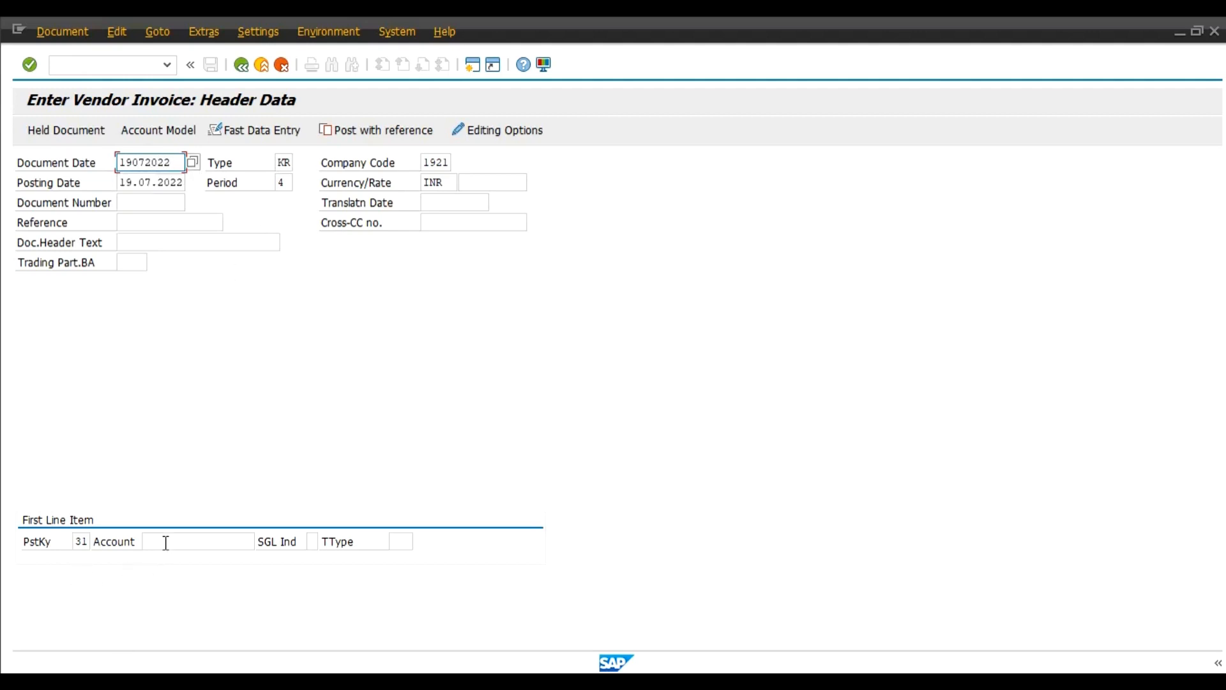
{"action": "left_click", "coordinate": [197, 541]}
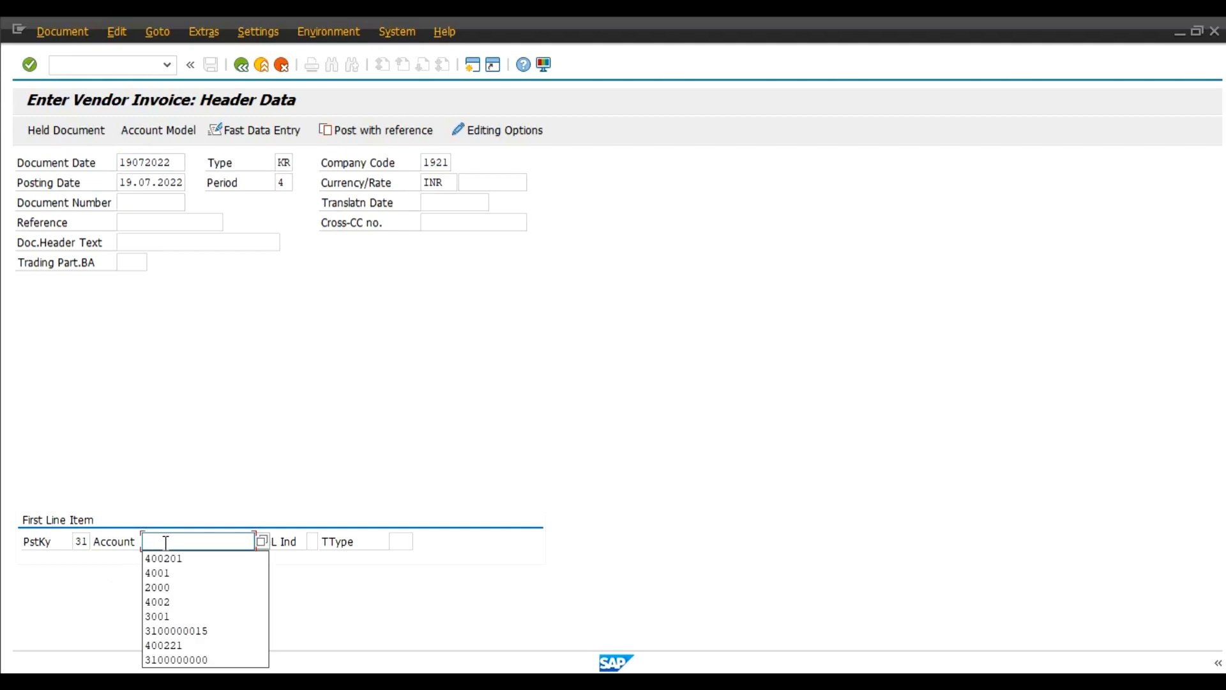
{"action": "left_click", "coordinate": [163, 558]}
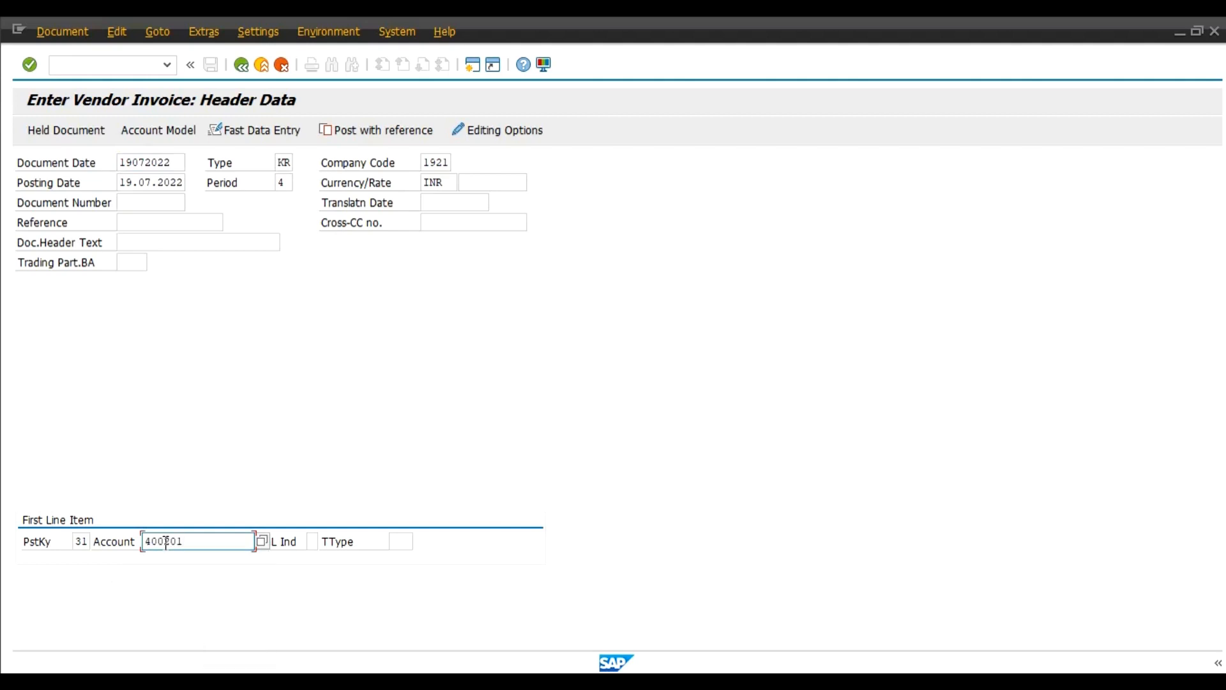
{"action": "type", "text": "400201"}
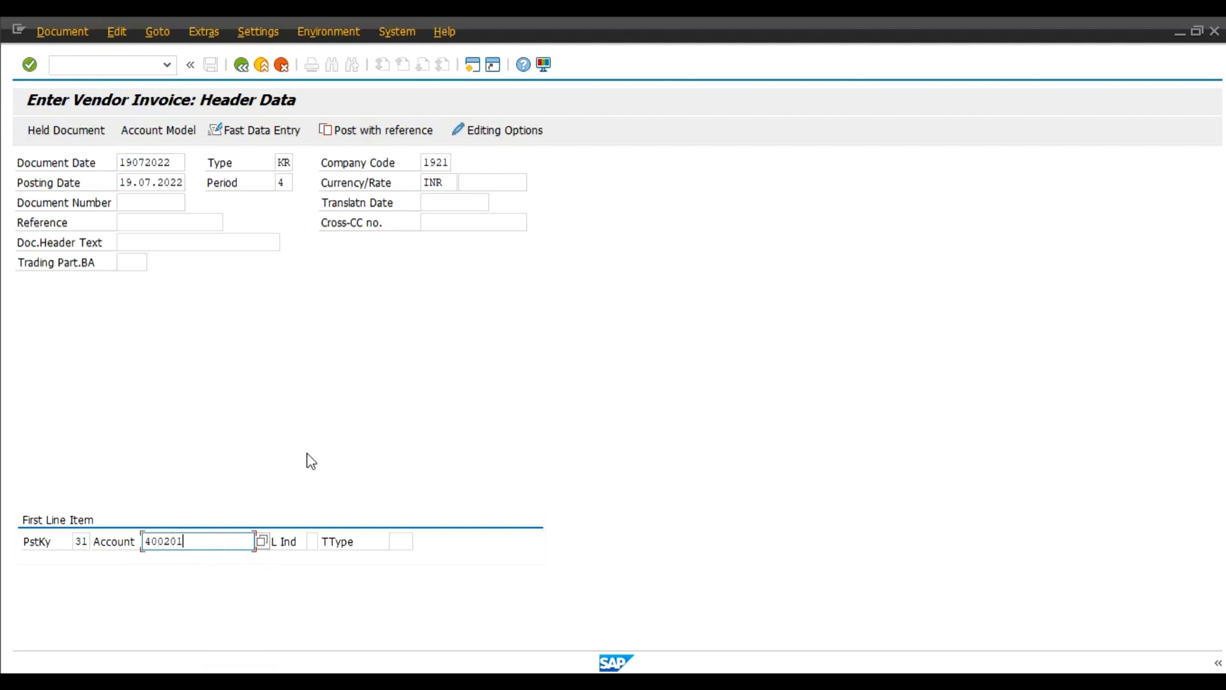
{"action": "key", "text": "Enter"}
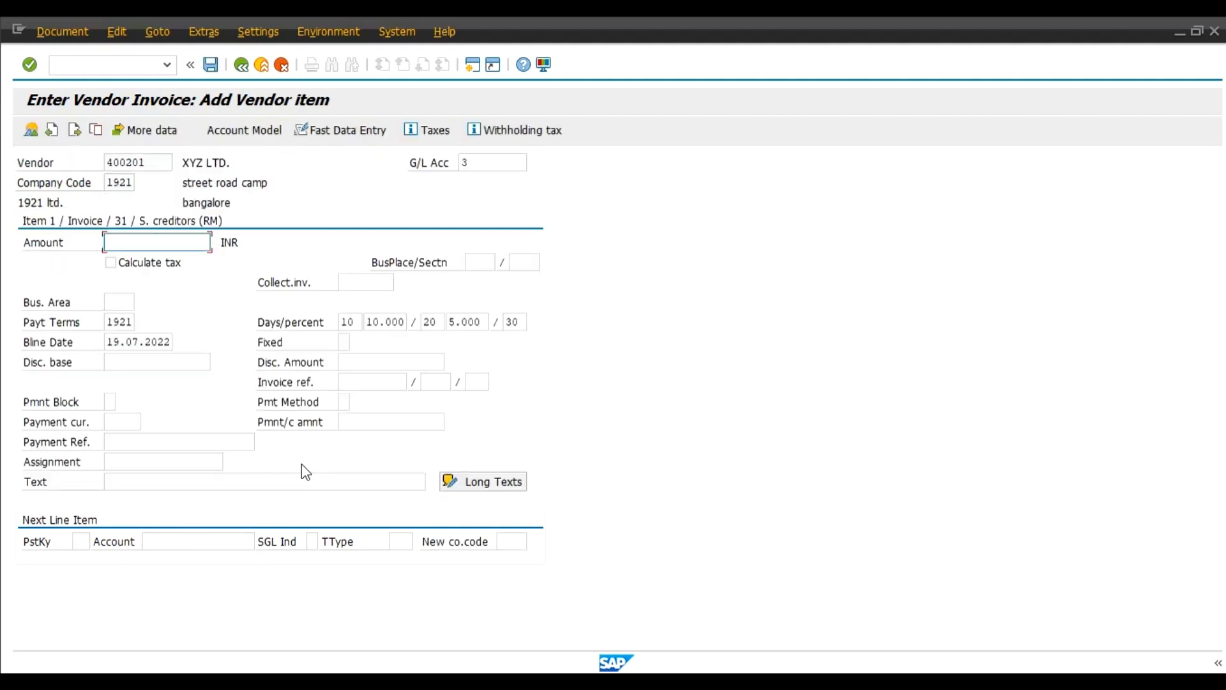
{"action": "mouse_move", "coordinate": [442, 193]}
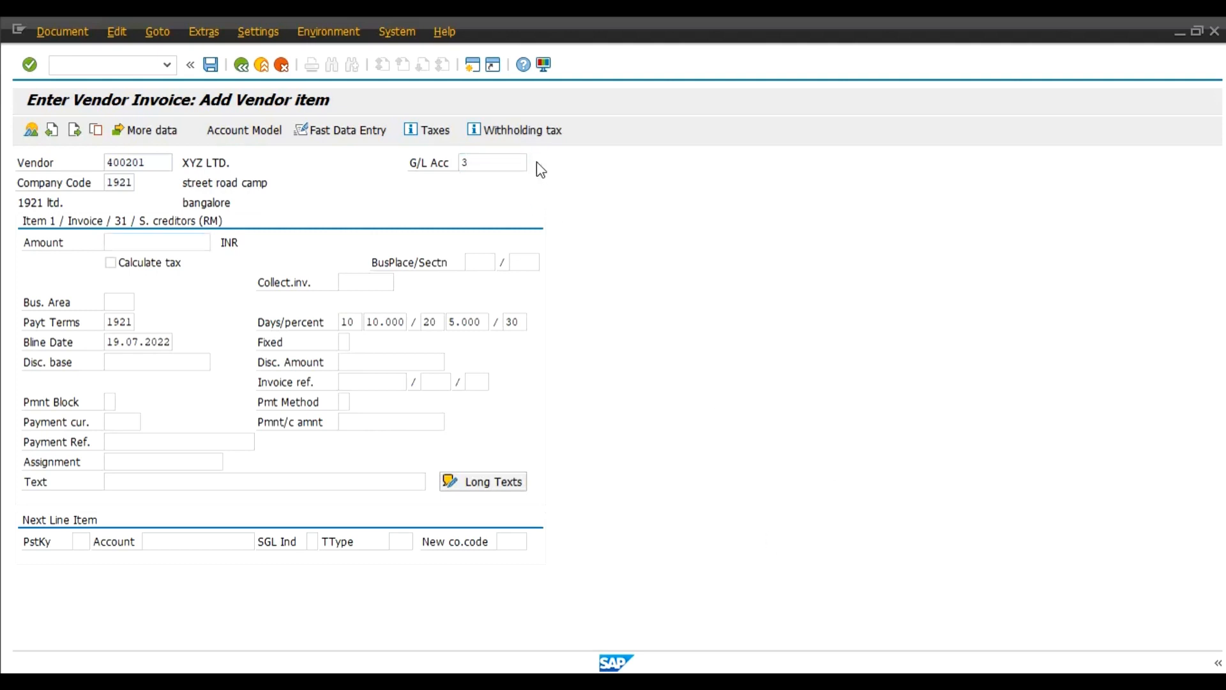
- Swap the vendor item's reconciliation account 3 for alternative account 10, S. creditors (Finished Products)
{"action": "left_click", "coordinate": [523, 163]}
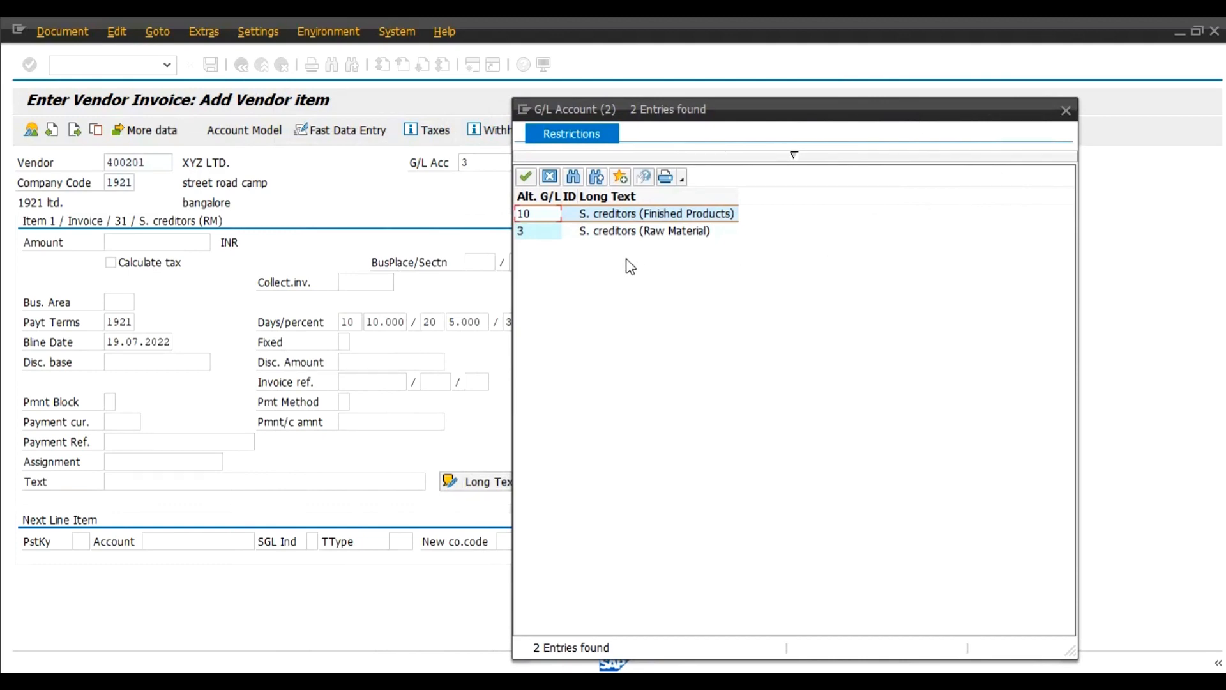
{"action": "left_click", "coordinate": [657, 231]}
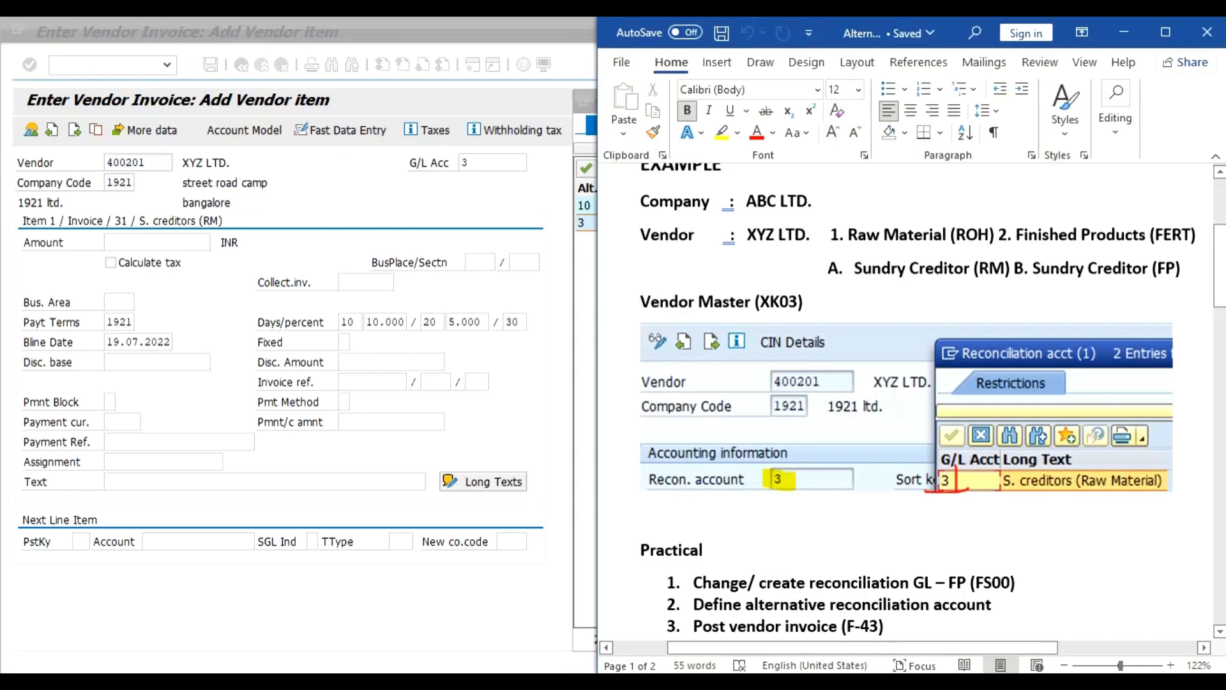
{"action": "mouse_move", "coordinate": [781, 483]}
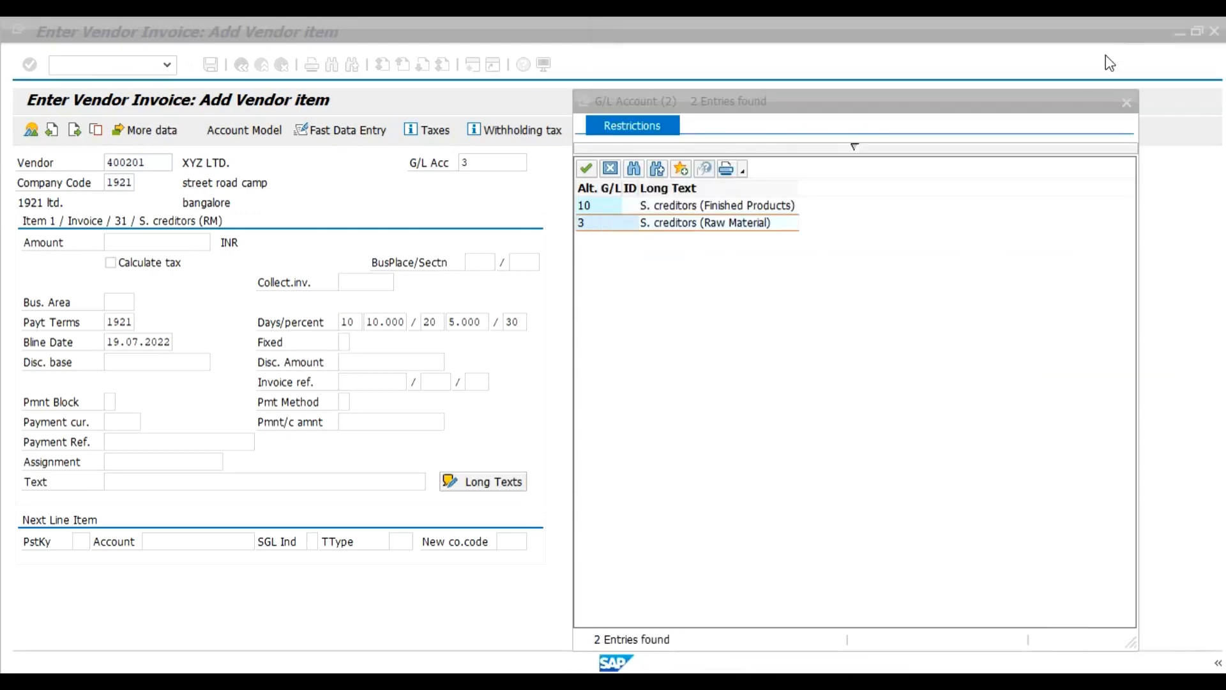
{"action": "left_click", "coordinate": [704, 222]}
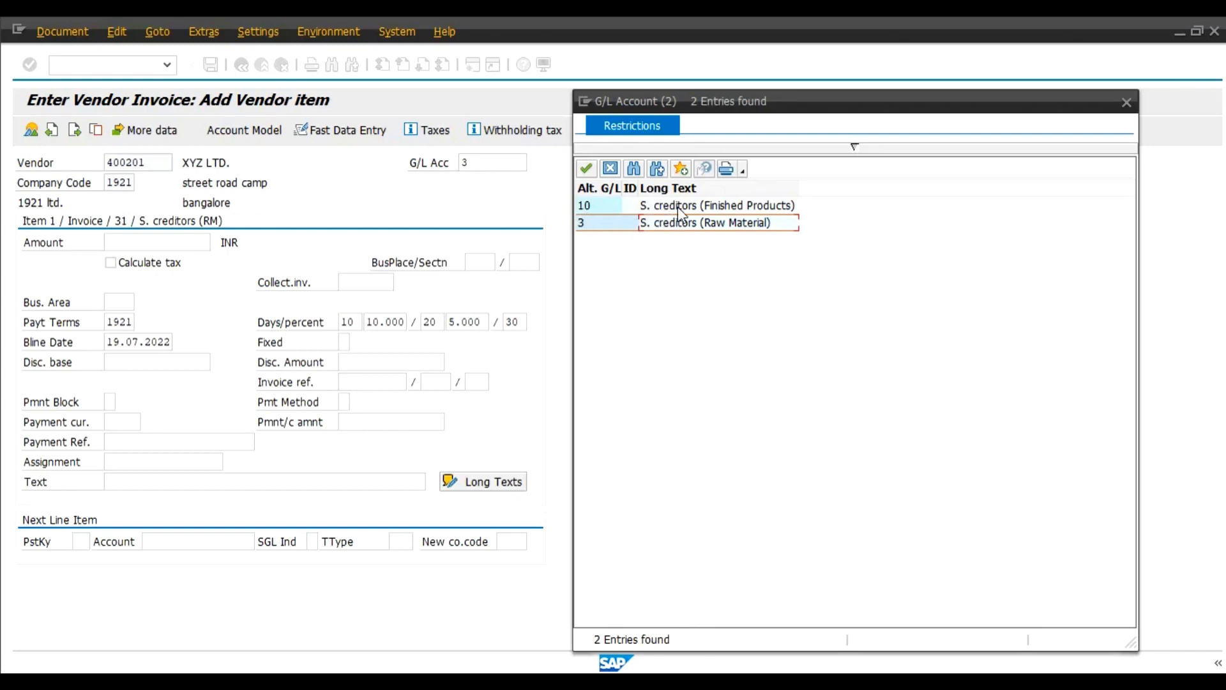
{"action": "left_click", "coordinate": [716, 205]}
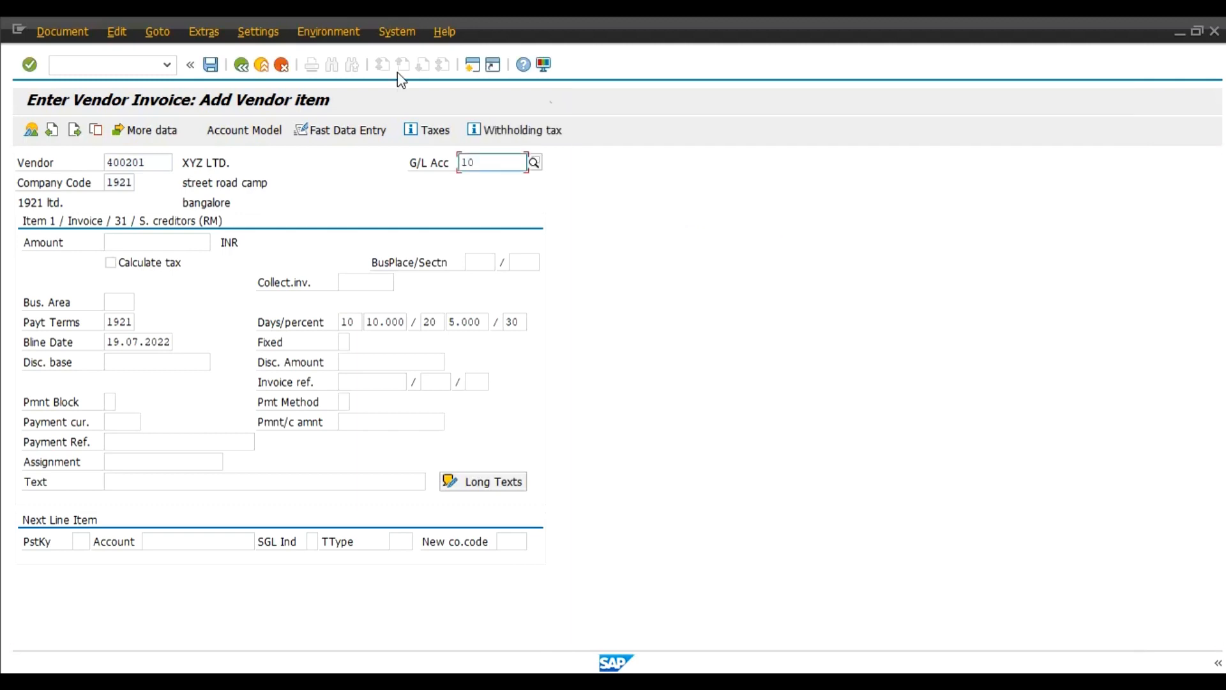
{"action": "left_click", "coordinate": [156, 241]}
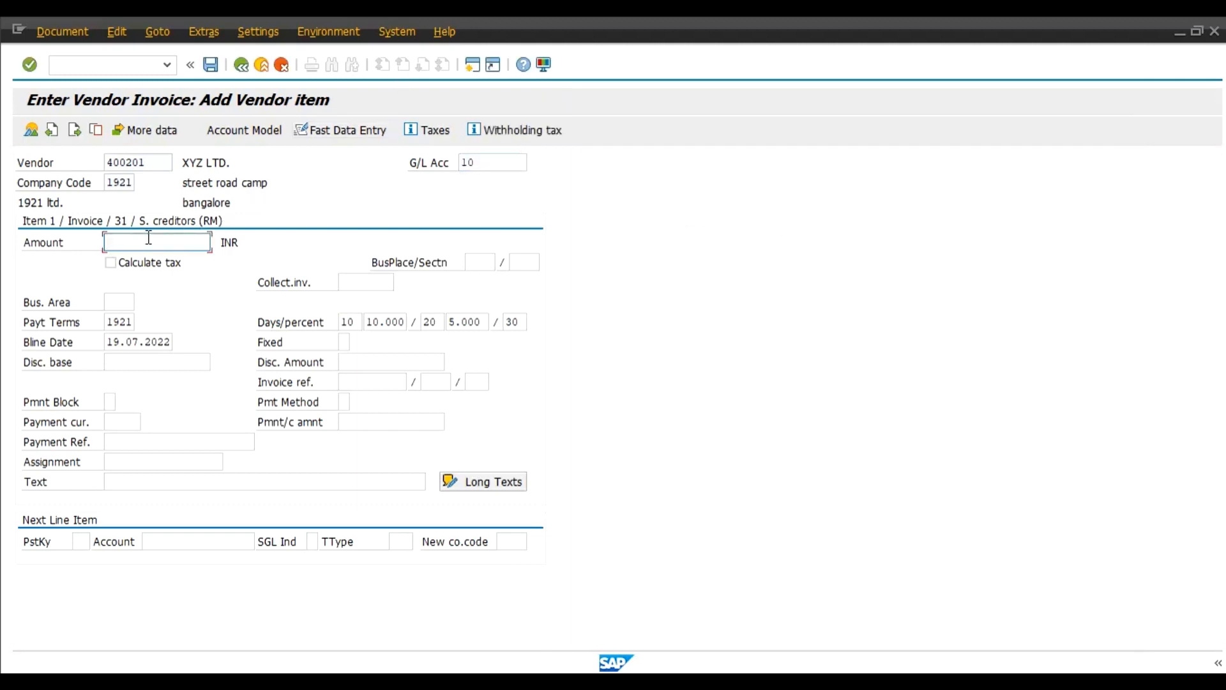
- Give the vendor item 1,000.00 INR and text 'alternative recon. demo'
{"action": "type", "text": "1000"}
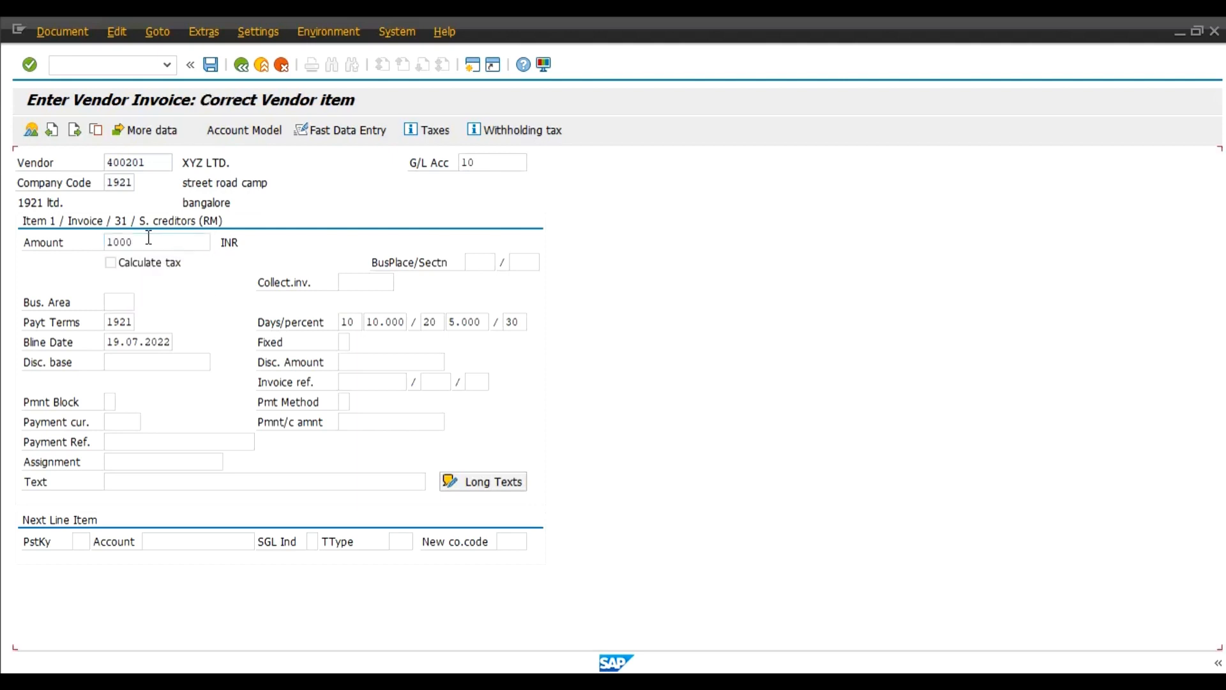
{"action": "key", "text": "Enter"}
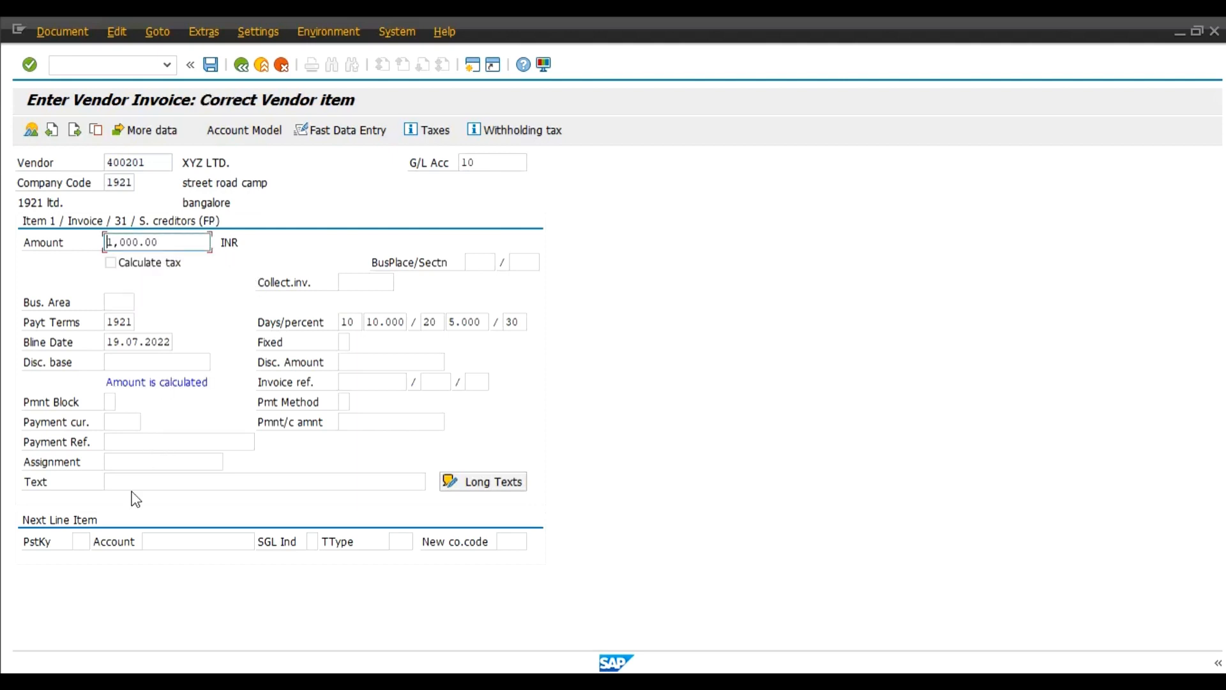
{"action": "left_click", "coordinate": [266, 480]}
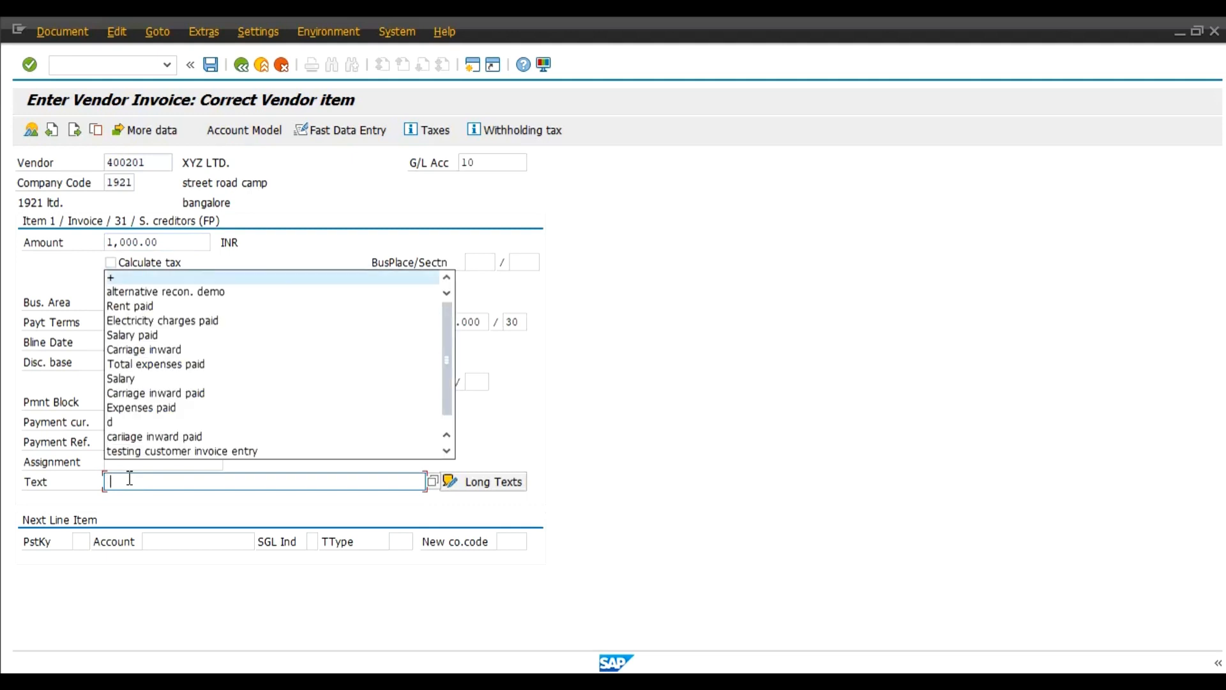
{"action": "left_click", "coordinate": [165, 291]}
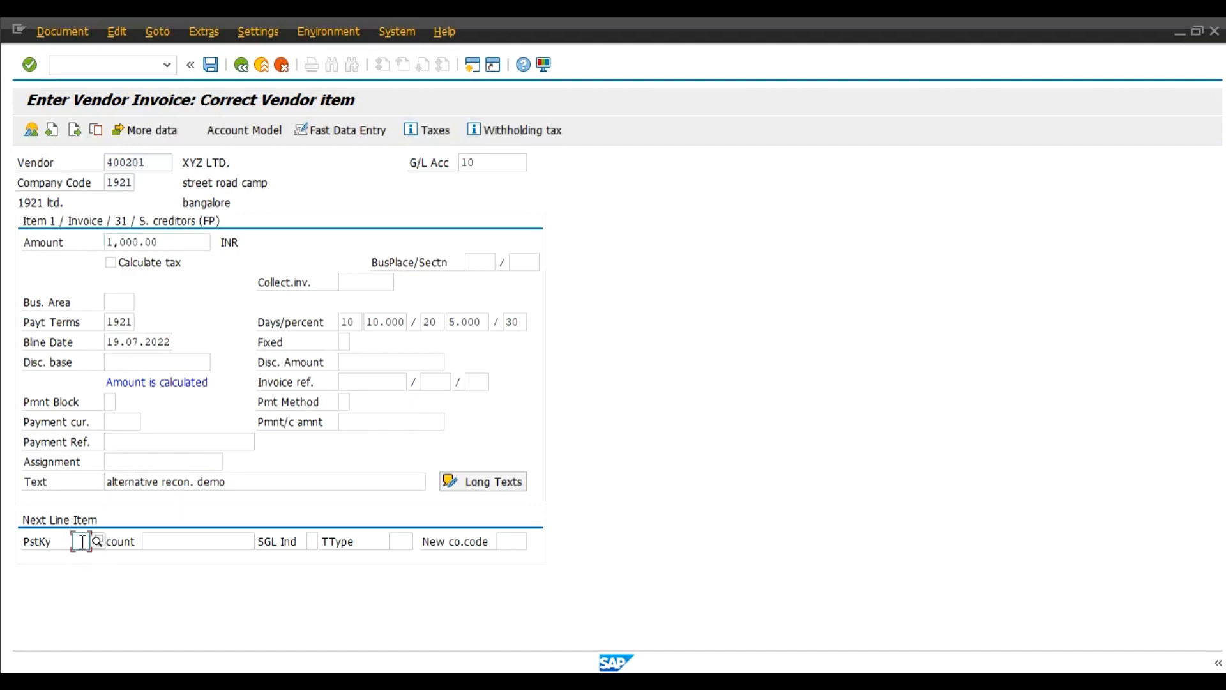
- Add a posting-key 40 debit line for account 4001, Credit purchase
{"action": "type", "text": "40"}
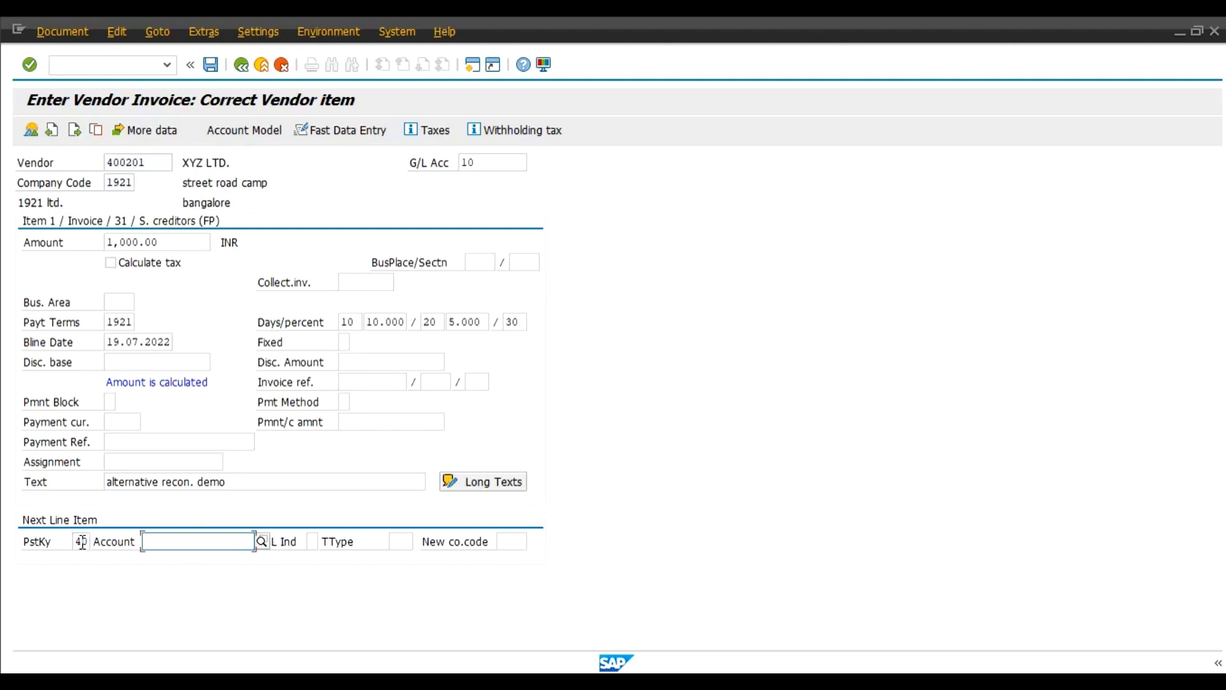
{"action": "left_click", "coordinate": [197, 540]}
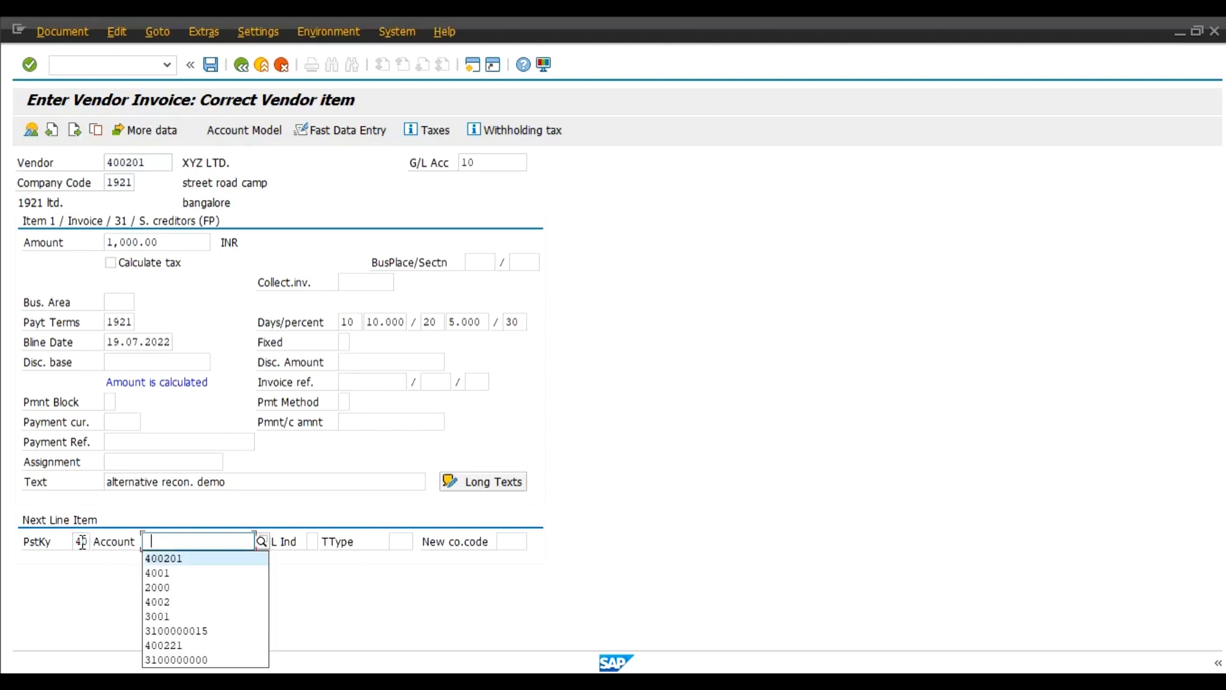
{"action": "left_click", "coordinate": [157, 572]}
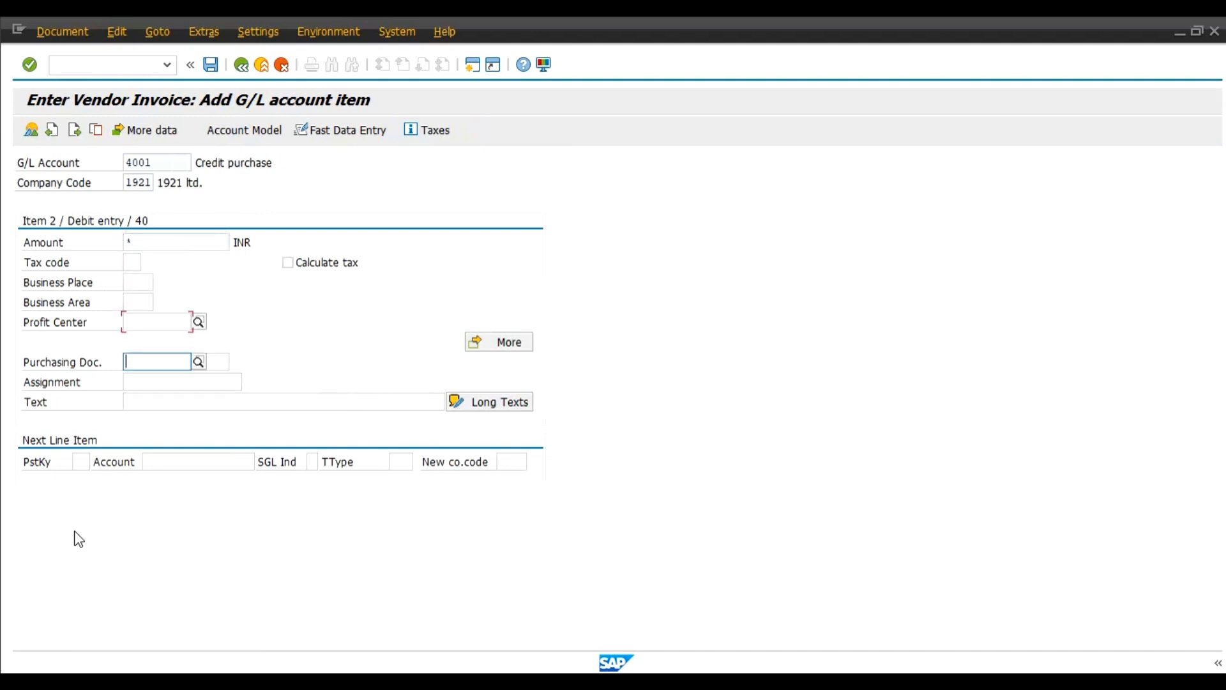
- Enter 1,000.00 as the G/L debit amount and post the balanced vendor invoice
{"action": "type", "text": "1,000.00"}
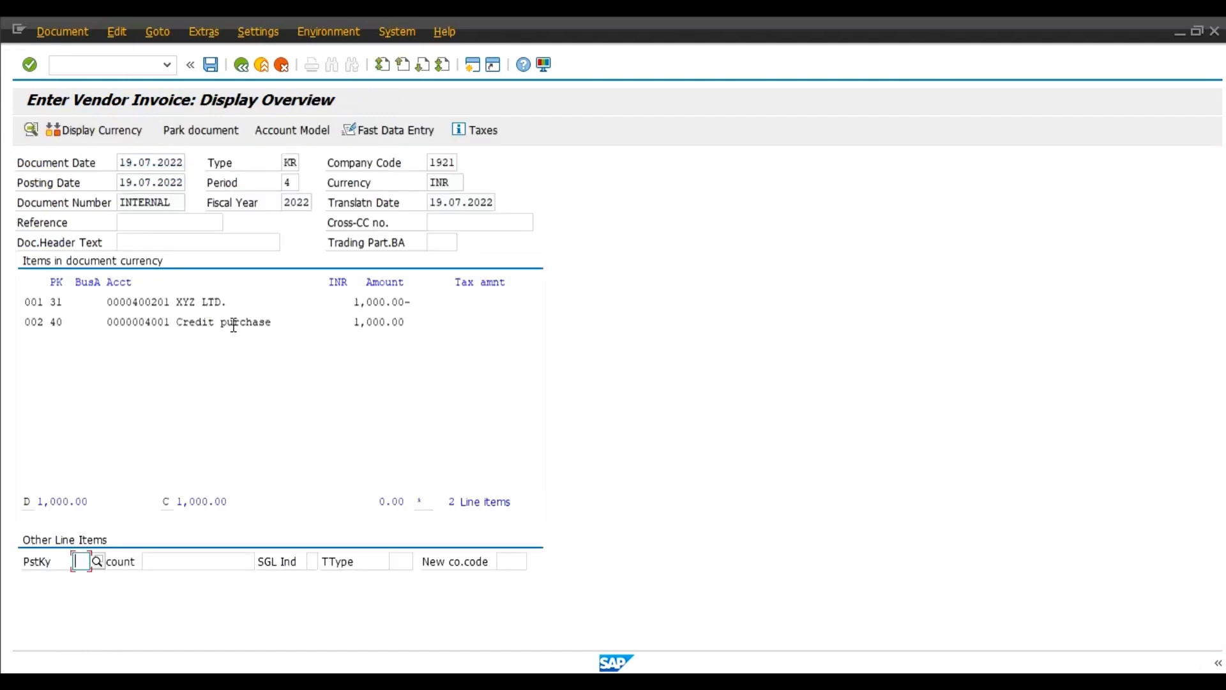
{"action": "mouse_move", "coordinate": [206, 304]}
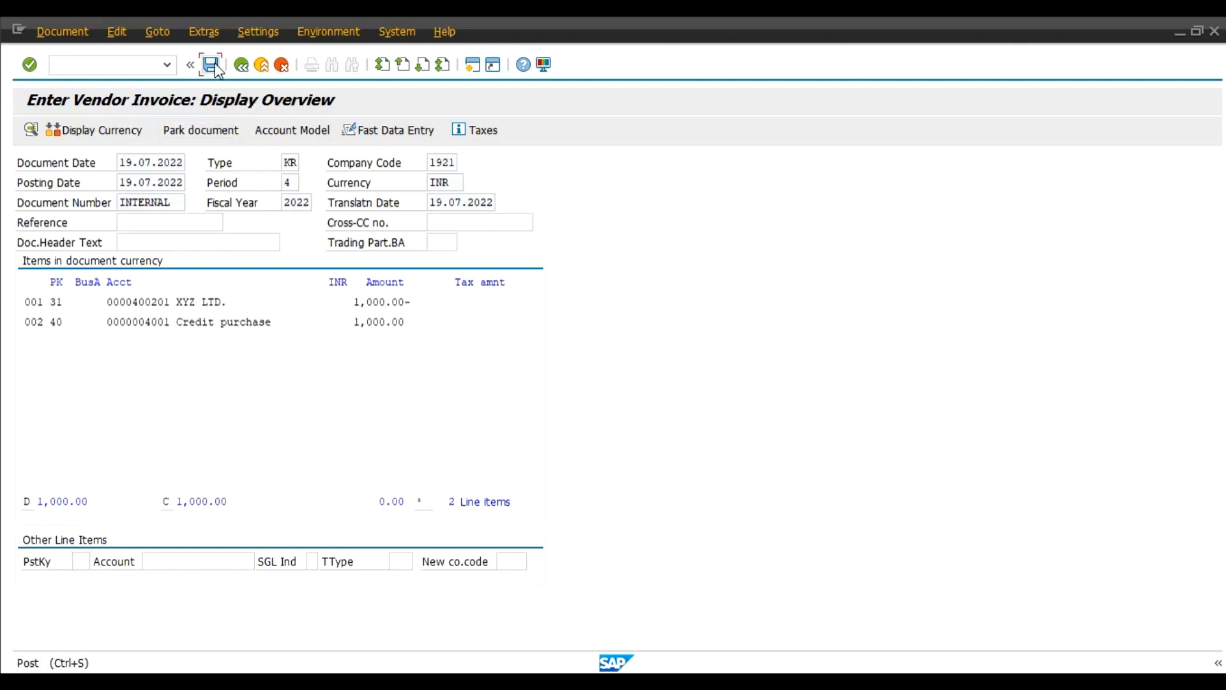
{"action": "left_click", "coordinate": [210, 64]}
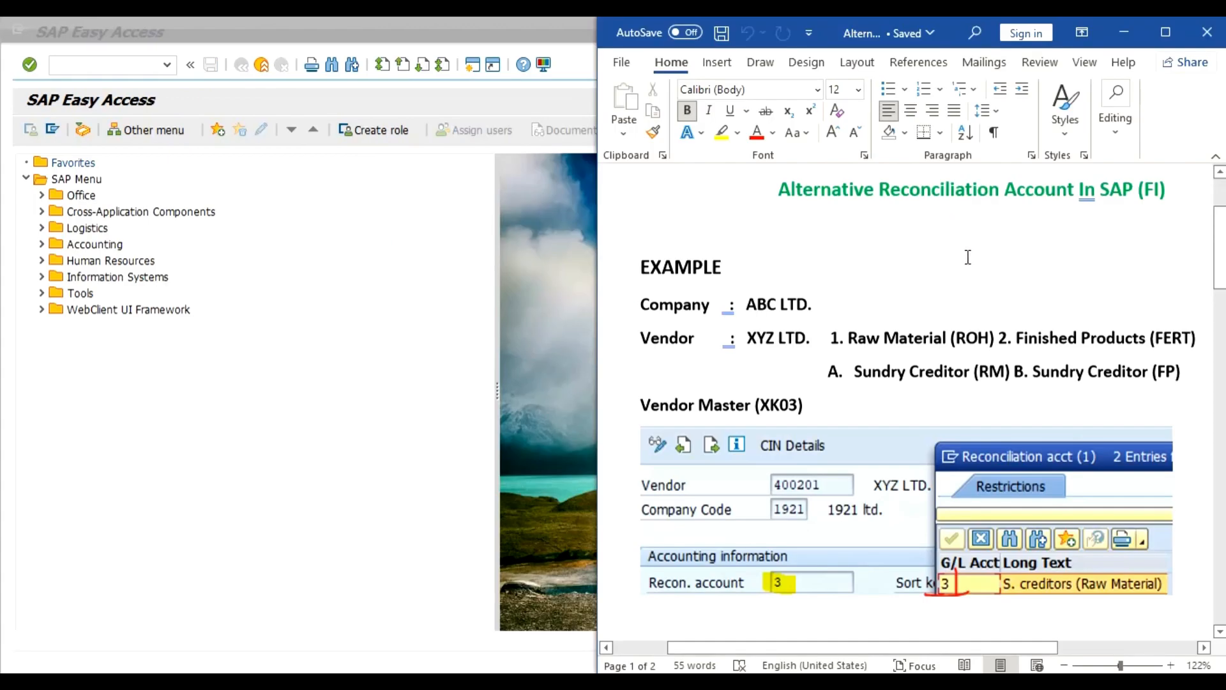
{"action": "scroll", "scroll_direction": "down", "scroll_amount": 3}
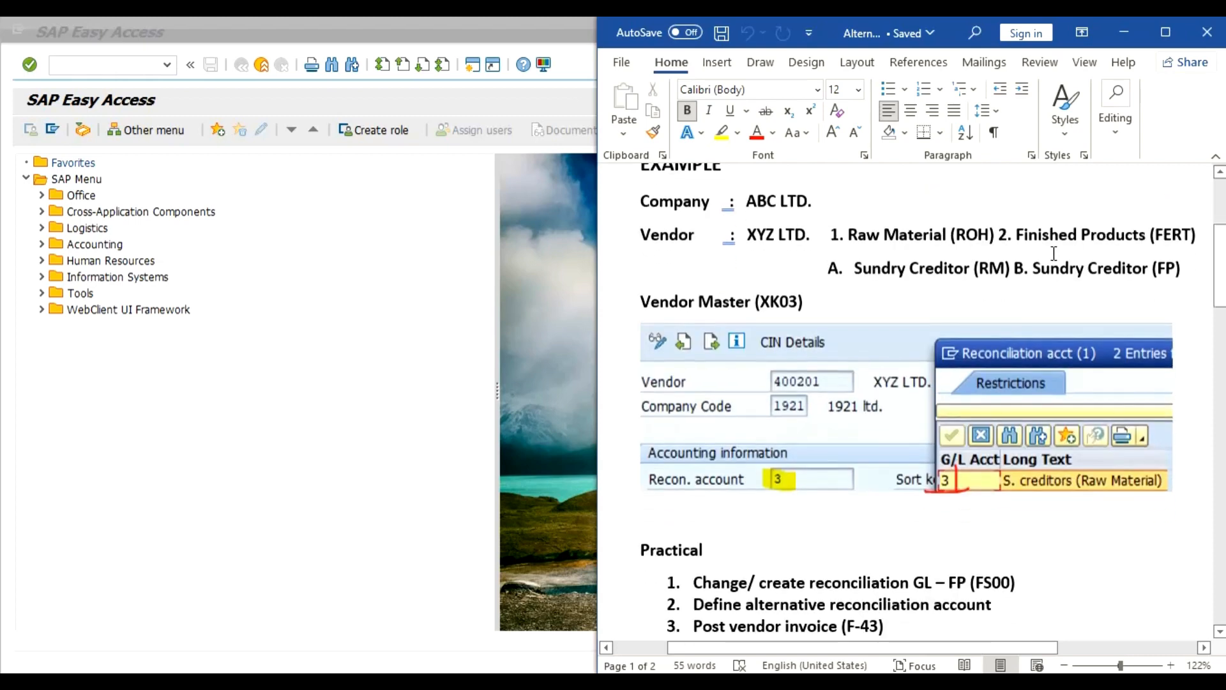